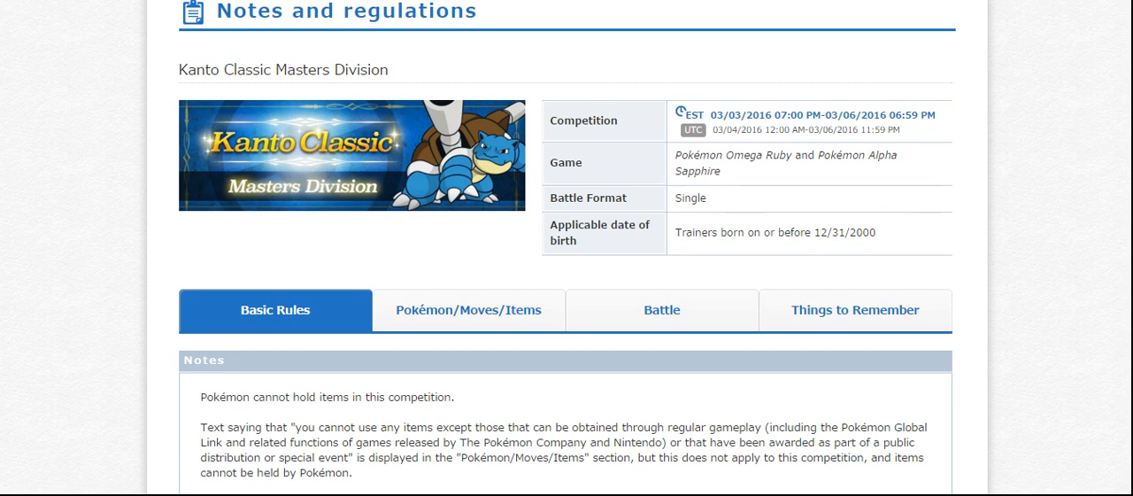
Scroll through the Kanto Classic competition overview rules on Pokémon Global Link
scroll(down, 3)
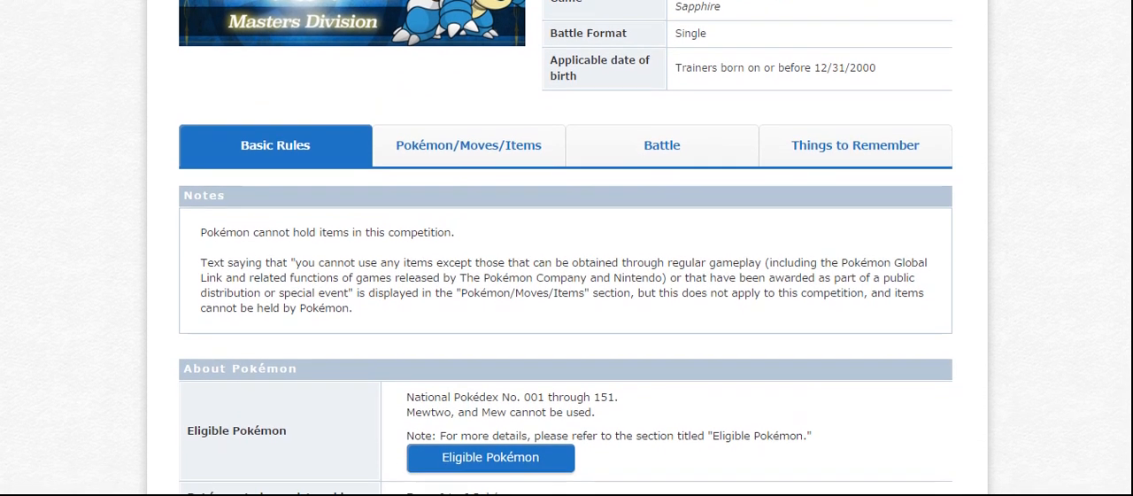
scroll(down, 3)
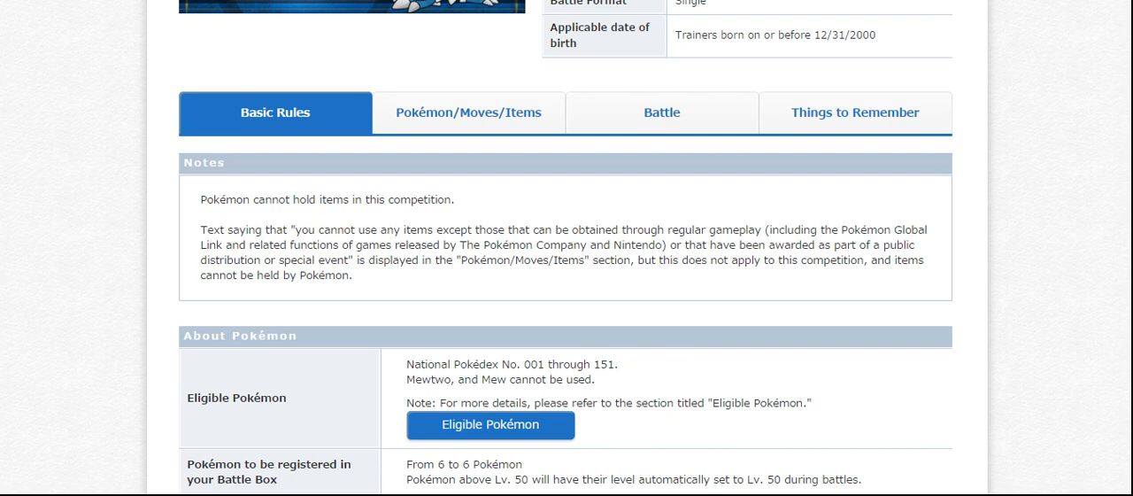
scroll(down, 3)
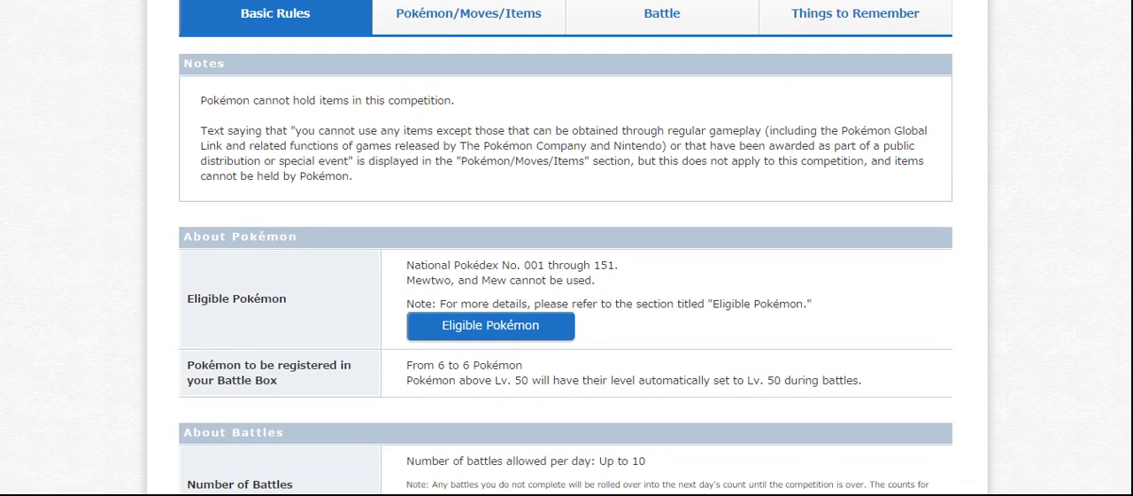
scroll(down, 3)
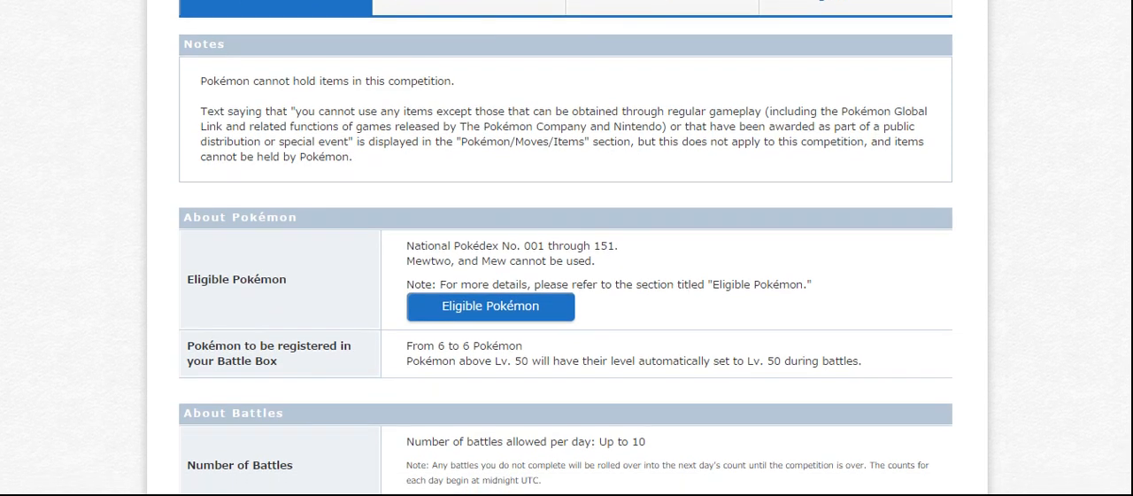
scroll(down, 3)
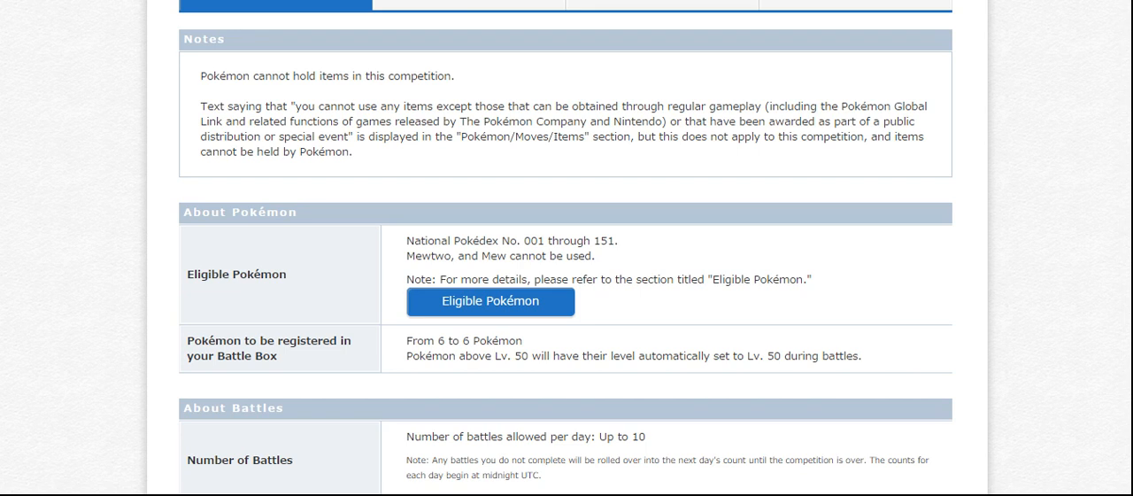
scroll(down, 3)
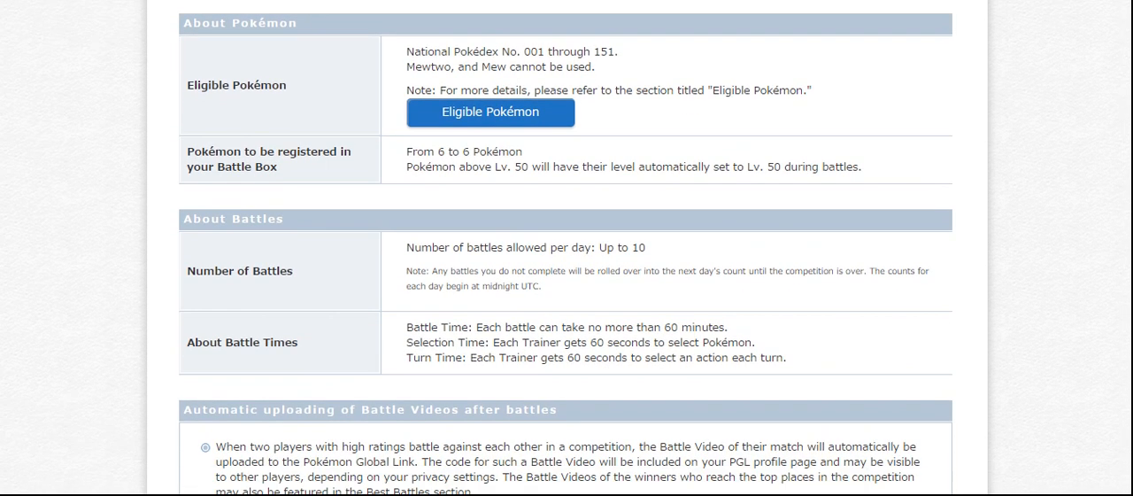
scroll(down, 3)
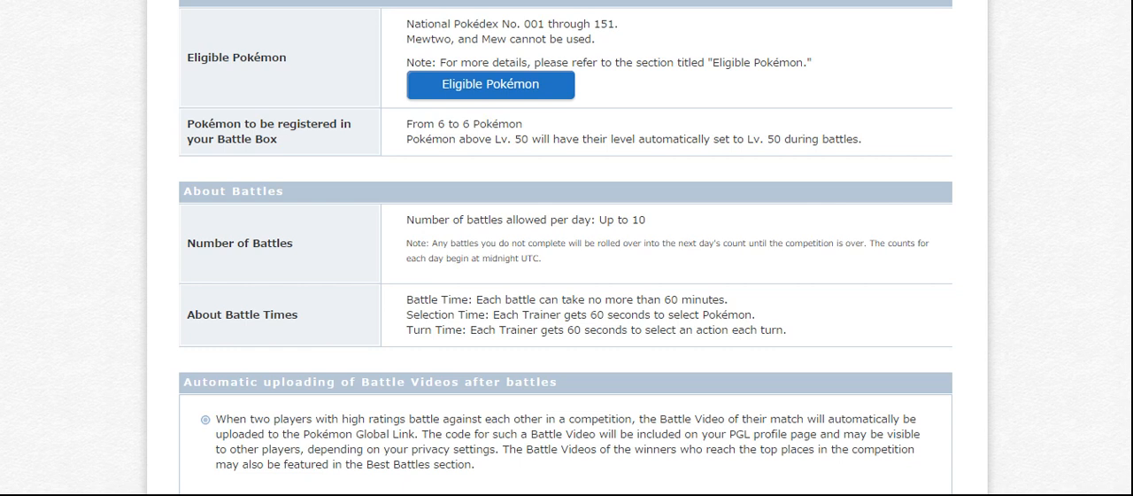
scroll(down, 3)
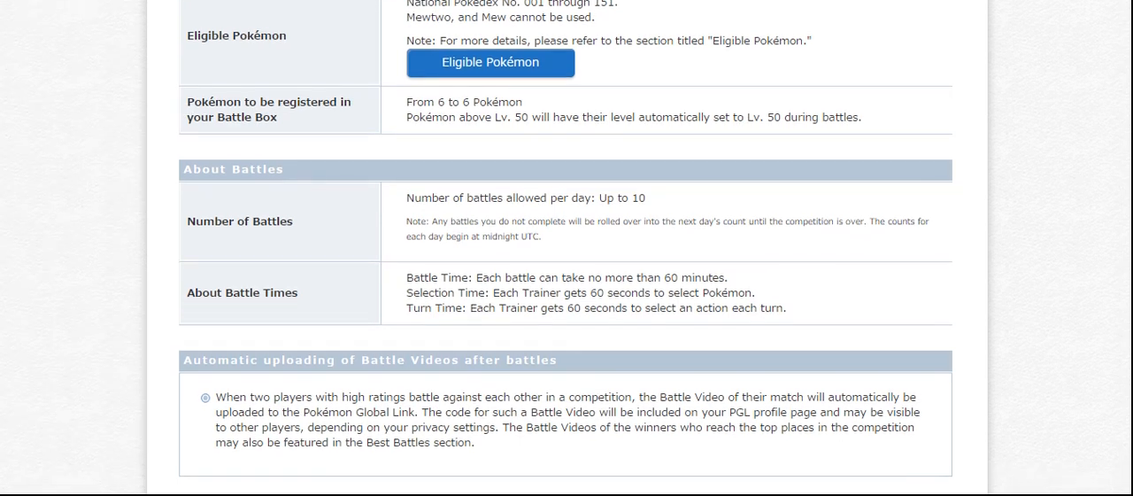
scroll(down, 3)
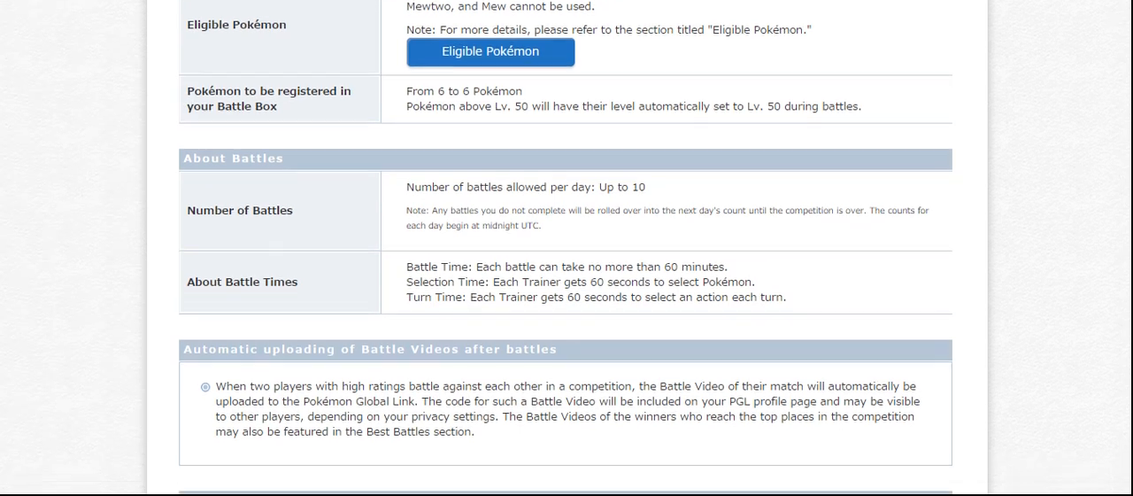
scroll(up, 3)
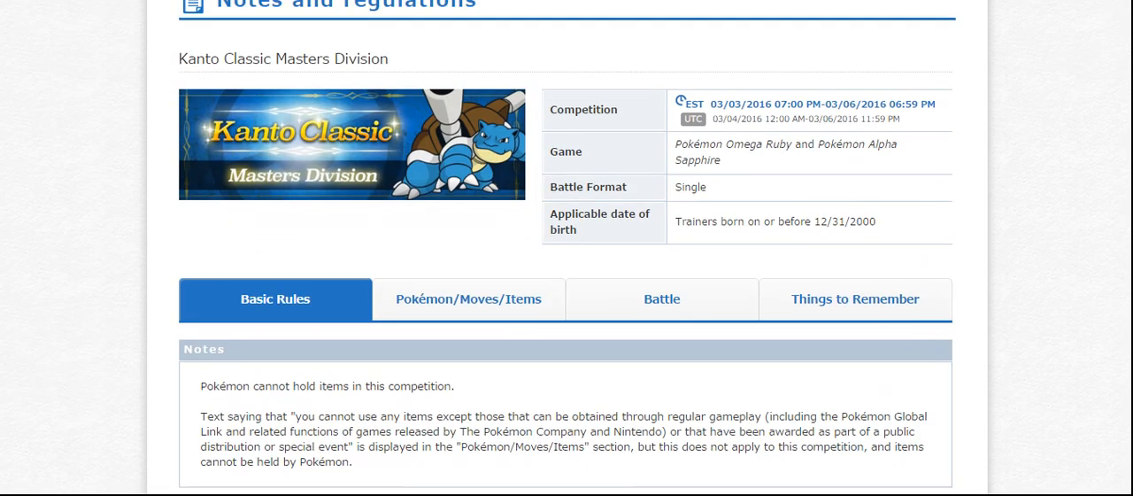
Show the Pokémon/Moves/Items eligibility notes and read through the allowed Pokémon and move conditions
click(467, 297)
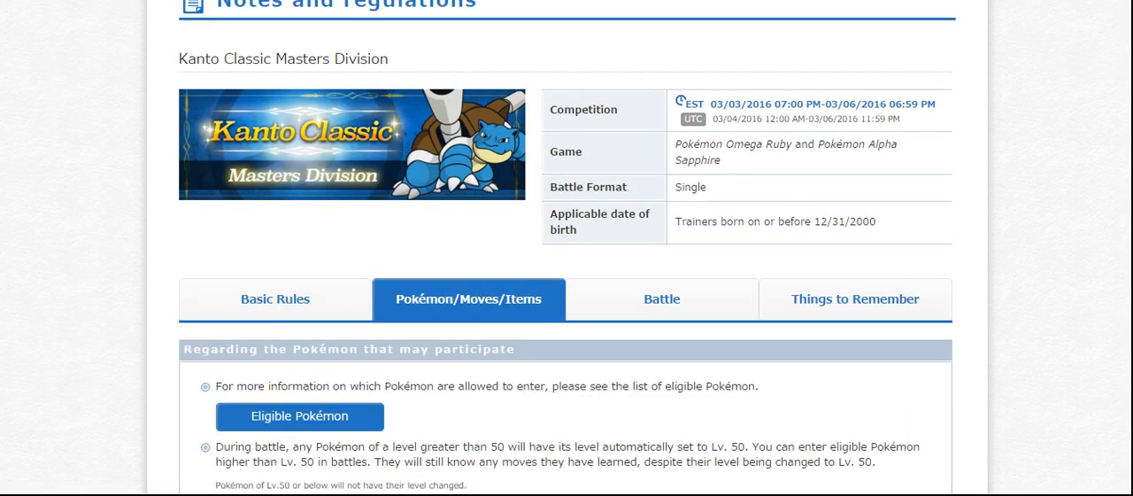
scroll(down, 3)
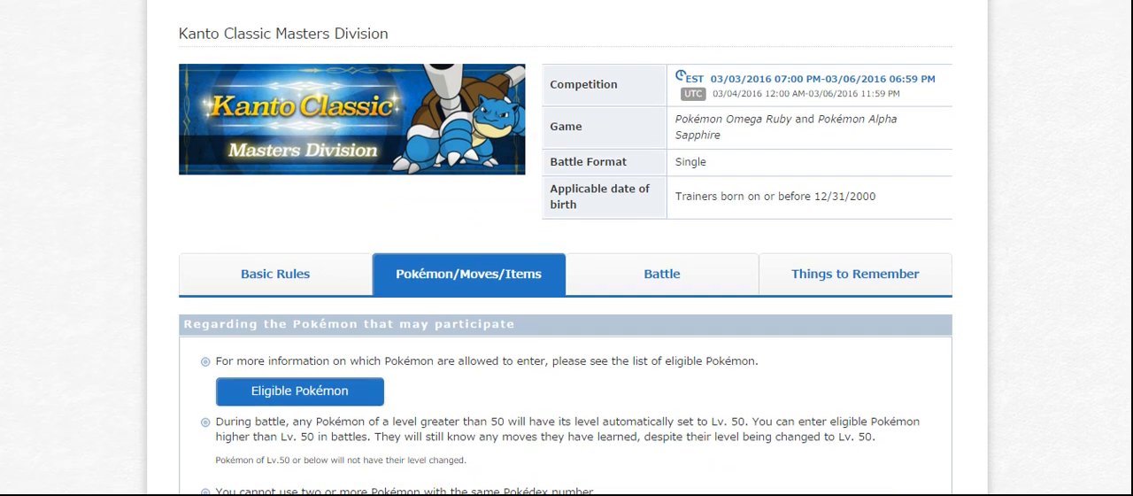
scroll(down, 3)
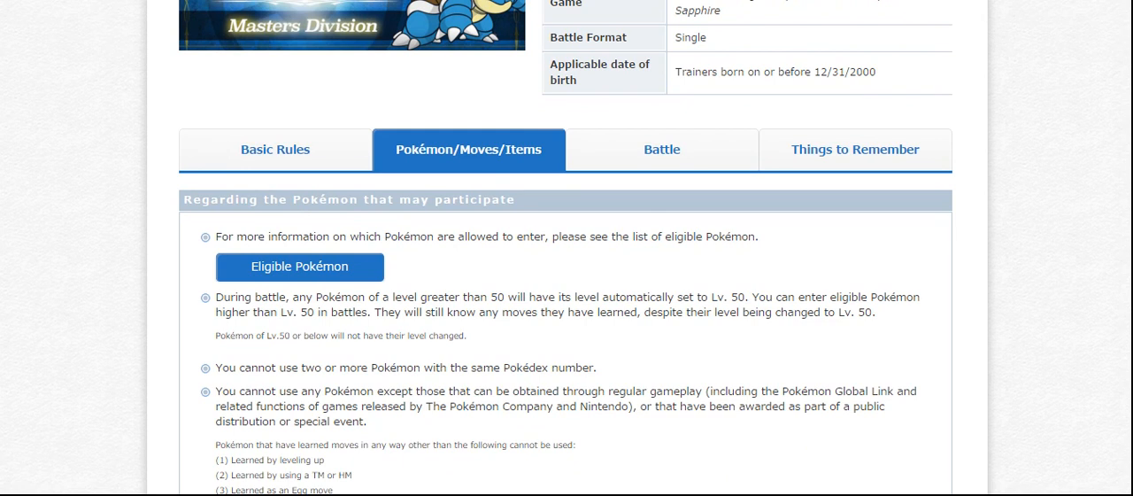
scroll(down, 3)
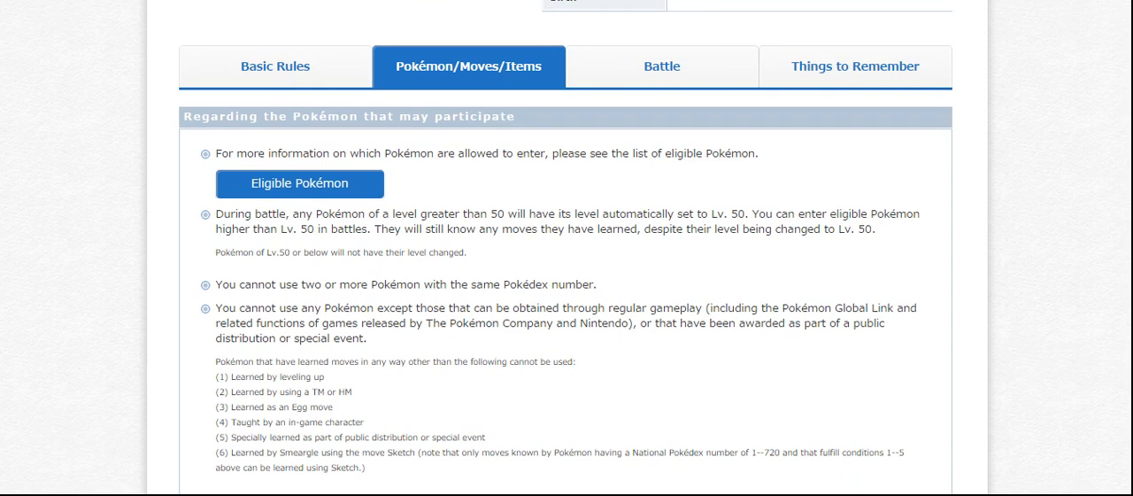
scroll(down, 3)
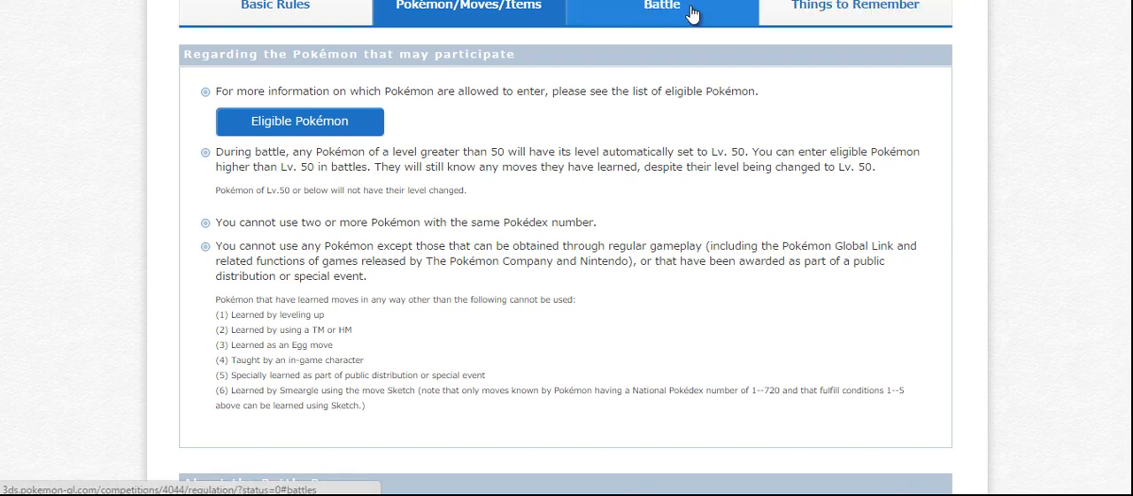
Read the Battle rules, then the Things to Remember rules on violations and battle manners
click(662, 7)
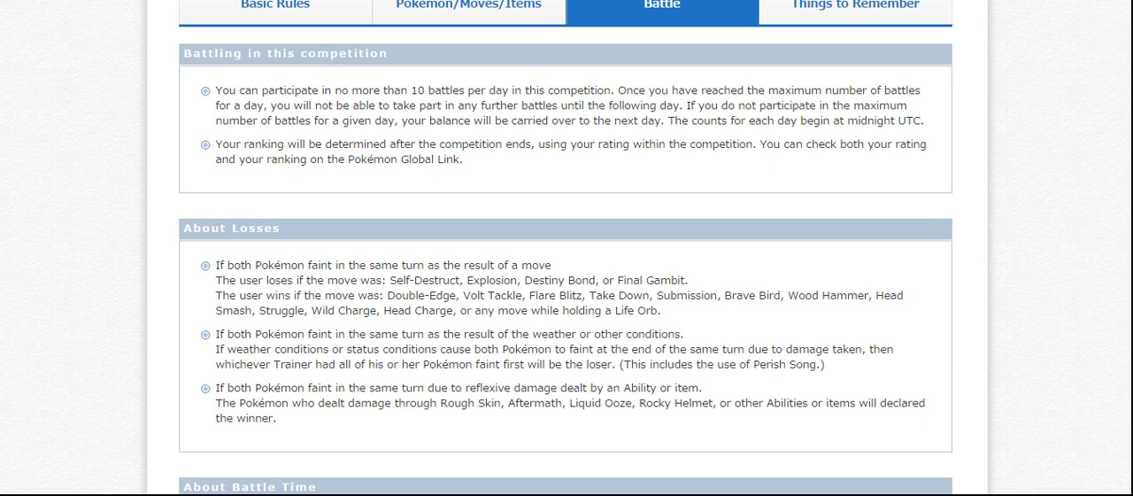
scroll(down, 3)
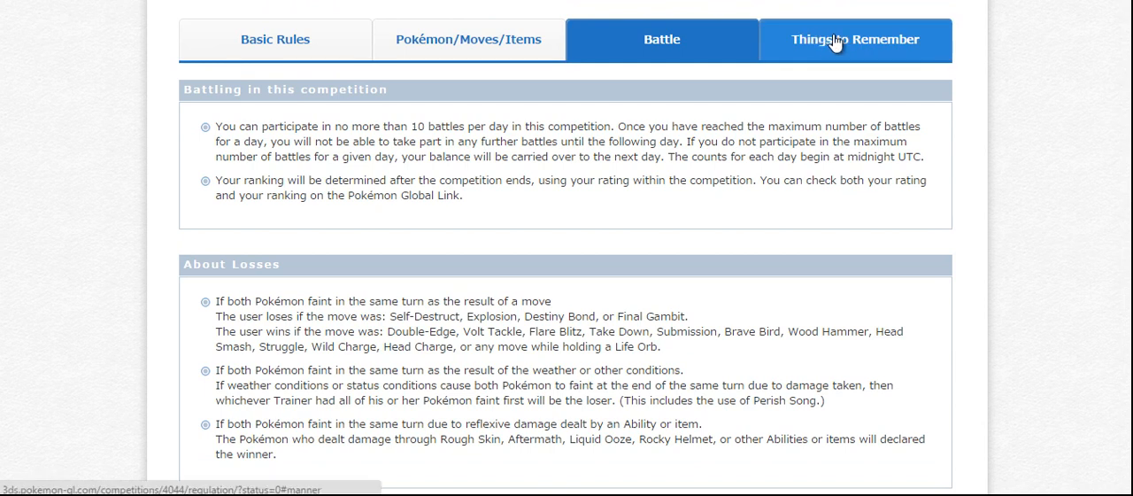
click(854, 38)
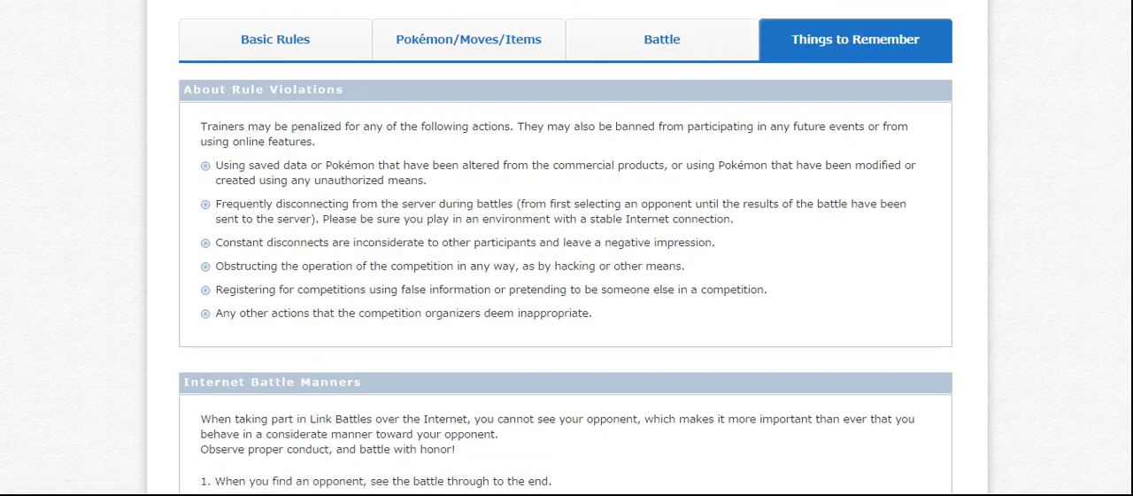
scroll(down, 3)
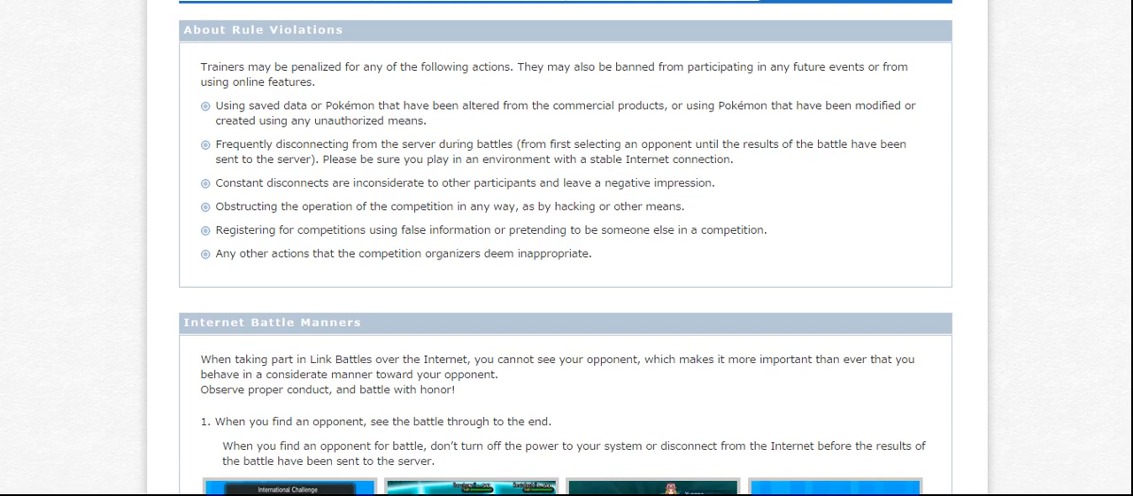
scroll(down, 3)
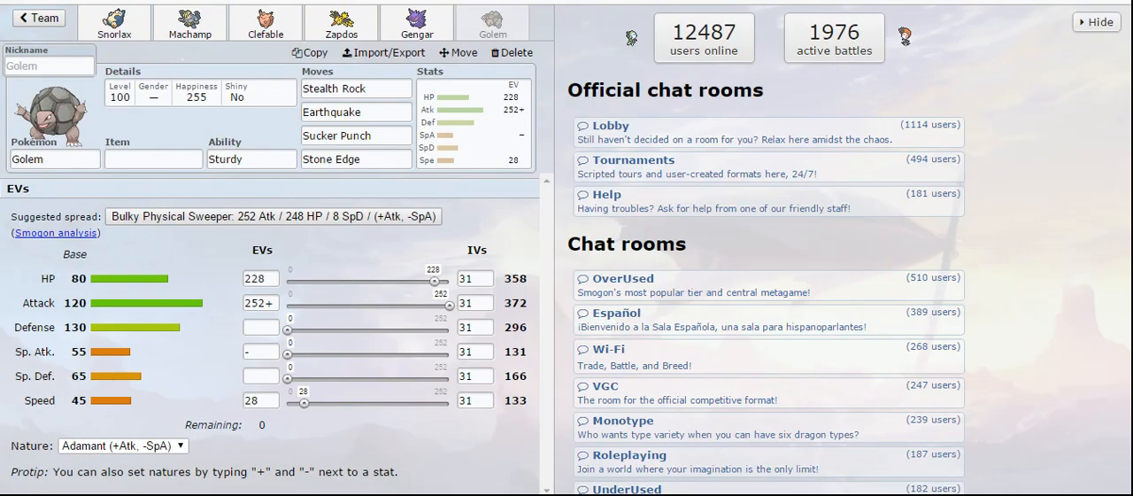
Go from Snorlax's details back to the full Kanto Classic team list
click(113, 21)
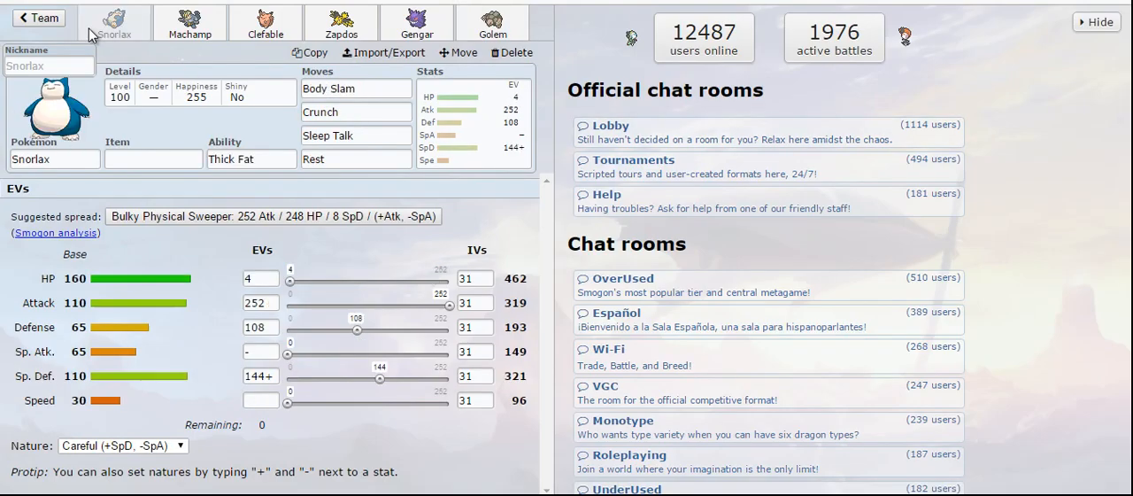
click(37, 18)
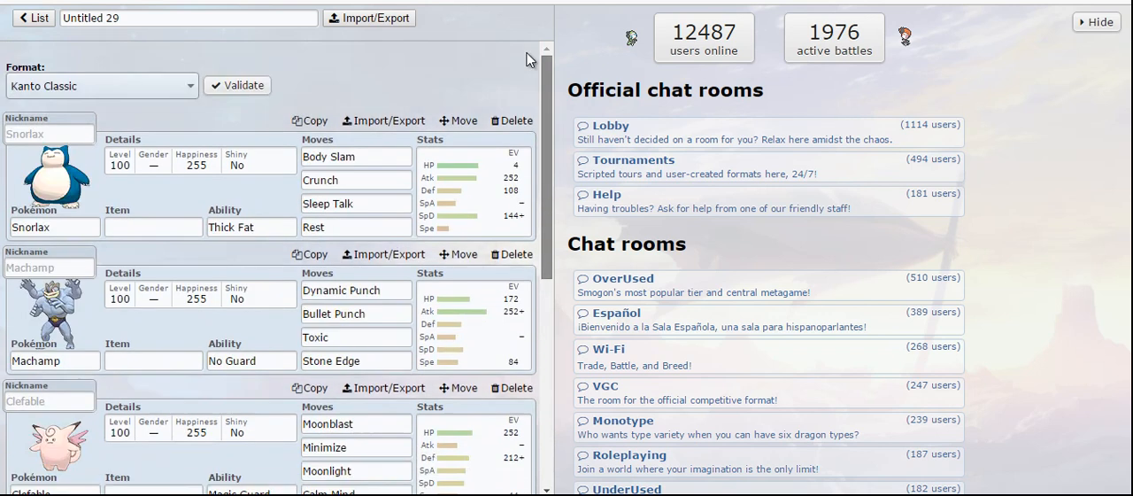
mouse_move(559, 99)
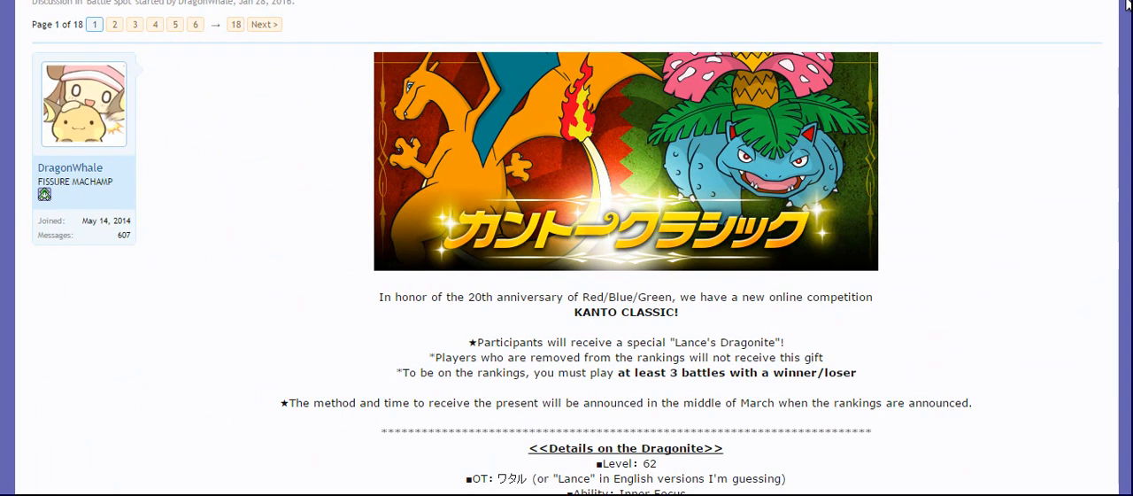
Scroll the Smogon Kanto Classic thread past the tl;dr rules to the Viability Rankings post
scroll(down, 3)
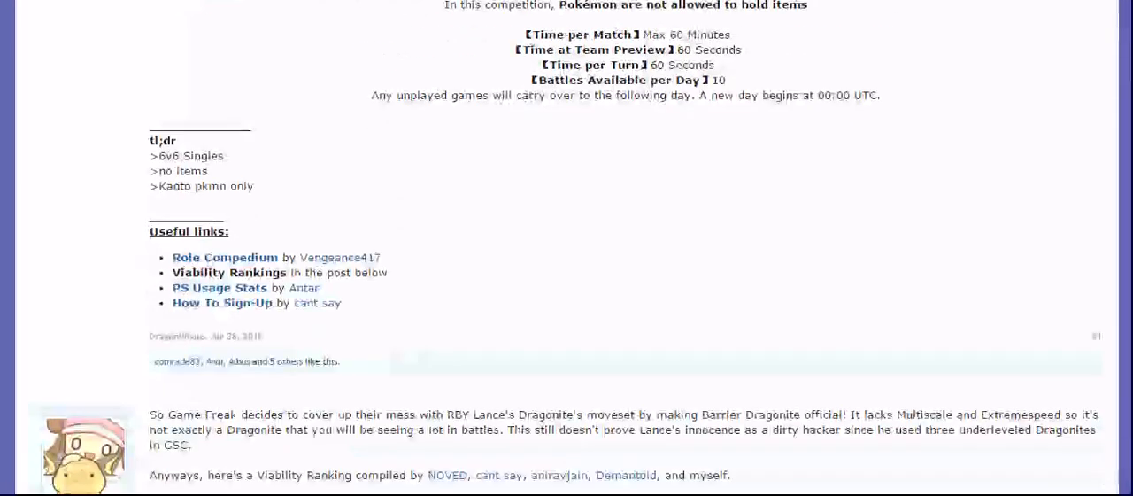
scroll(down, 3)
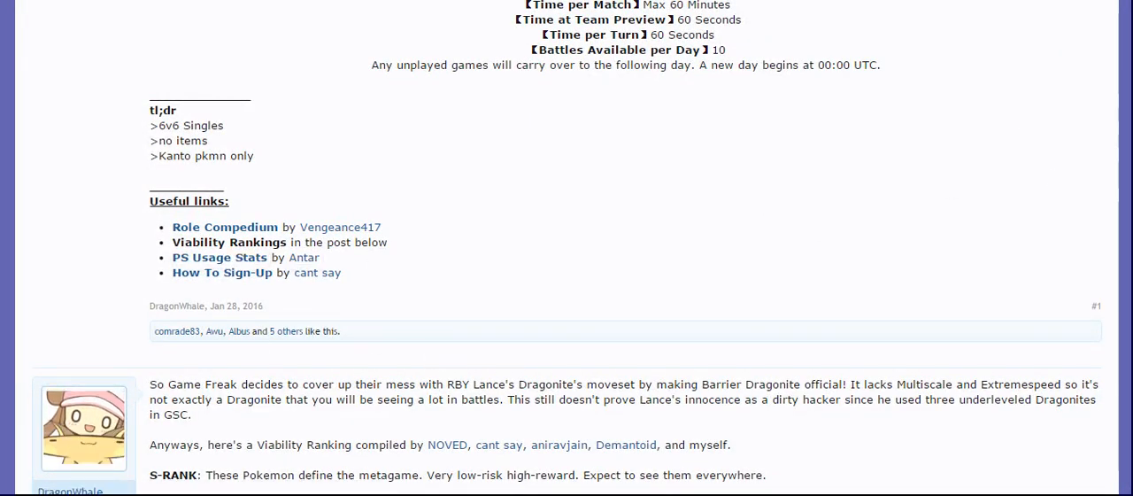
scroll(down, 3)
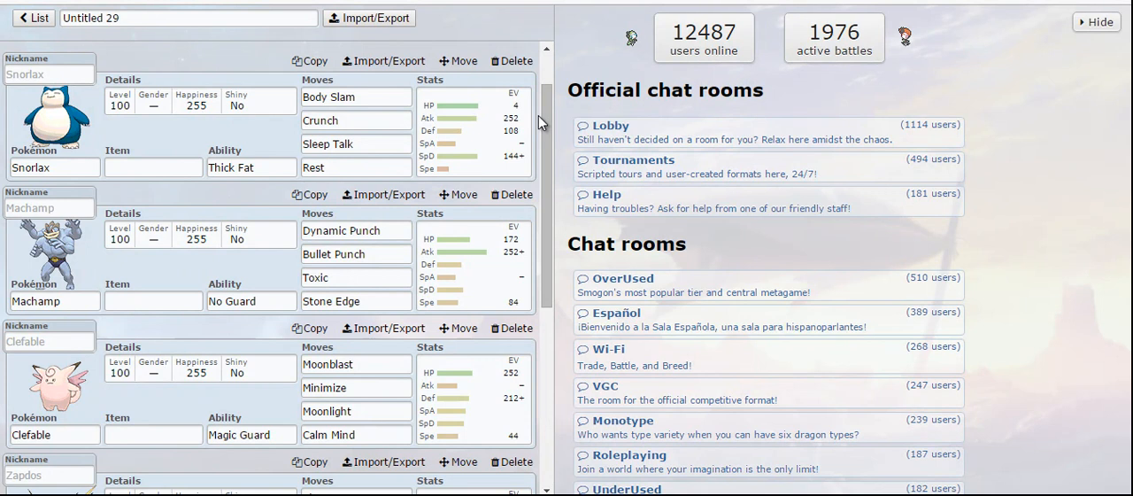
mouse_move(547, 121)
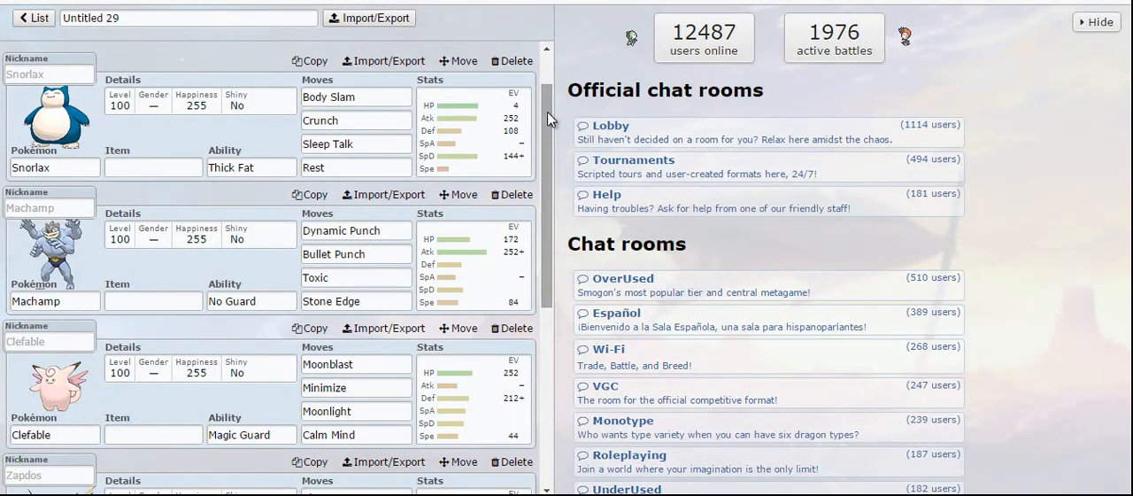
mouse_move(547, 120)
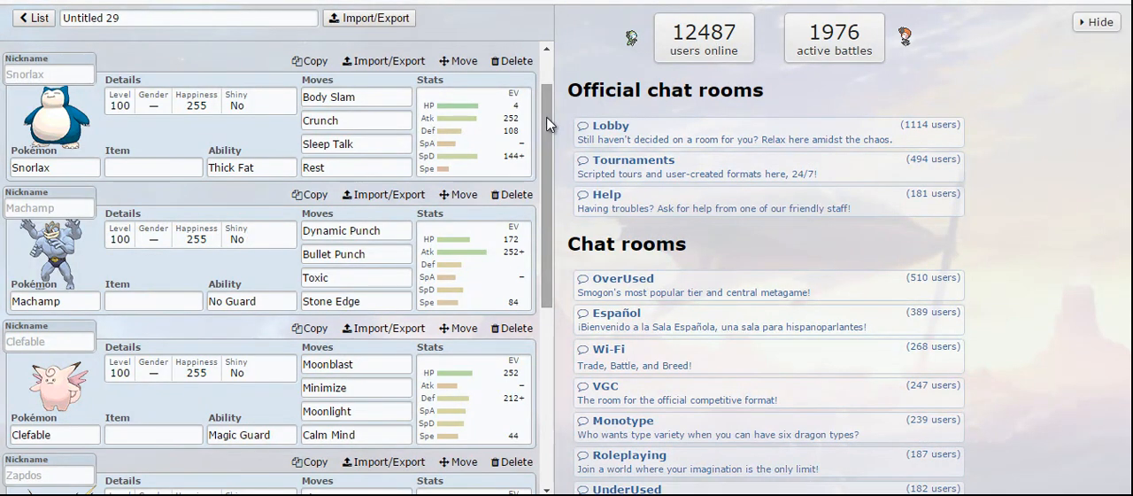
scroll(down, 3)
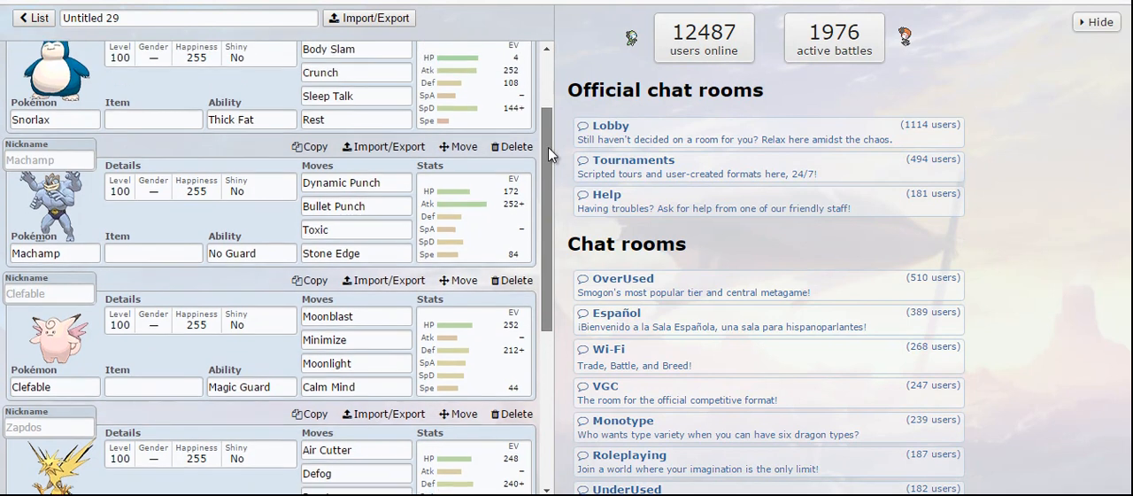
scroll(down, 3)
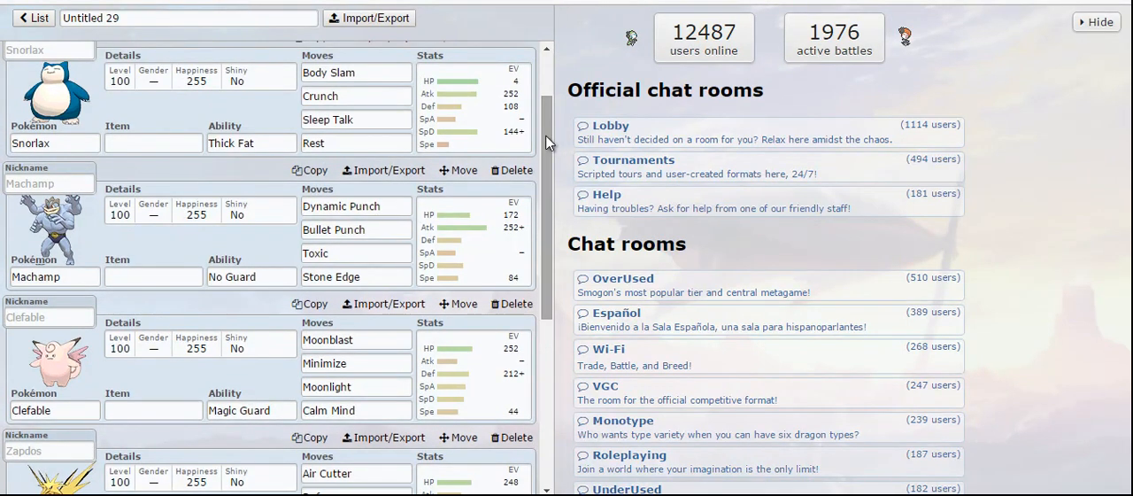
scroll(down, 3)
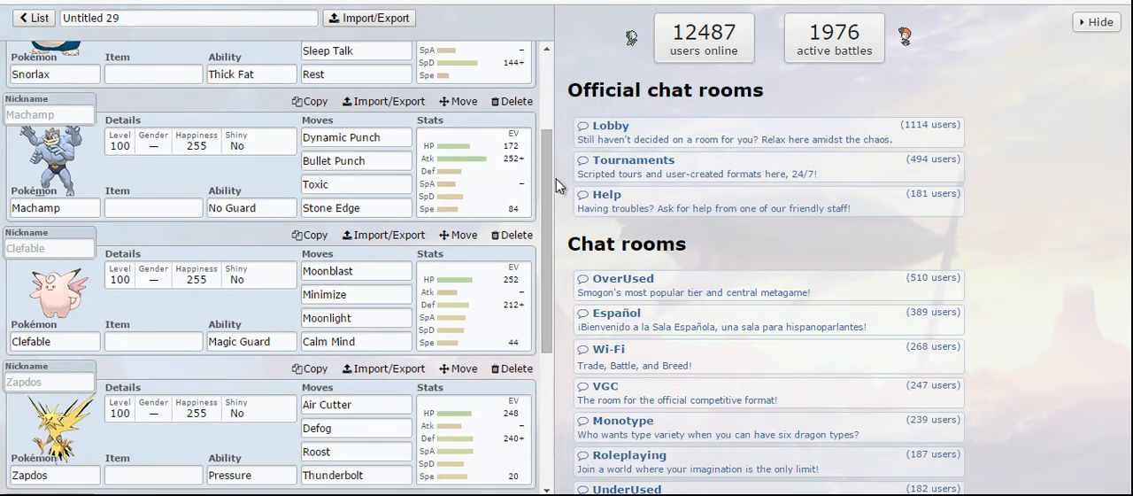
scroll(down, 3)
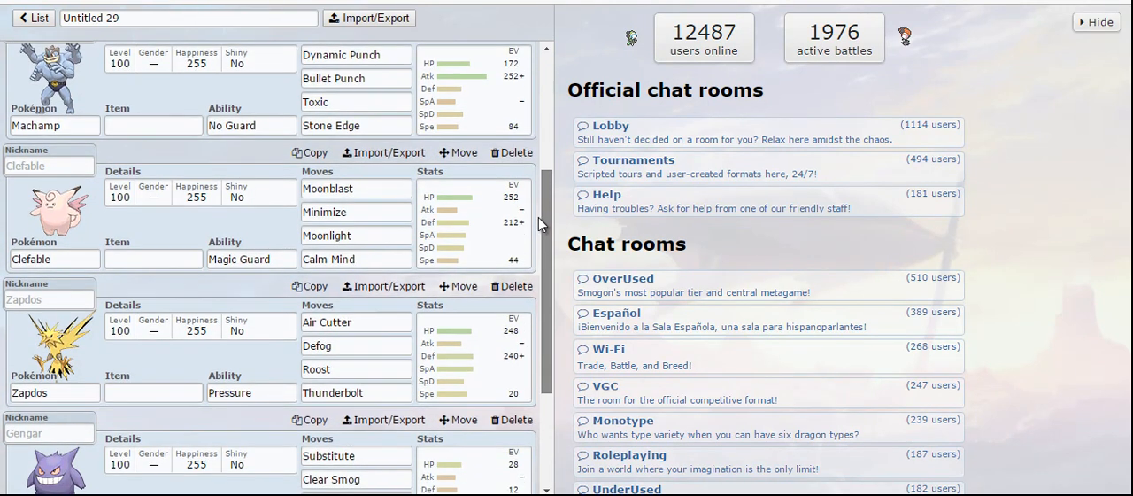
scroll(down, 3)
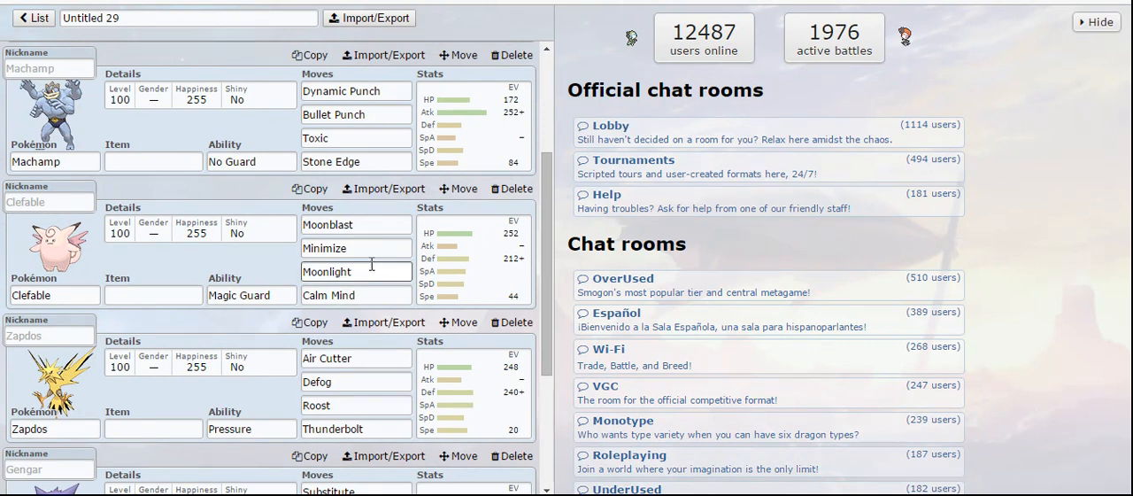
mouse_move(517, 265)
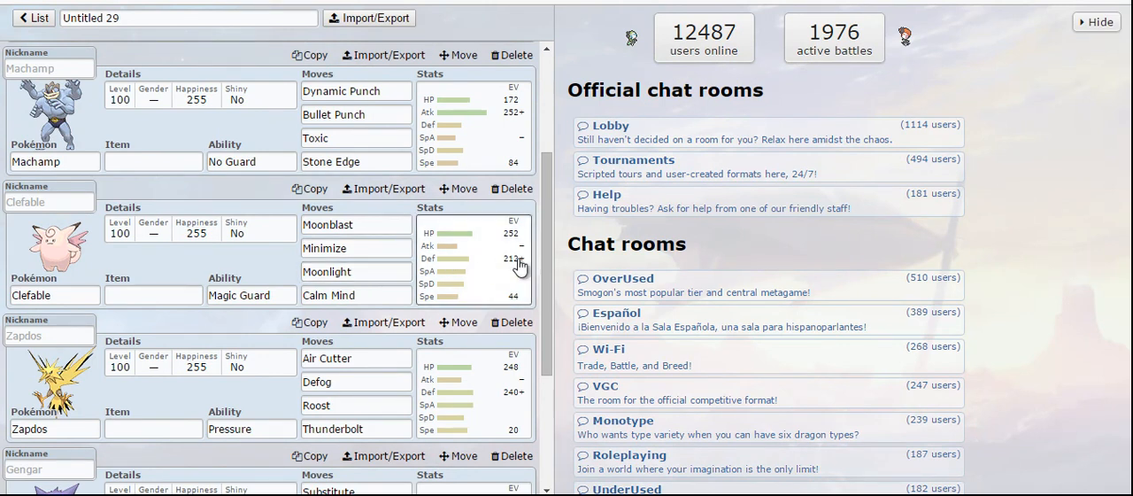
scroll(down, 3)
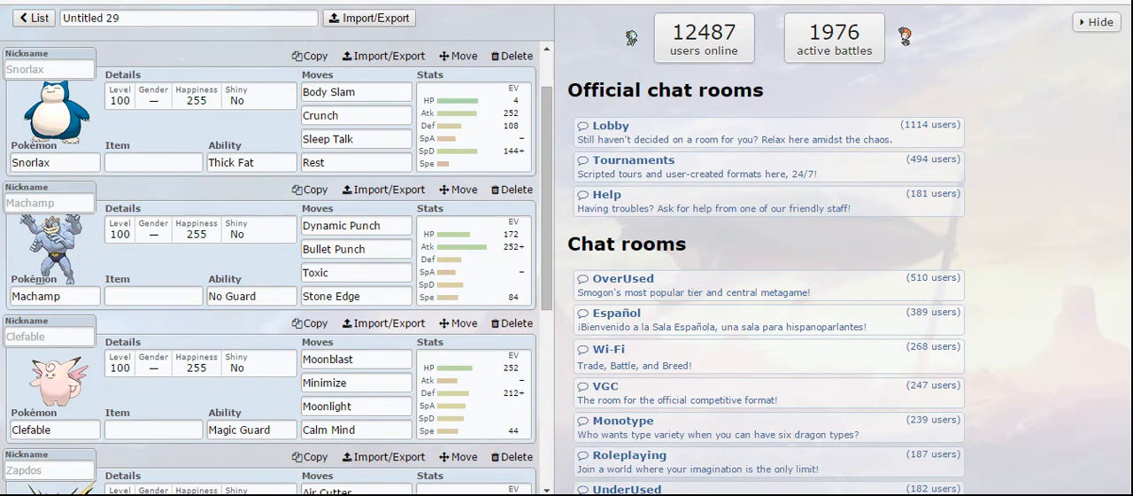
mouse_move(708, 245)
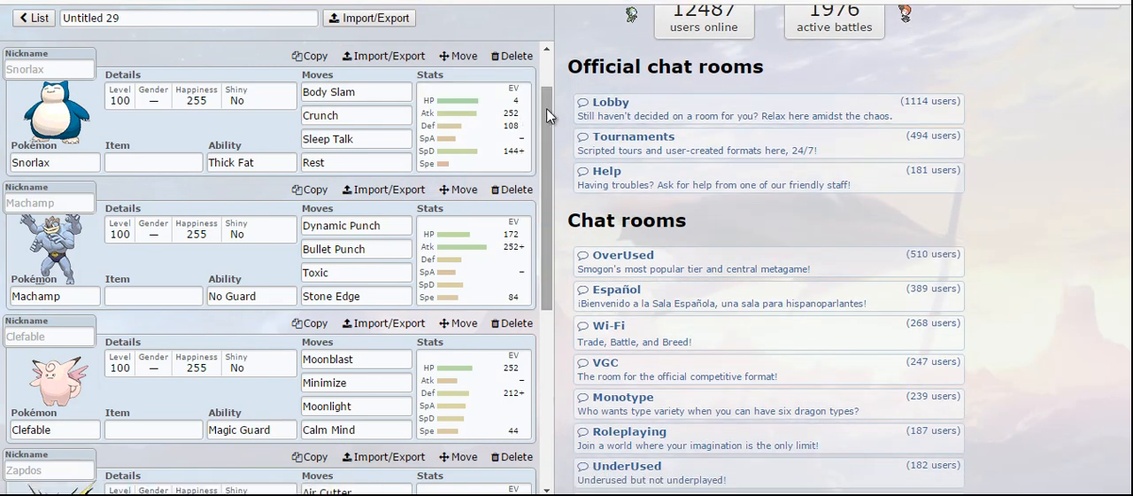
scroll(down, 3)
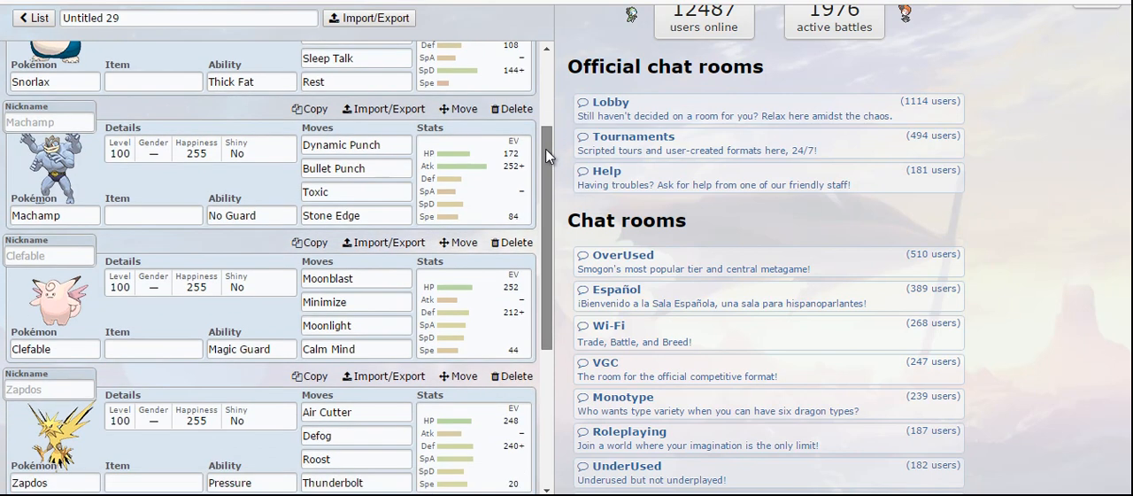
scroll(down, 3)
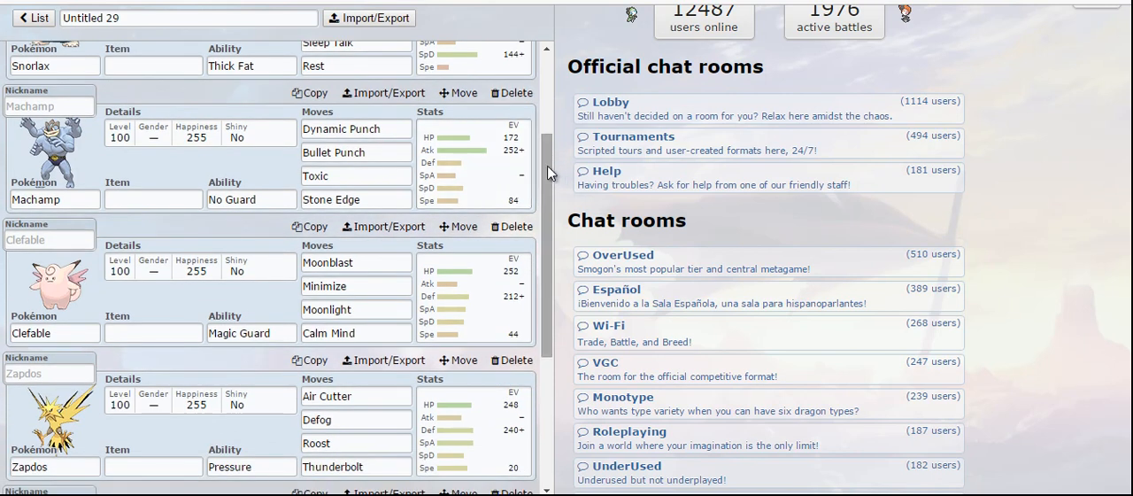
scroll(down, 3)
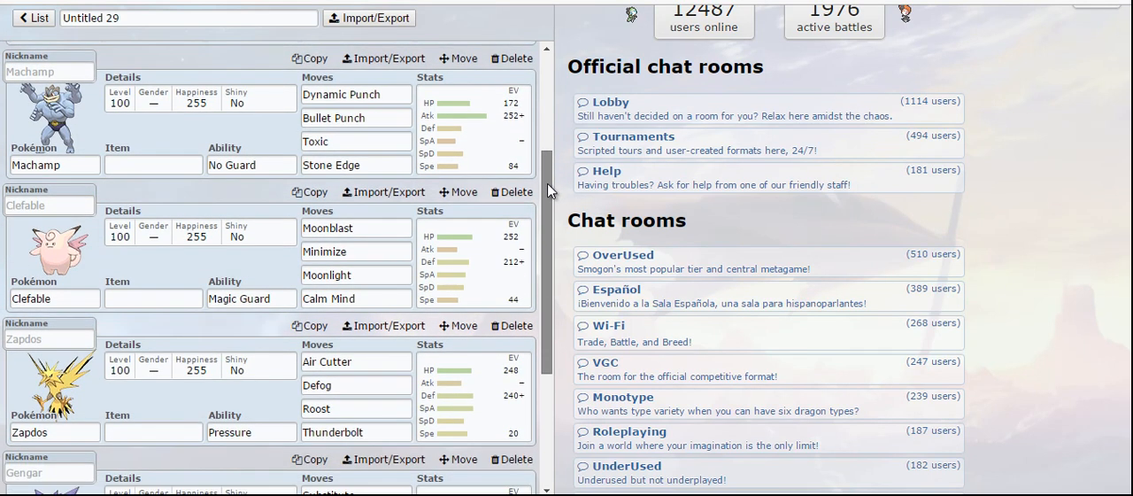
scroll(down, 3)
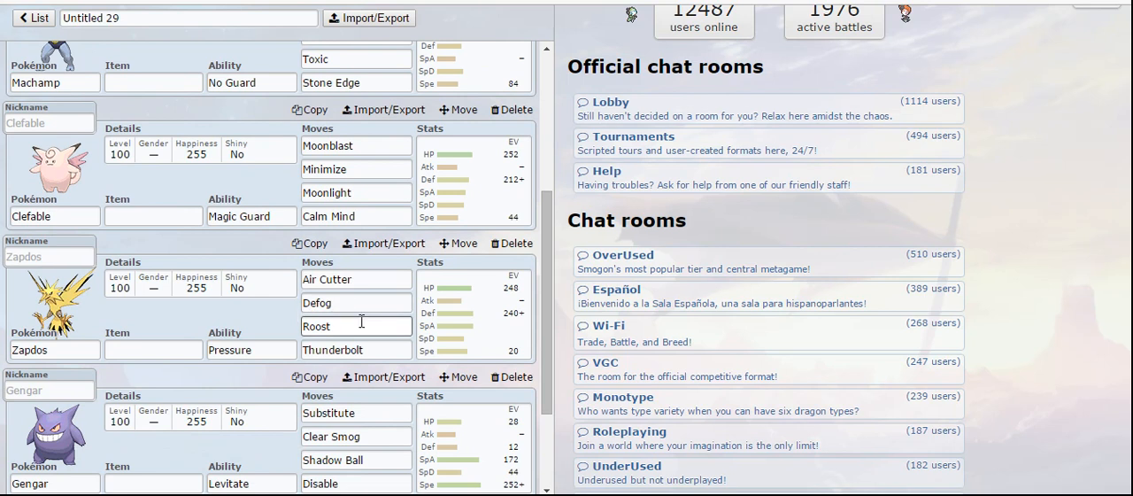
mouse_move(547, 275)
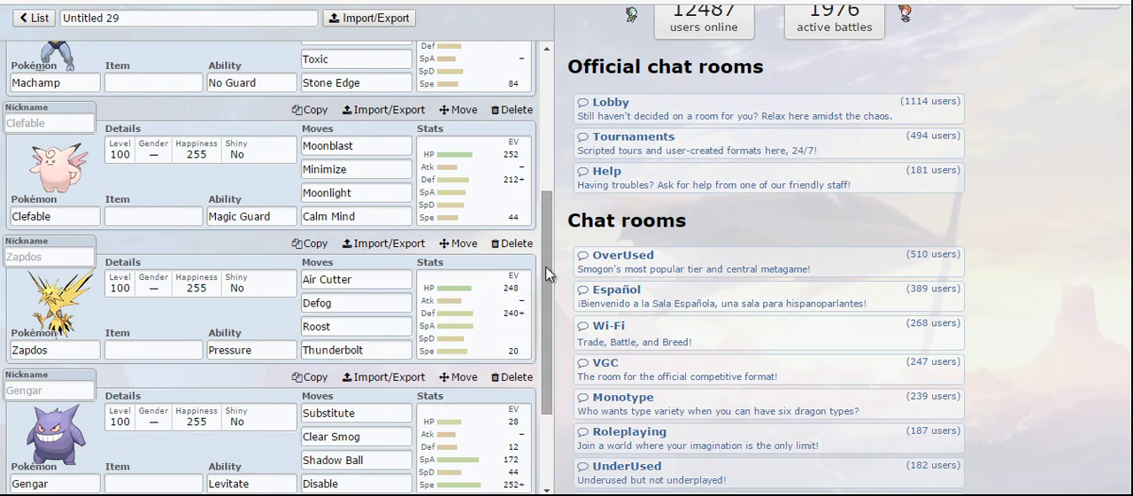
scroll(down, 3)
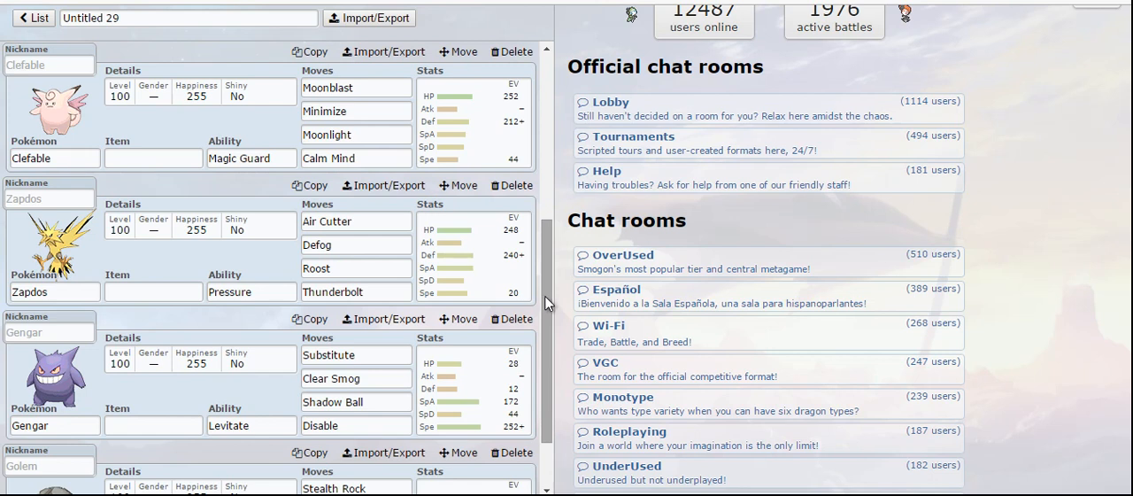
mouse_move(546, 303)
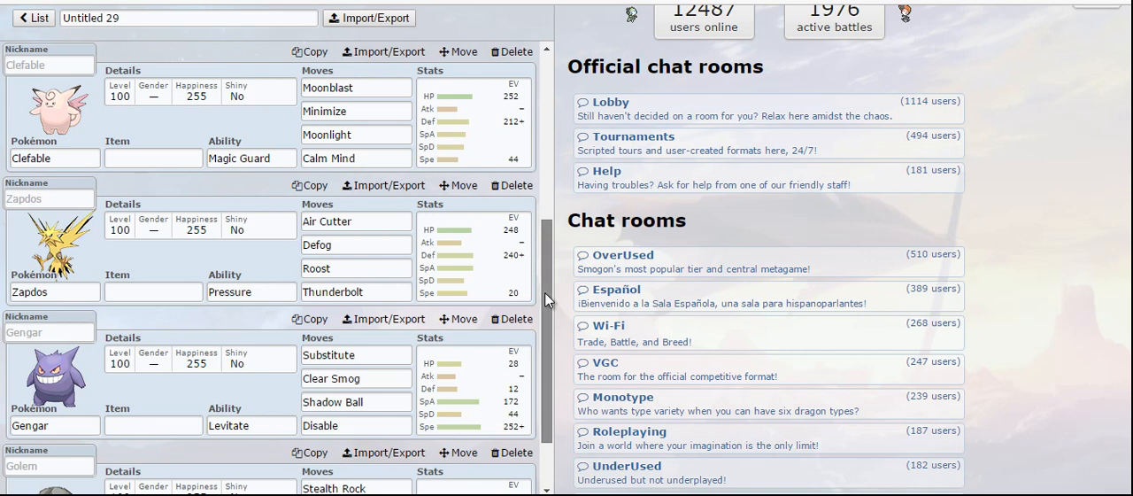
scroll(down, 3)
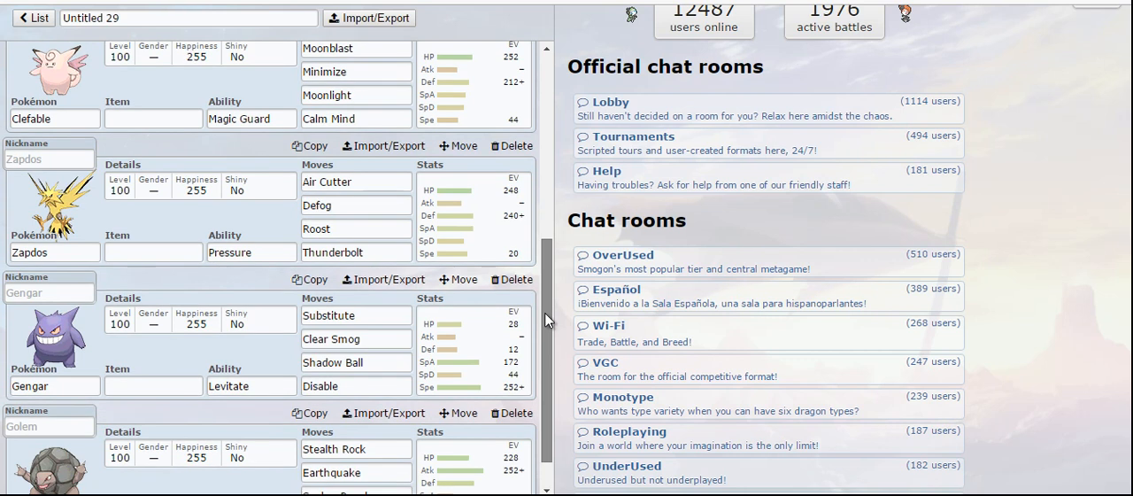
scroll(down, 3)
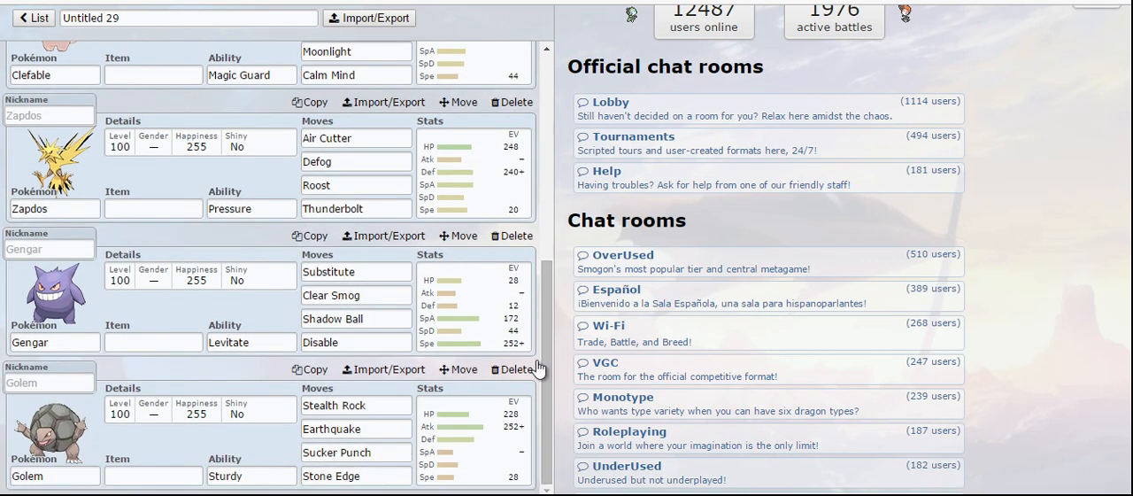
Switch to the Smogon viability ranking post showing S, A+ and A- ranks
click(356, 405)
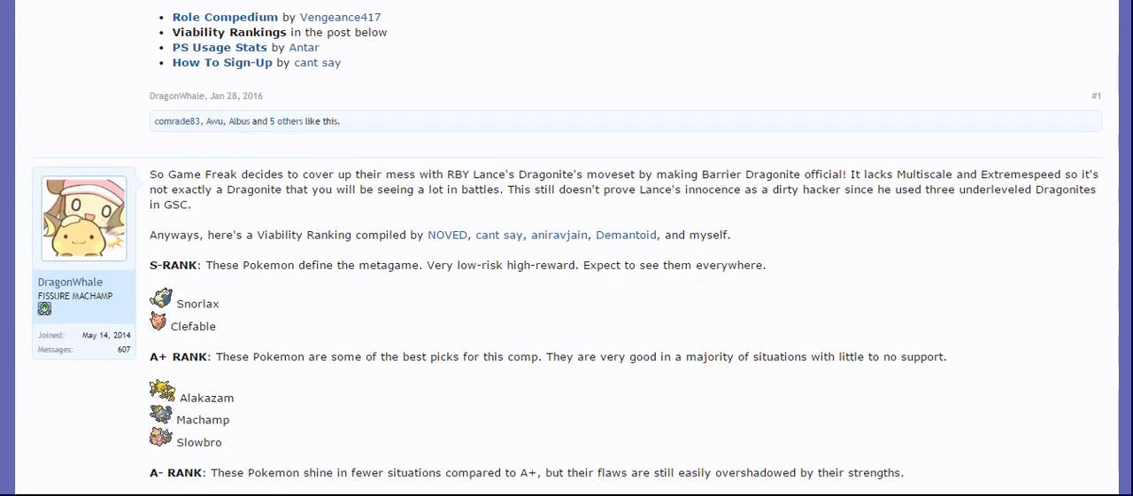
scroll(down, 3)
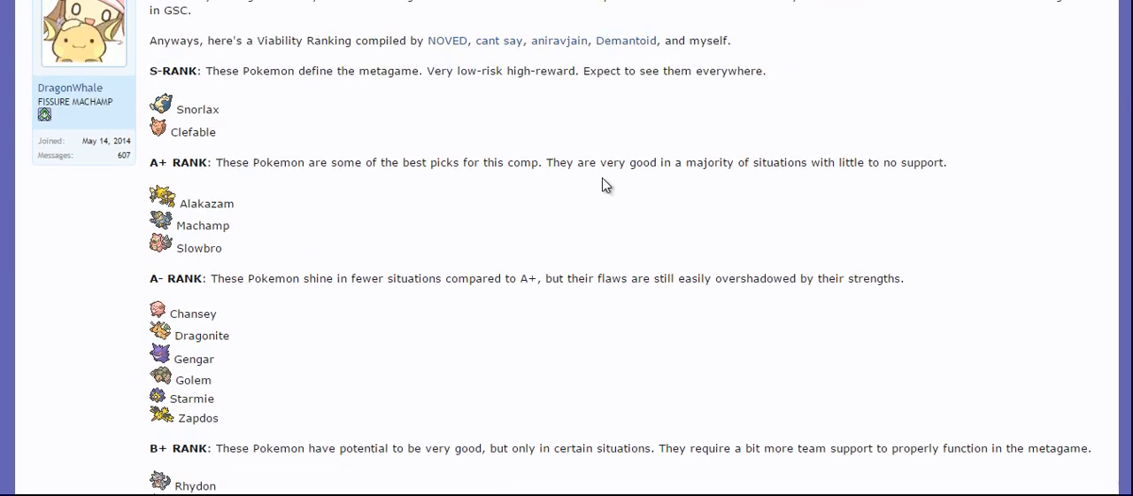
mouse_move(179, 292)
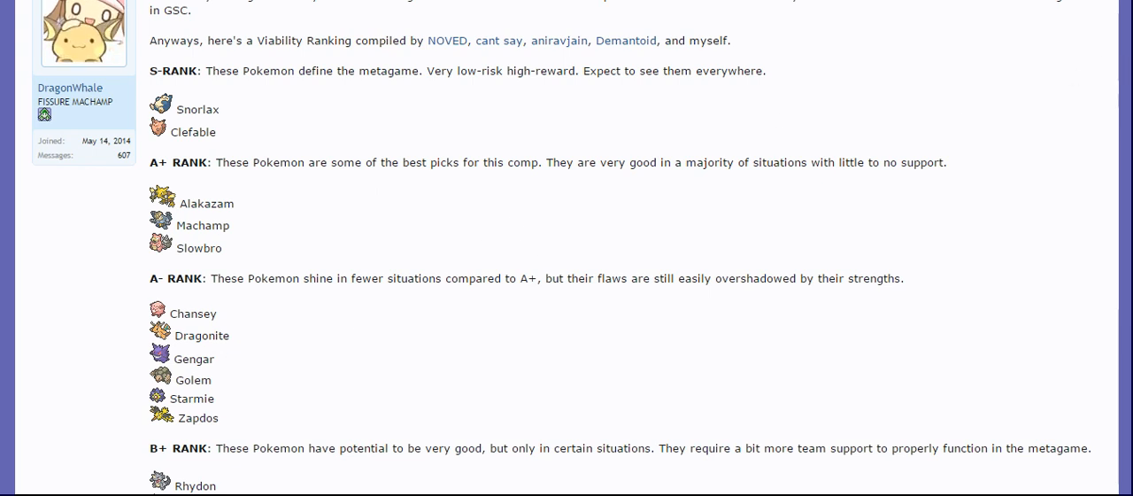
mouse_move(315, 183)
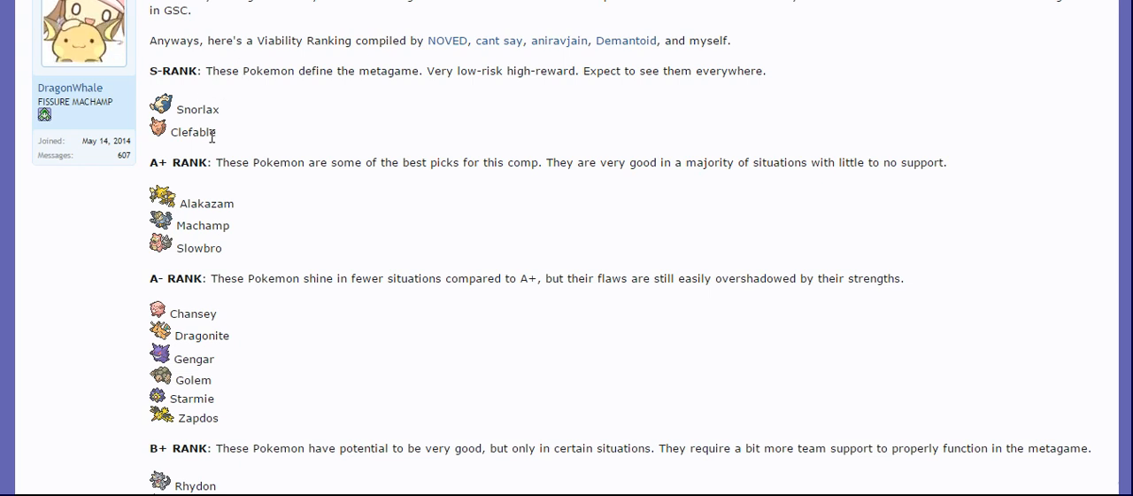
mouse_move(244, 112)
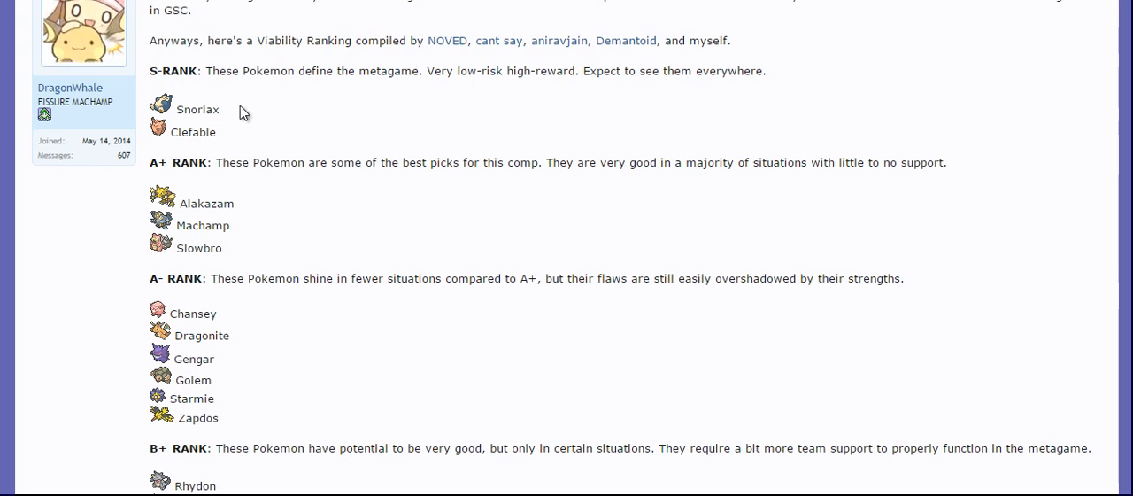
mouse_move(244, 147)
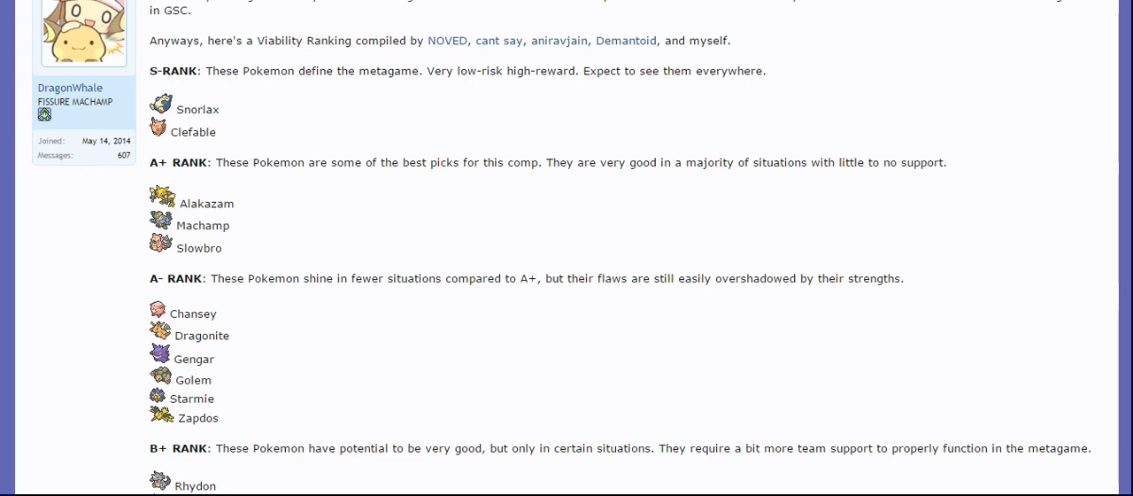
mouse_move(262, 207)
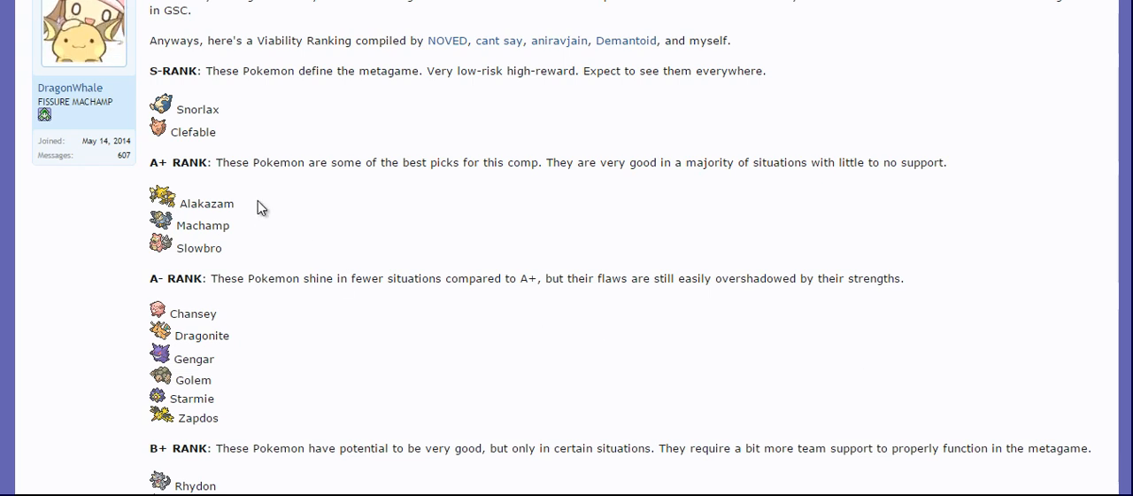
mouse_move(209, 202)
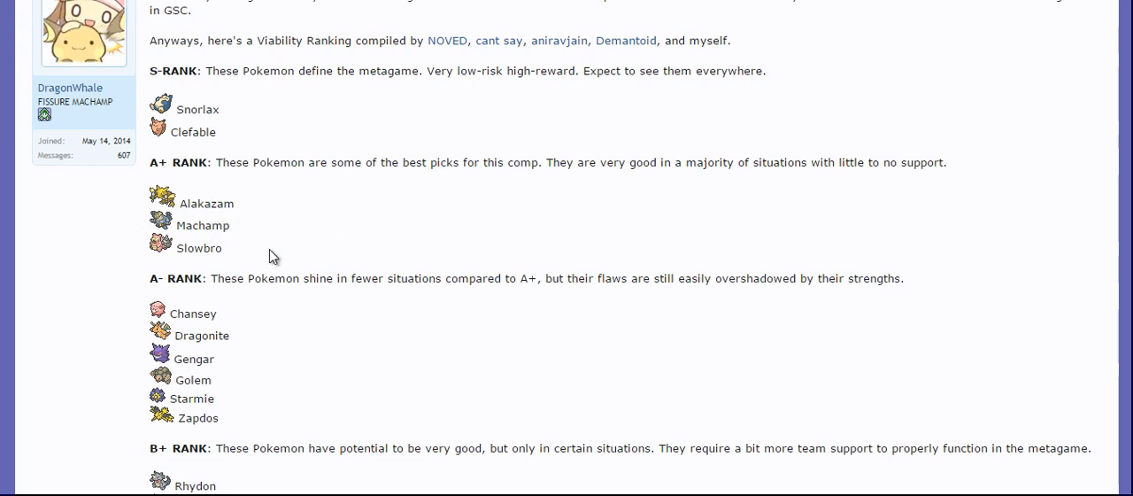
mouse_move(1122, 125)
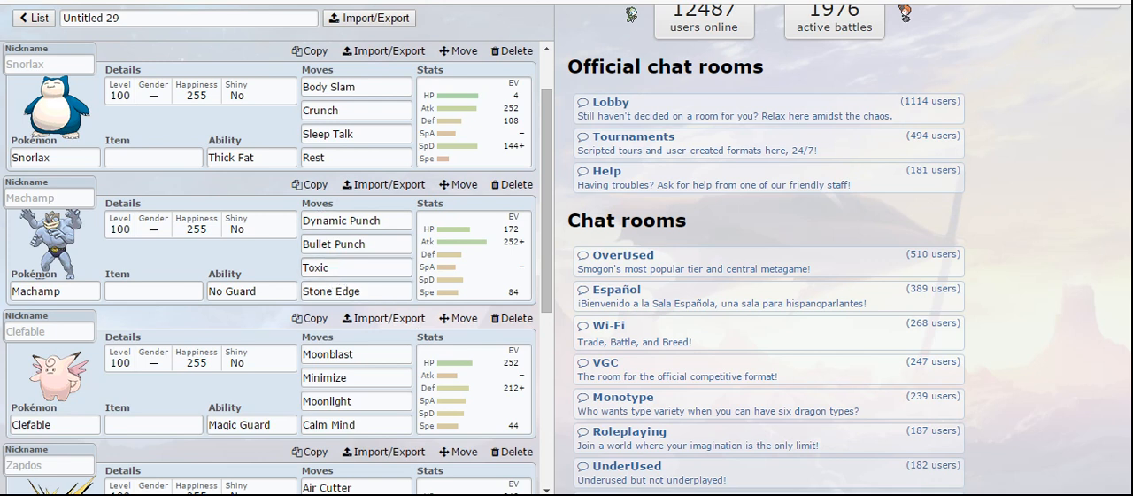
mouse_move(516, 301)
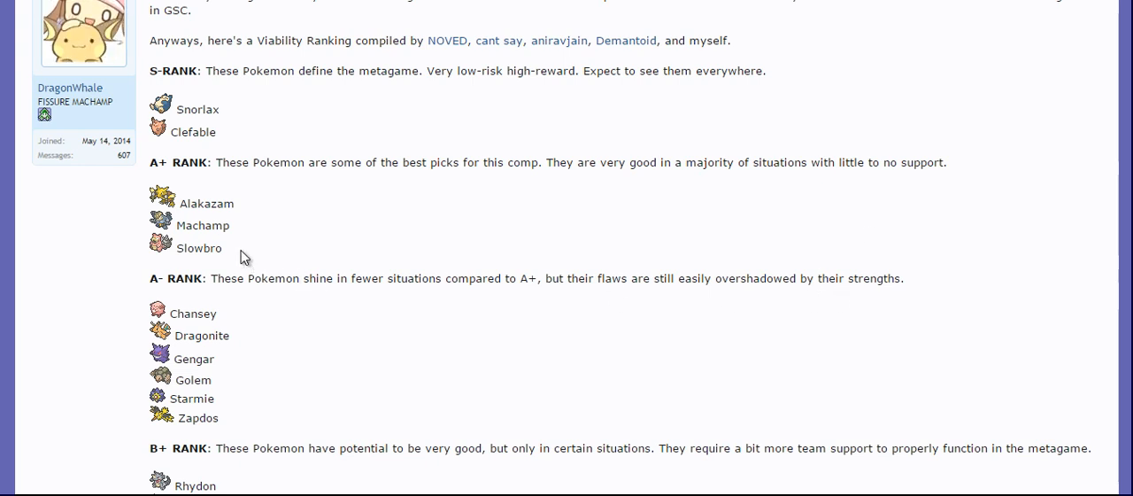
mouse_move(305, 166)
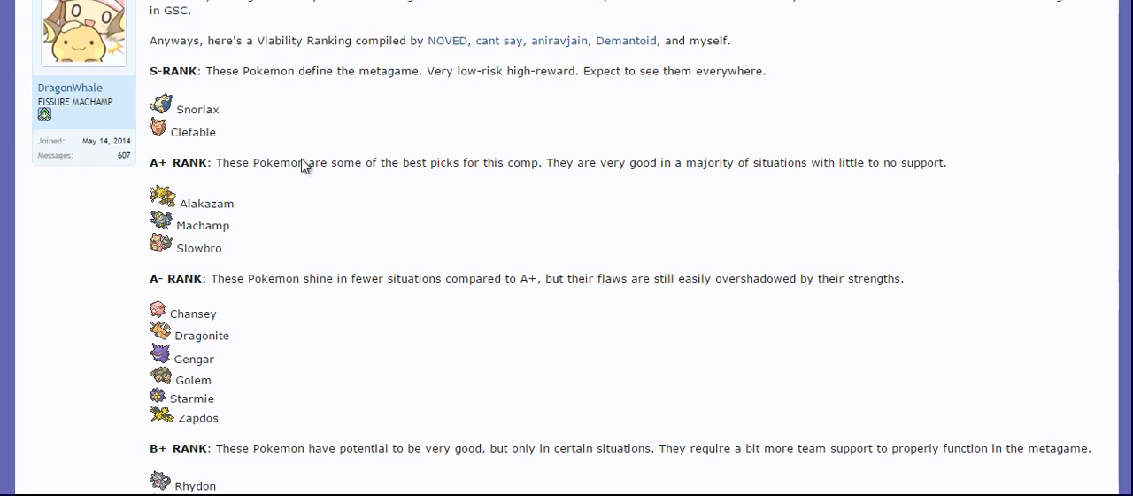
mouse_move(255, 234)
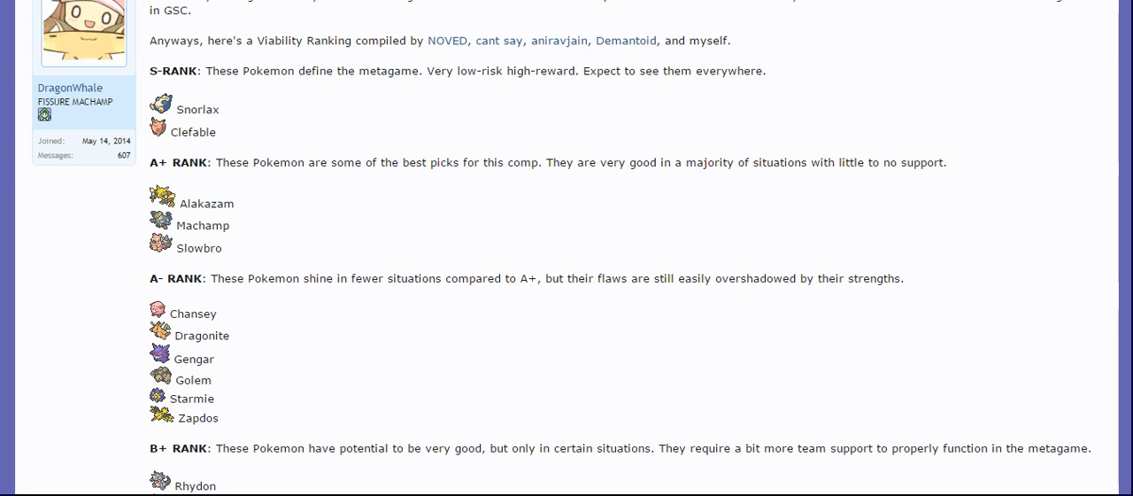
scroll(down, 3)
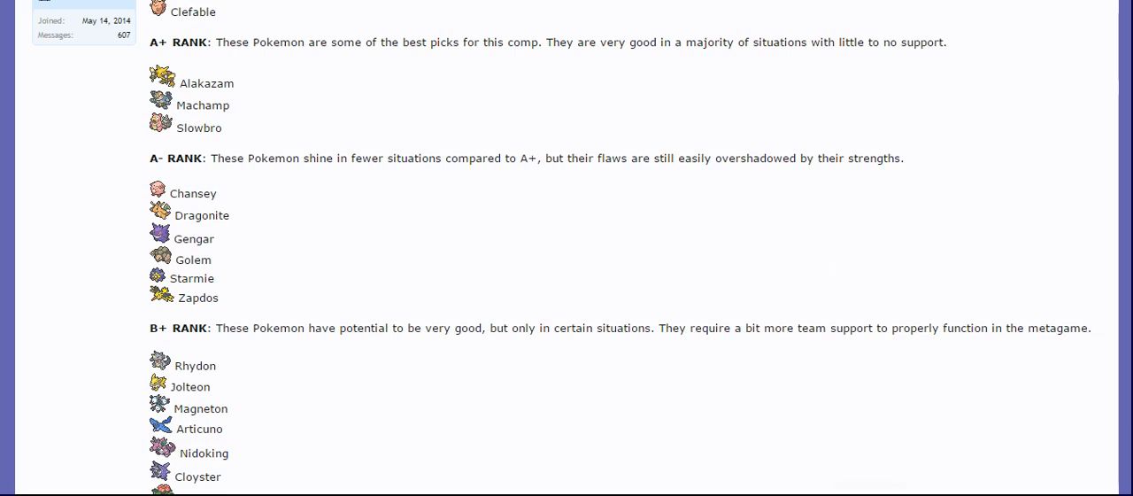
mouse_move(233, 237)
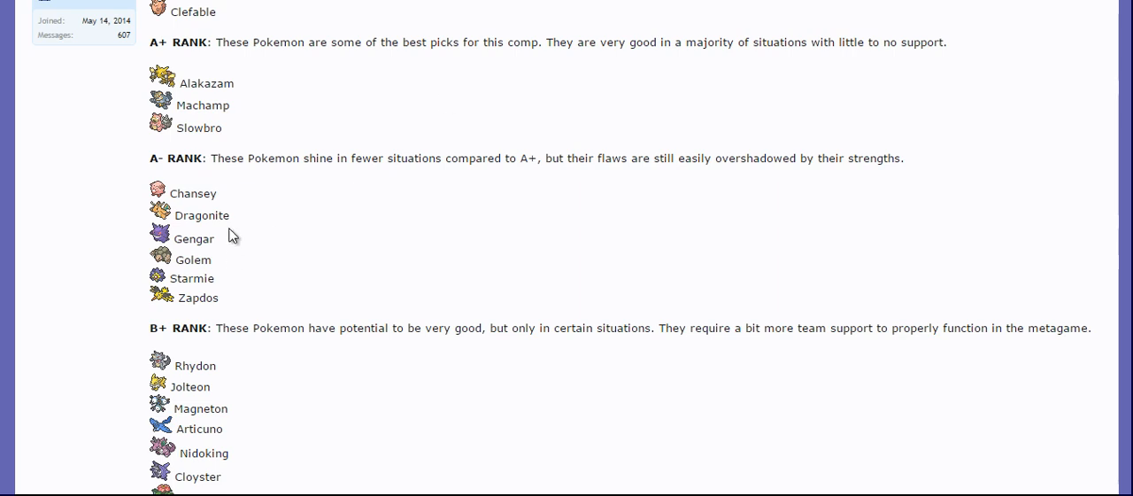
mouse_move(228, 241)
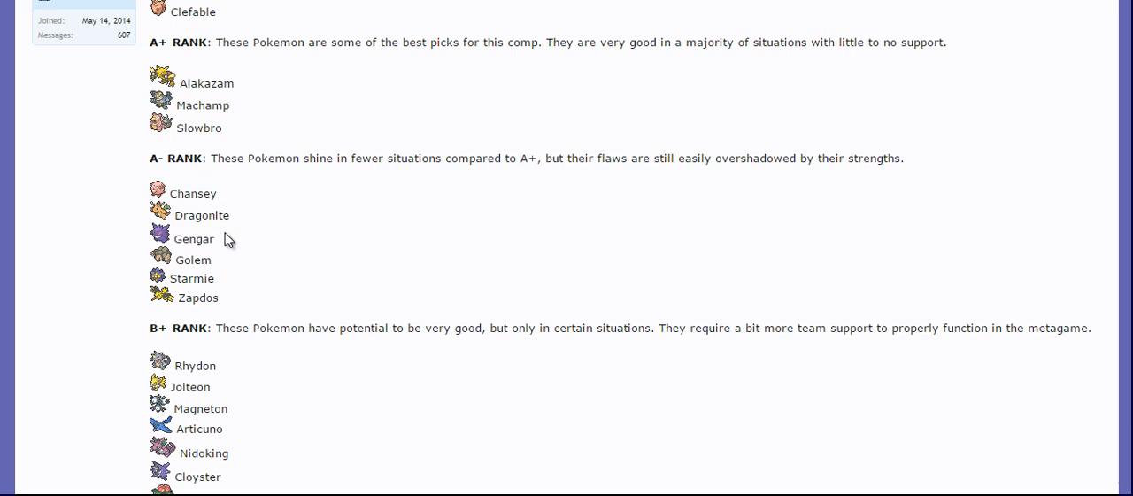
mouse_move(527, 241)
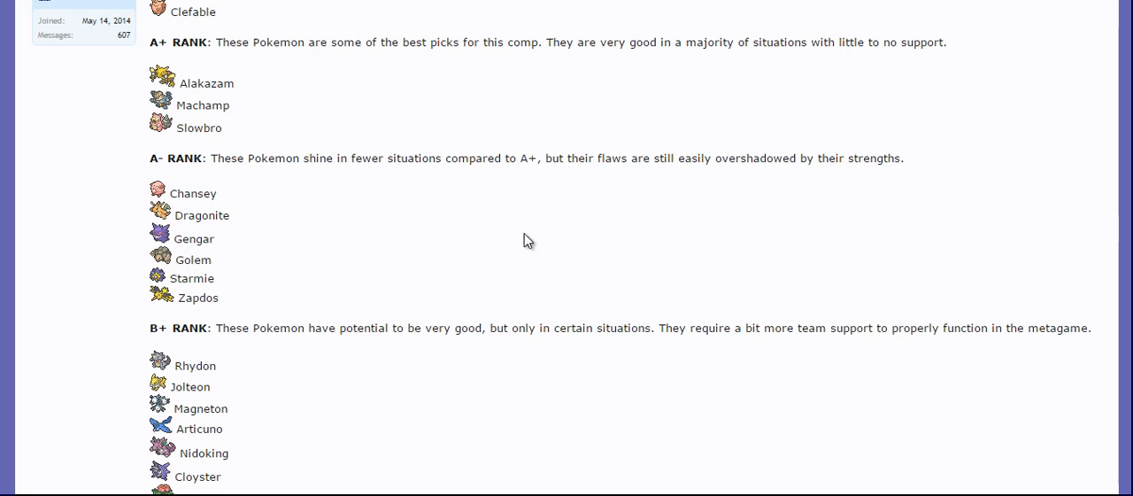
mouse_move(643, 256)
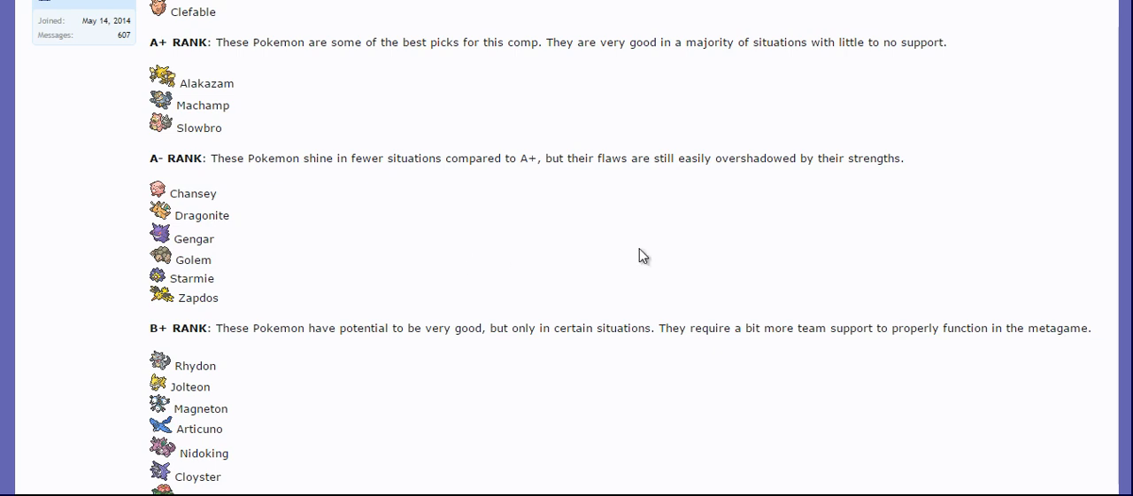
scroll(down, 3)
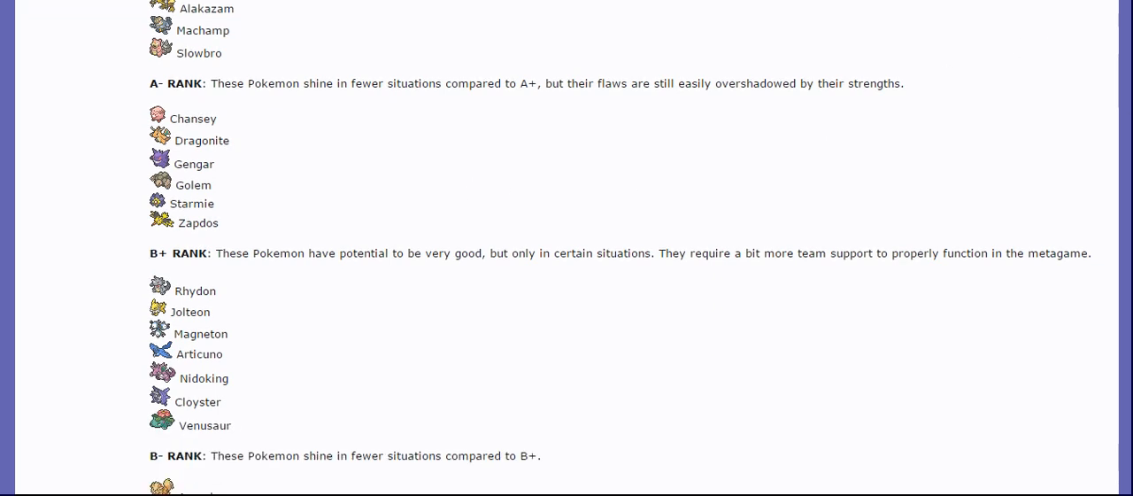
mouse_move(285, 155)
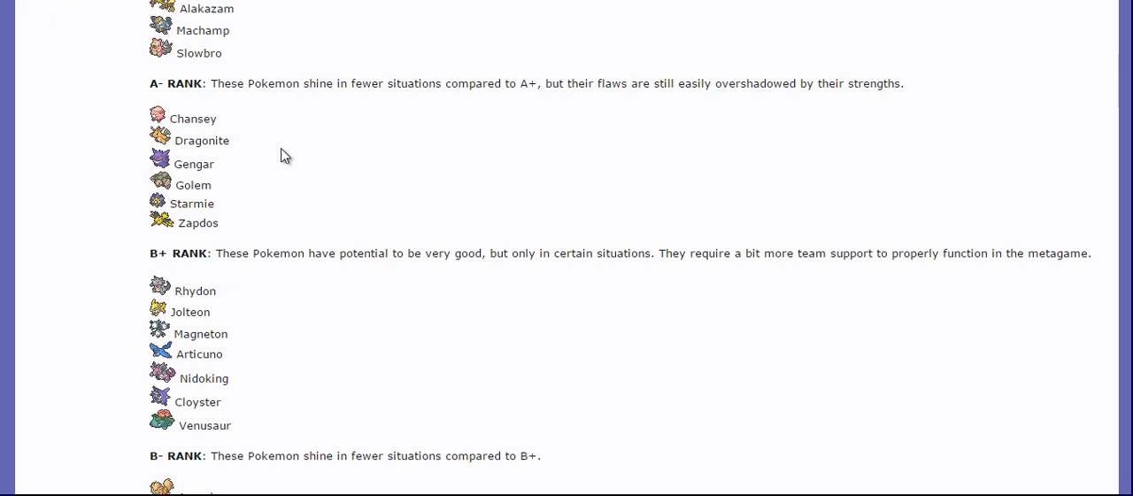
mouse_move(1072, 113)
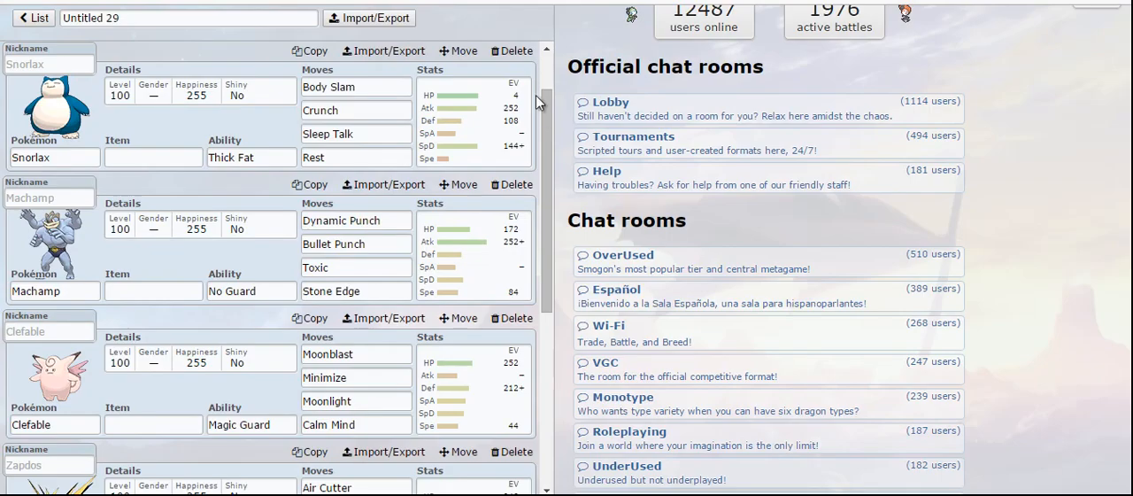
Scroll through the team's Snorlax, Machamp, Clefable, Zapdos, Gengar and Golem sets
scroll(down, 3)
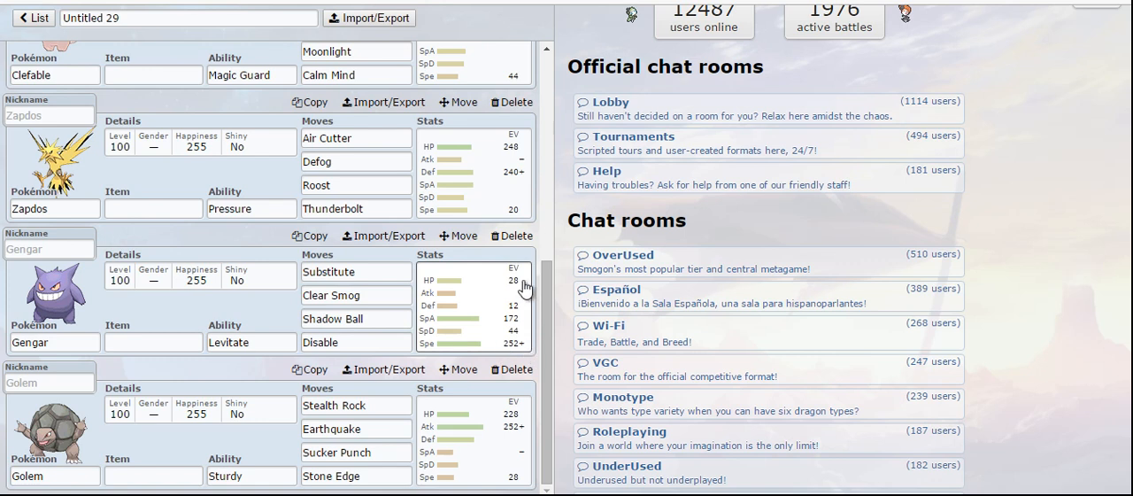
mouse_move(513, 325)
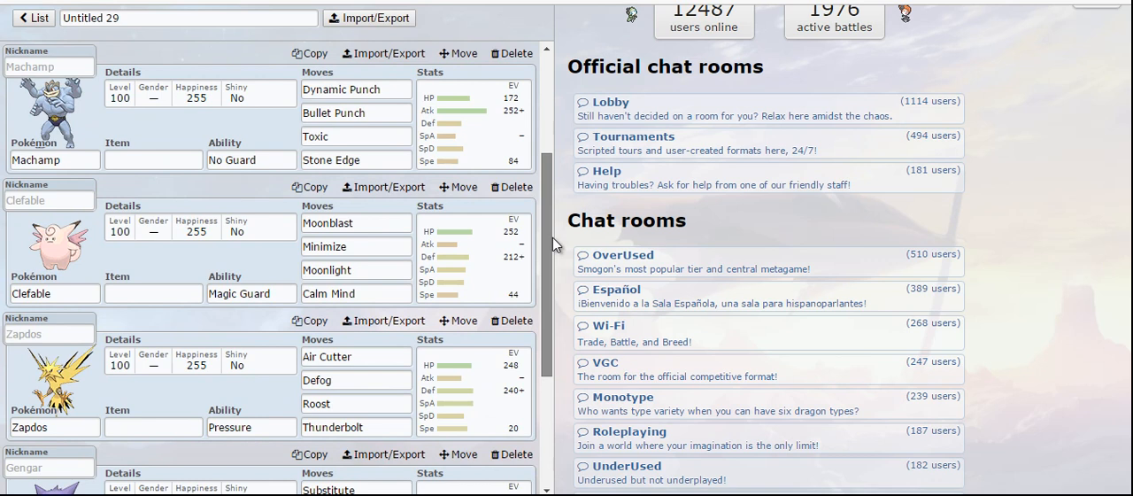
scroll(down, 3)
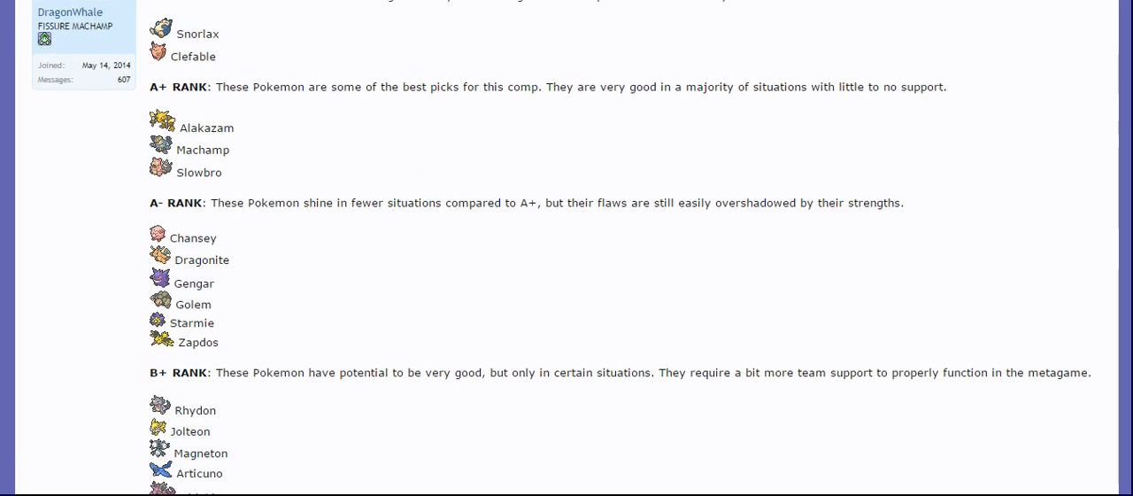
mouse_move(237, 113)
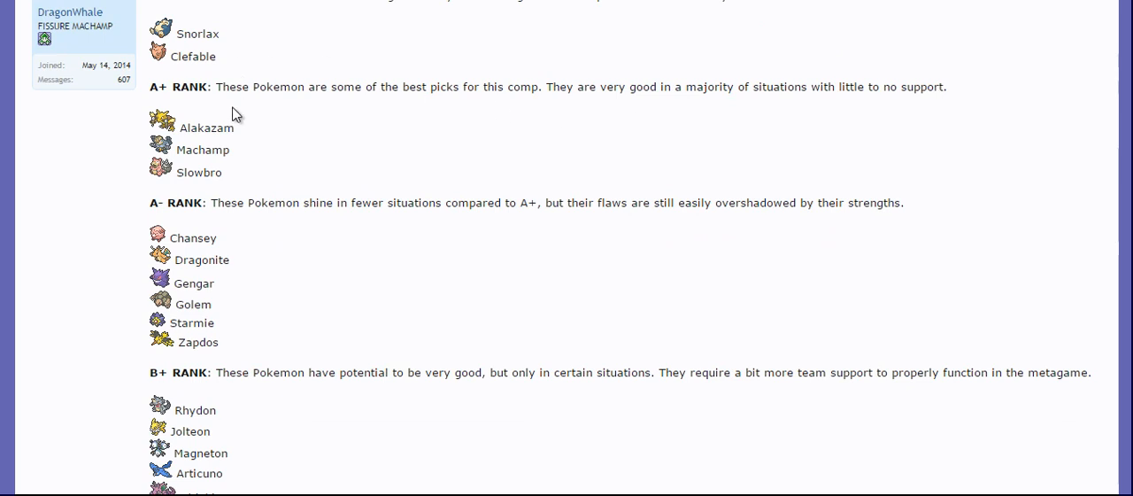
mouse_move(200, 246)
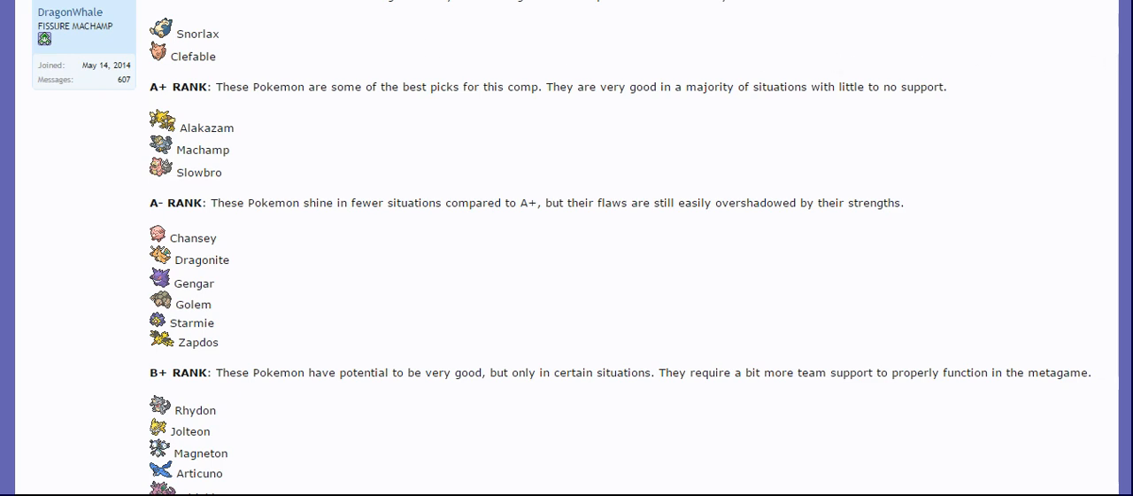
Scroll the viability ranking post through the A+, A- and B+ rank lists
scroll(down, 3)
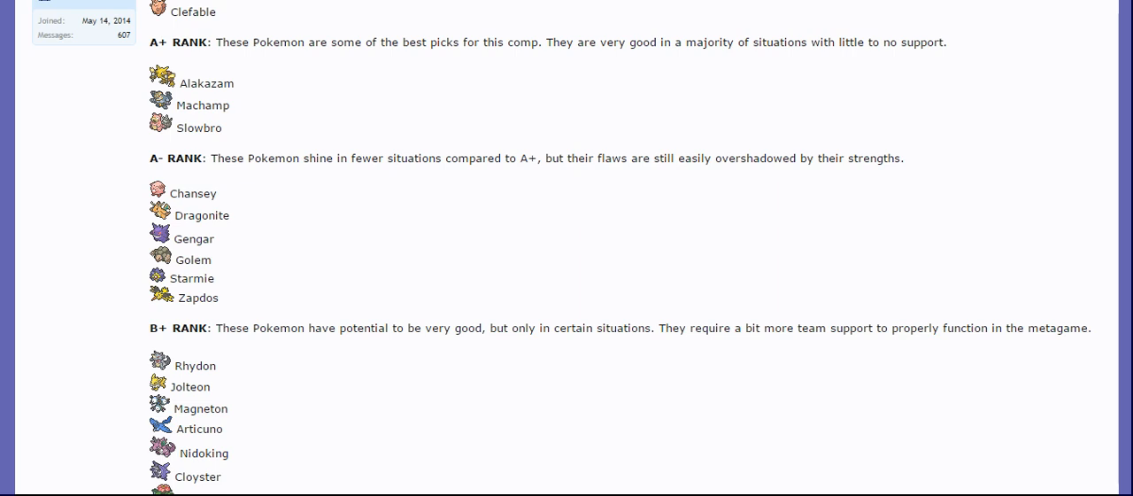
mouse_move(453, 223)
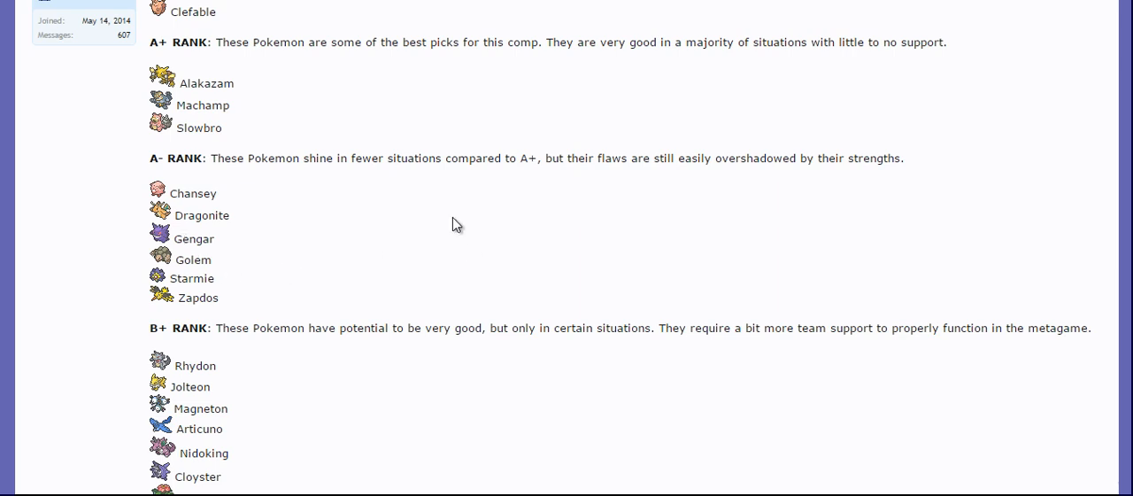
scroll(down, 3)
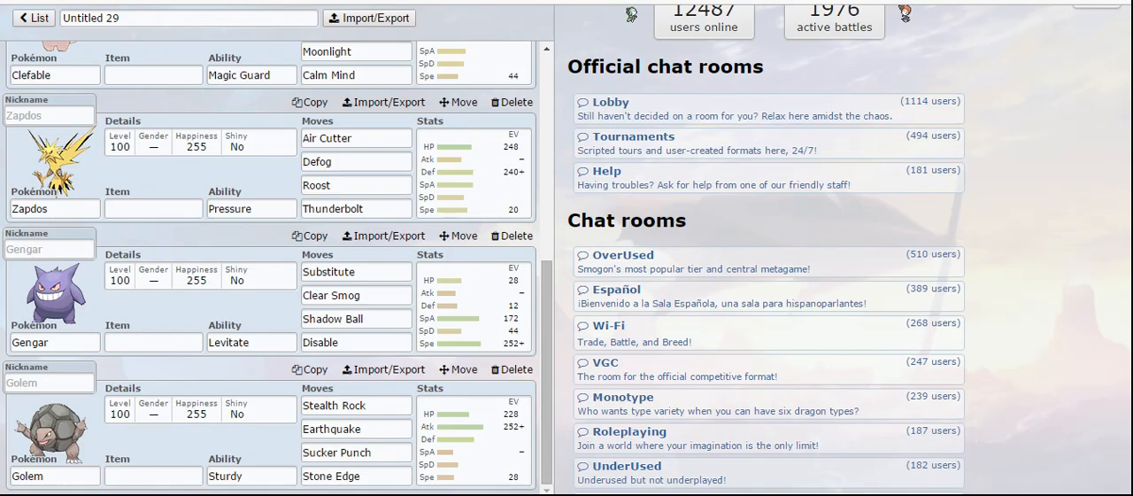
Look over the Zapdos, Gengar and Golem sets in the team builder
click(251, 474)
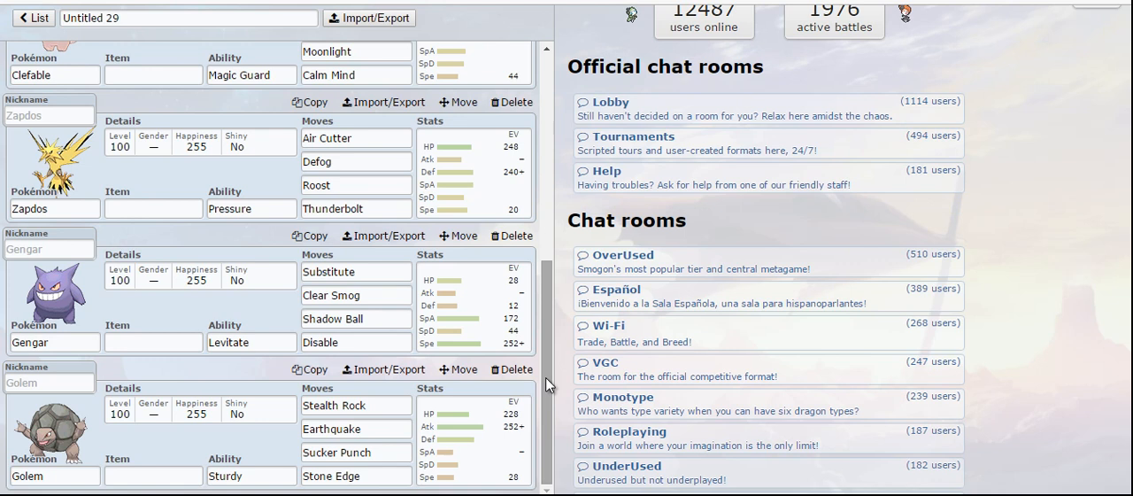
click(356, 474)
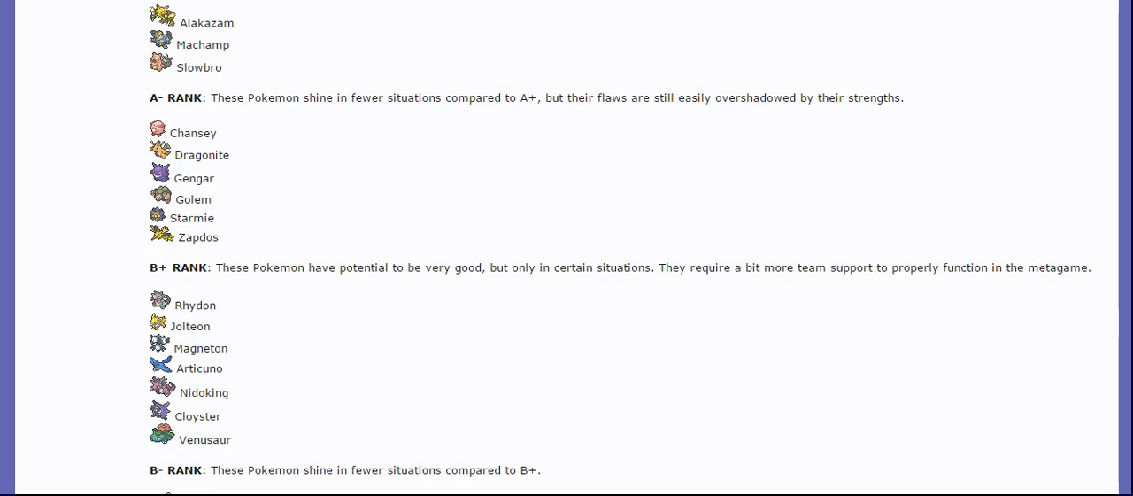
mouse_move(231, 187)
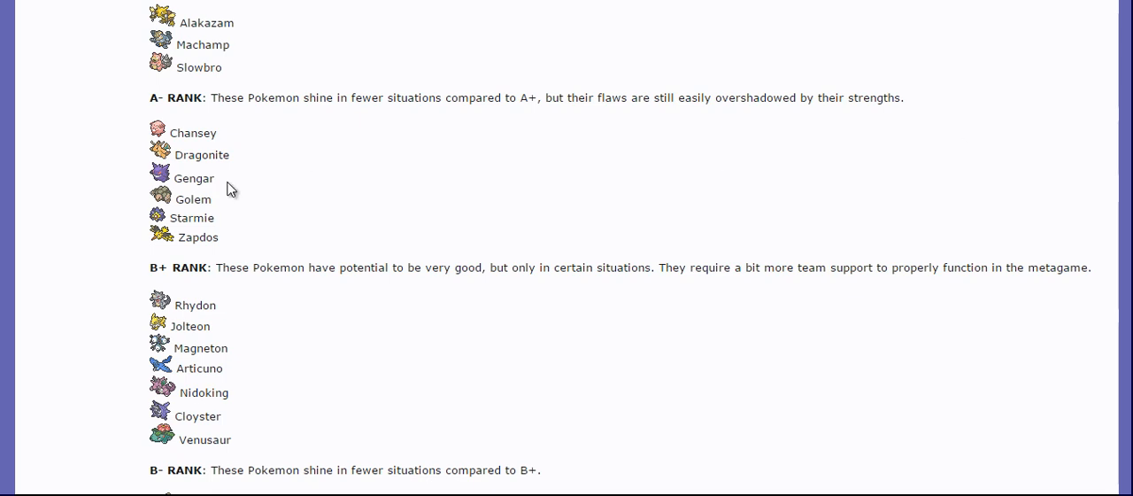
mouse_move(180, 292)
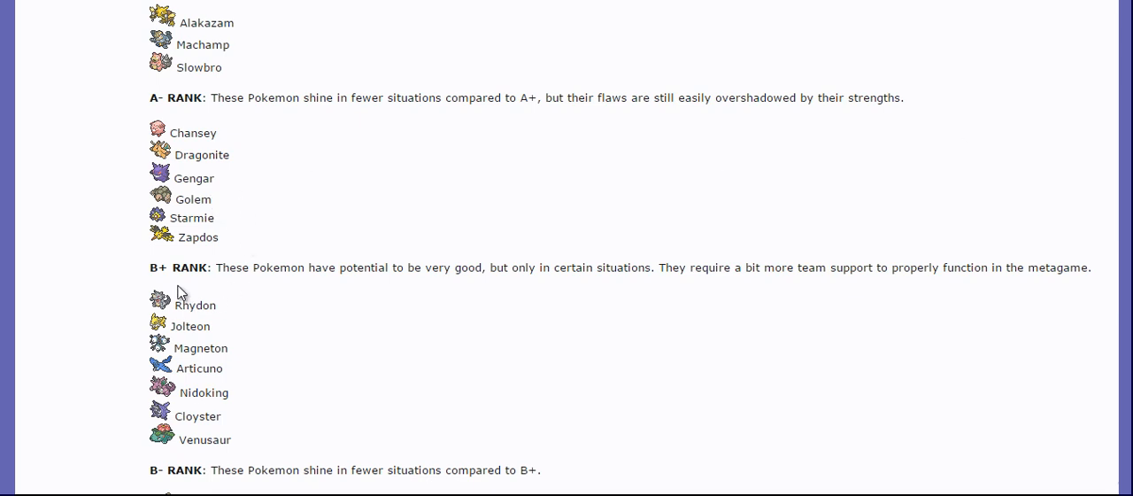
mouse_move(320, 262)
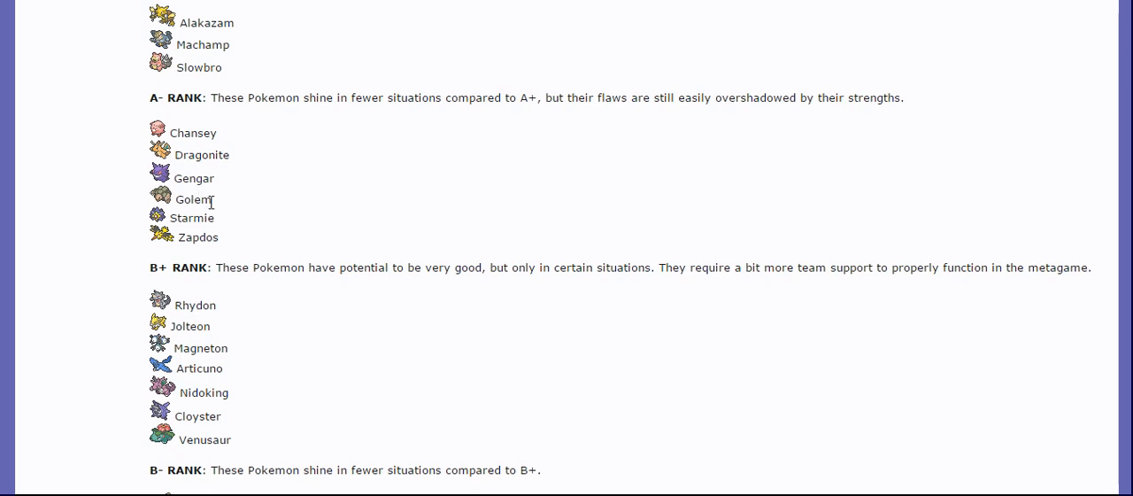
mouse_move(230, 265)
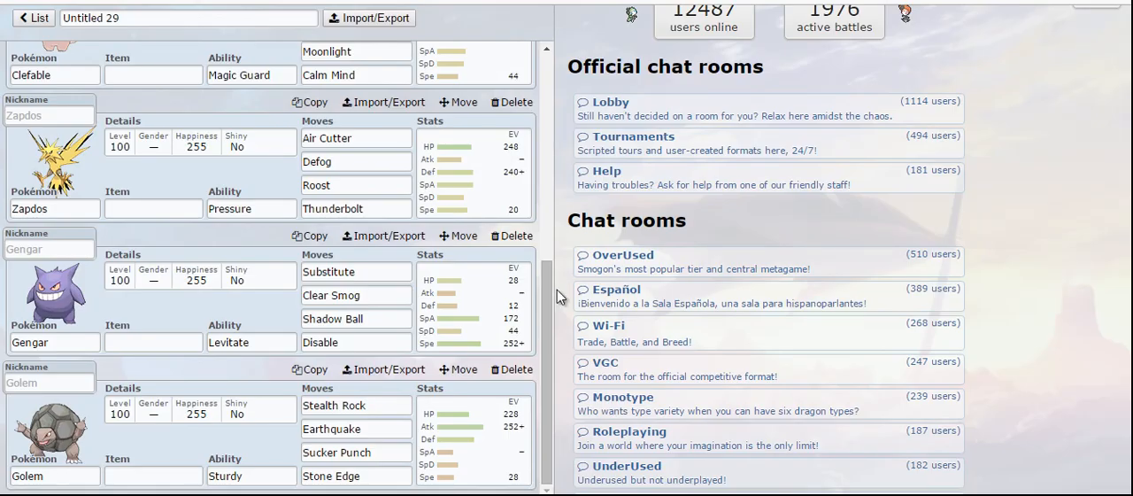
scroll(down, 3)
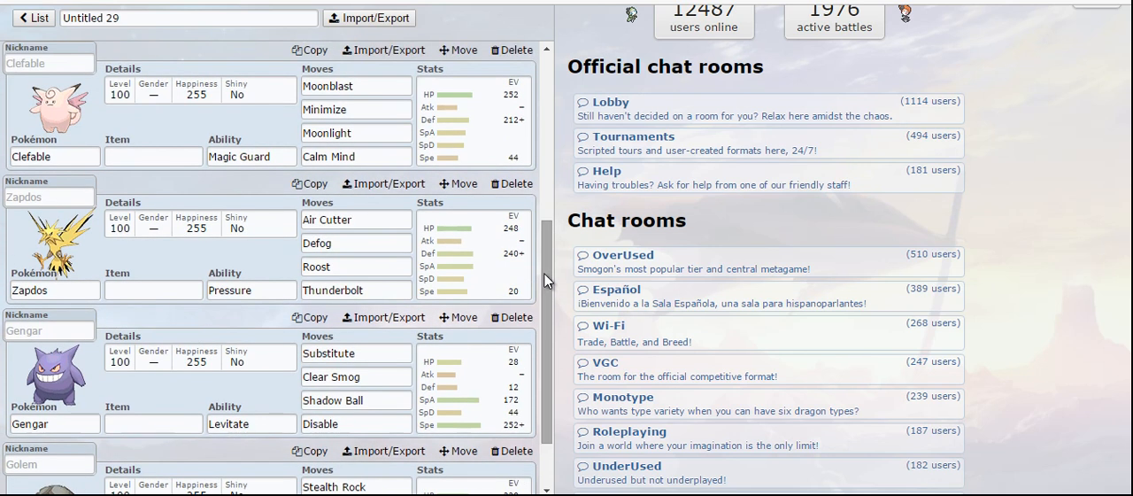
click(354, 220)
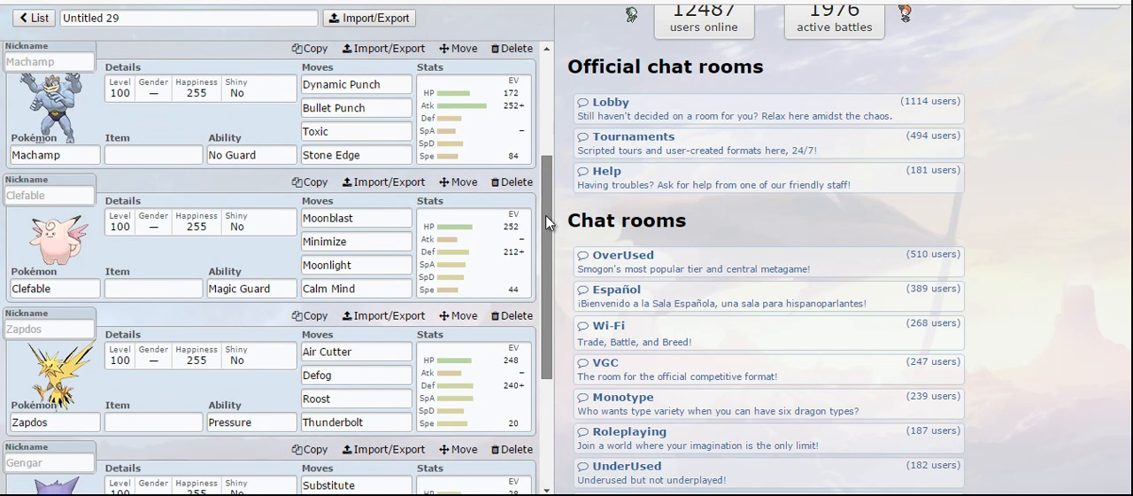
scroll(down, 3)
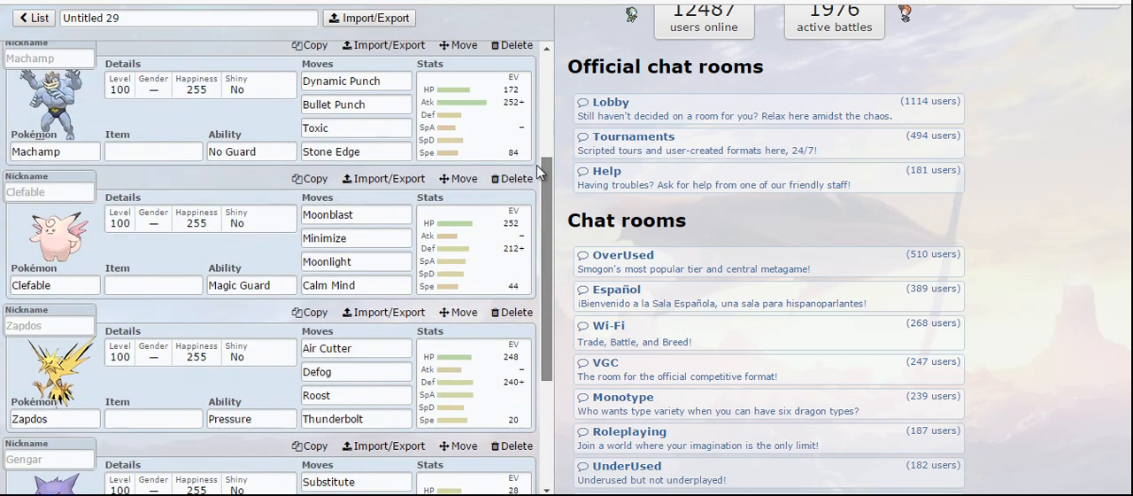
scroll(down, 3)
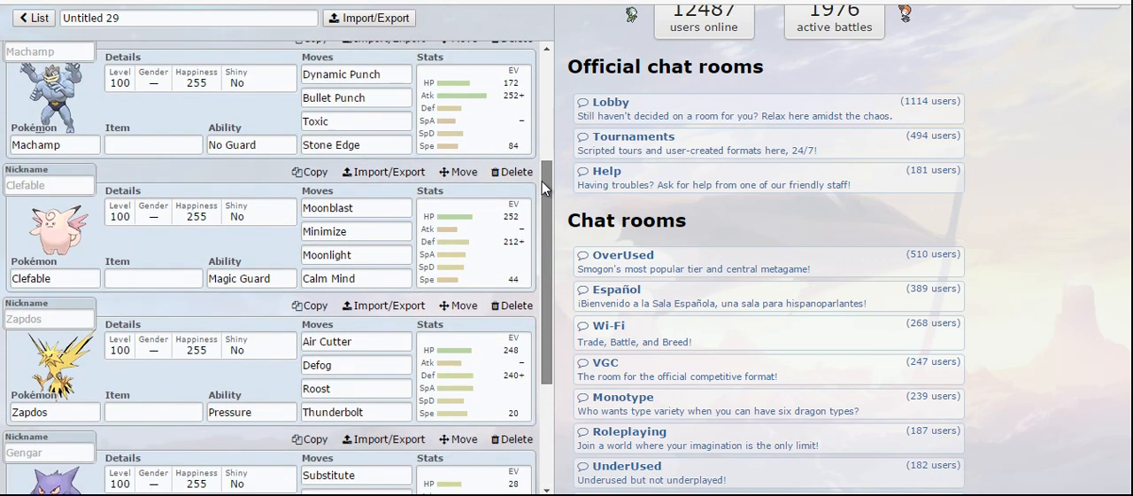
scroll(down, 3)
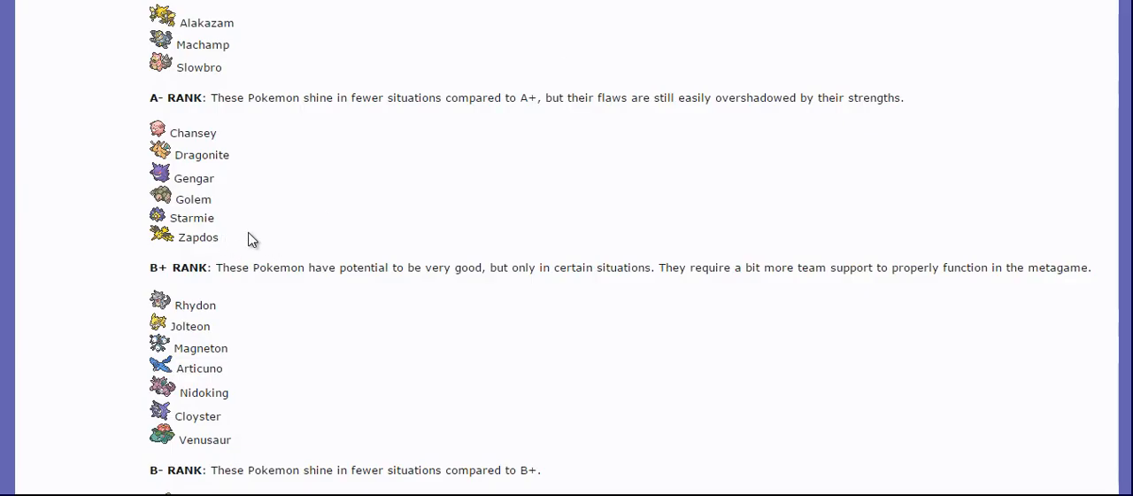
mouse_move(882, 163)
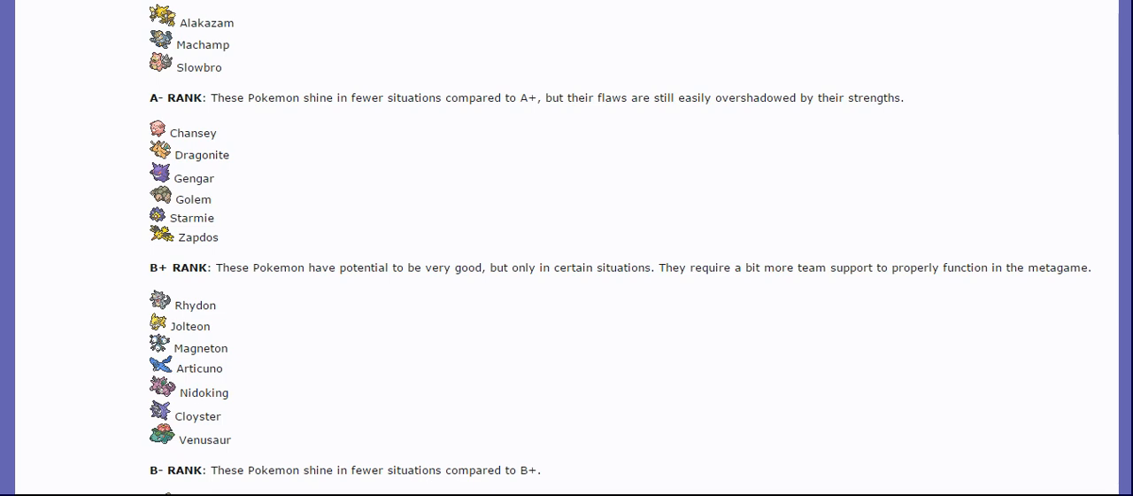
mouse_move(1123, 71)
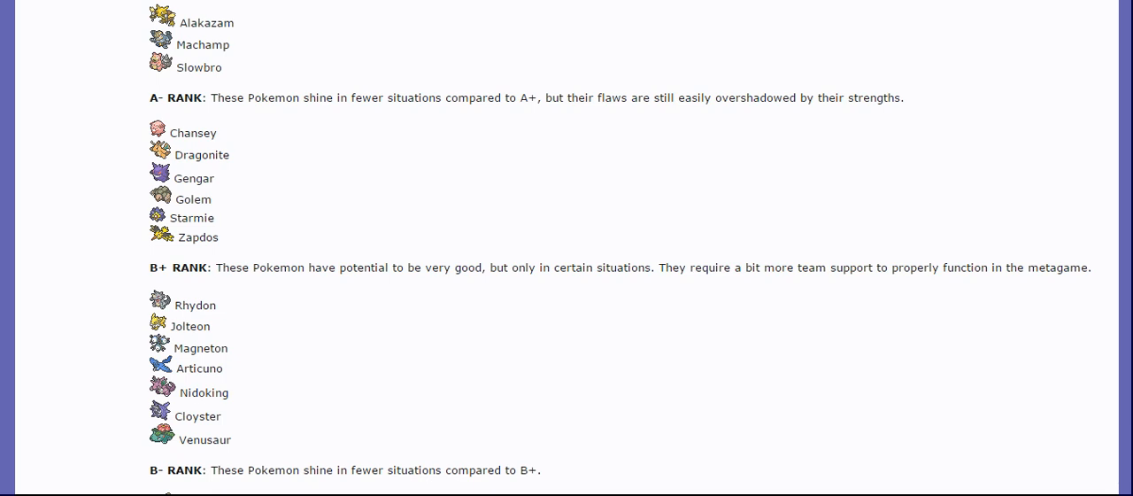
Scroll the viability ranking post to show the B+ and B- tier lists
scroll(down, 3)
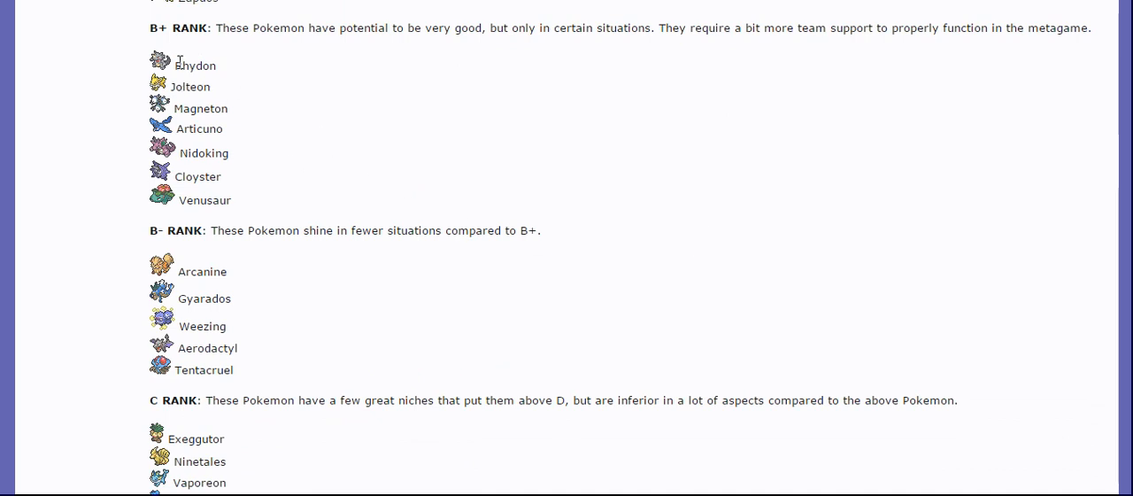
mouse_move(262, 69)
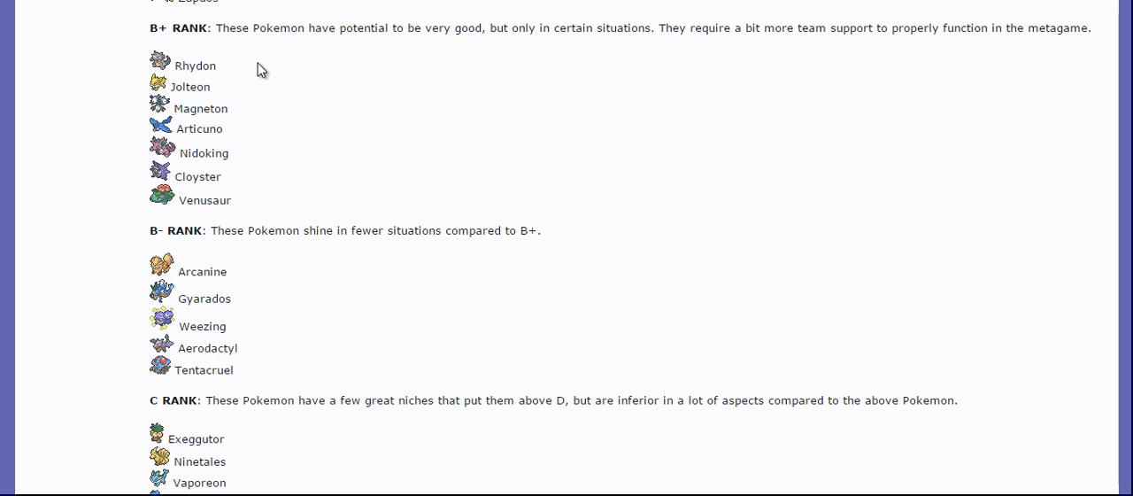
mouse_move(237, 69)
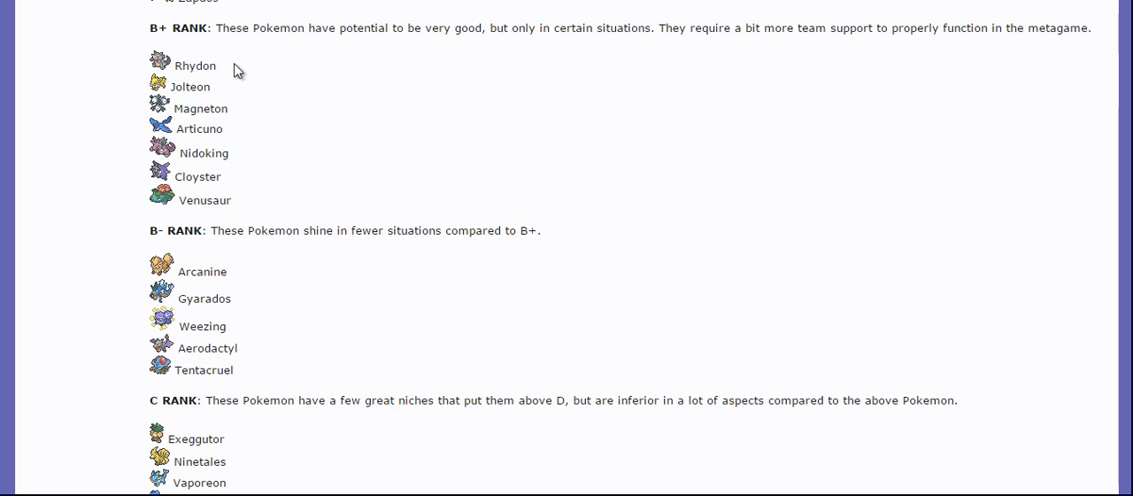
mouse_move(244, 82)
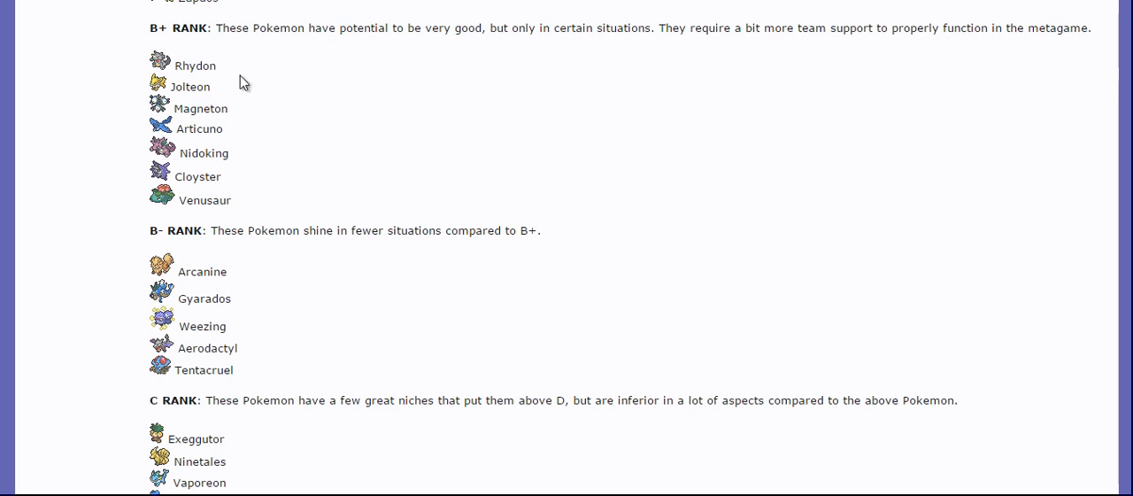
mouse_move(228, 82)
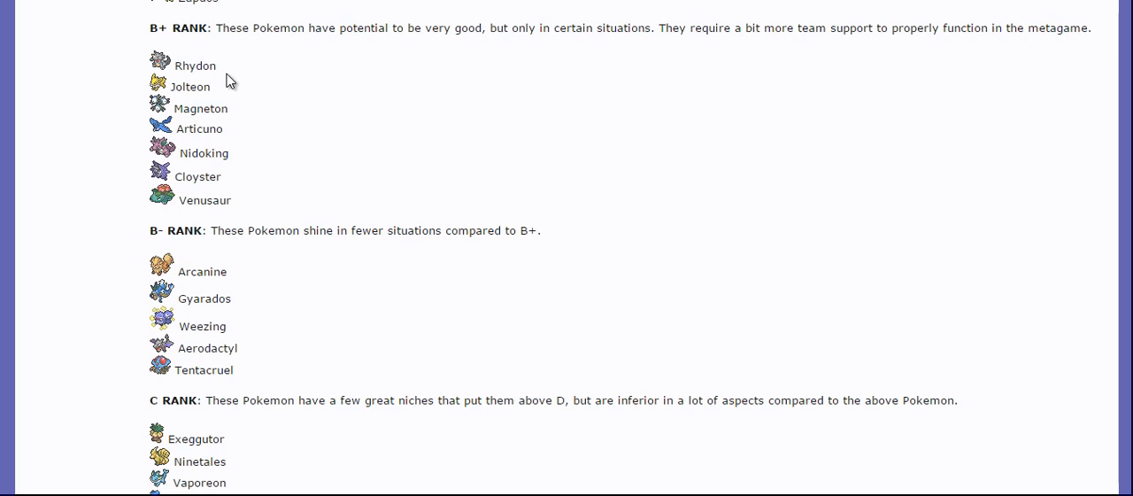
mouse_move(290, 89)
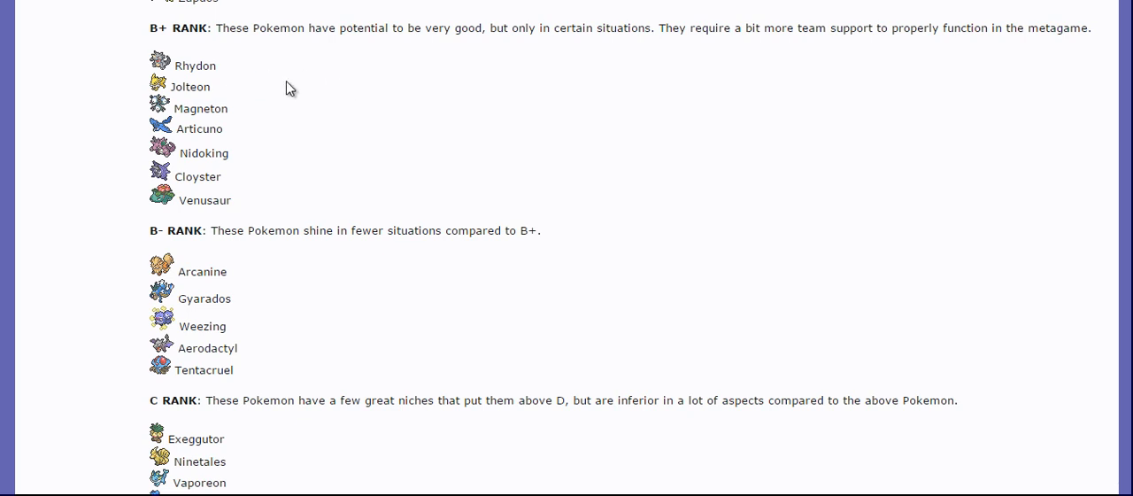
mouse_move(212, 81)
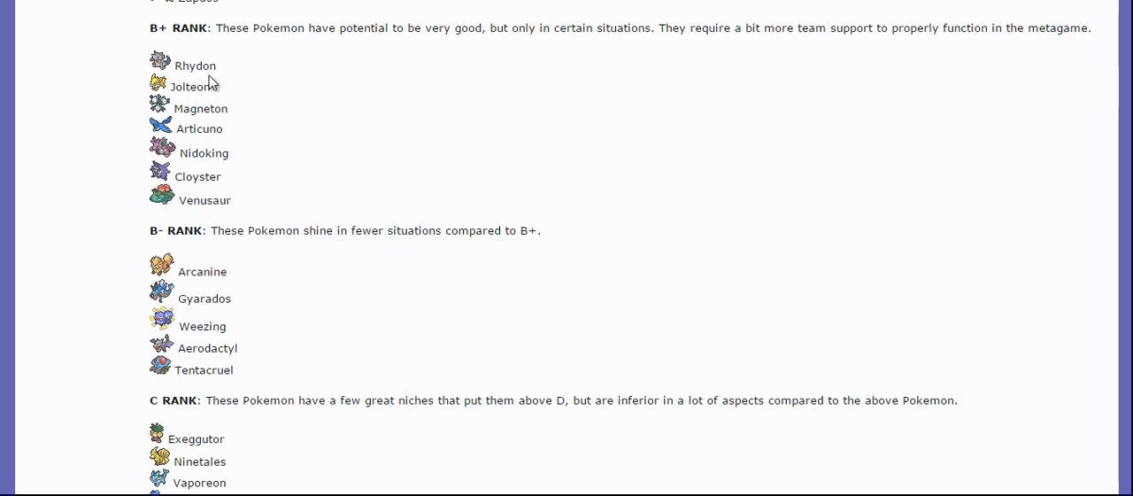
mouse_move(223, 73)
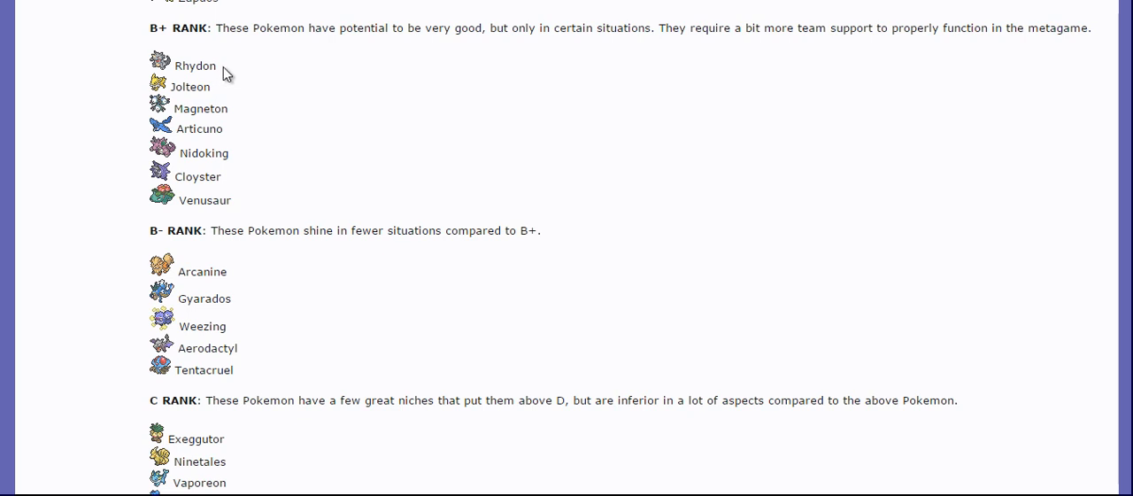
mouse_move(708, 141)
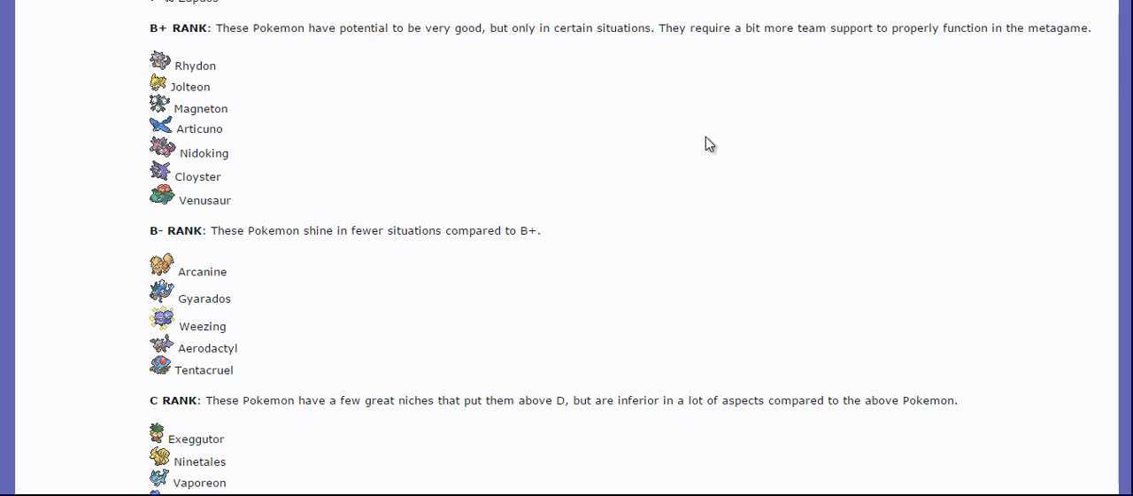
mouse_move(508, 145)
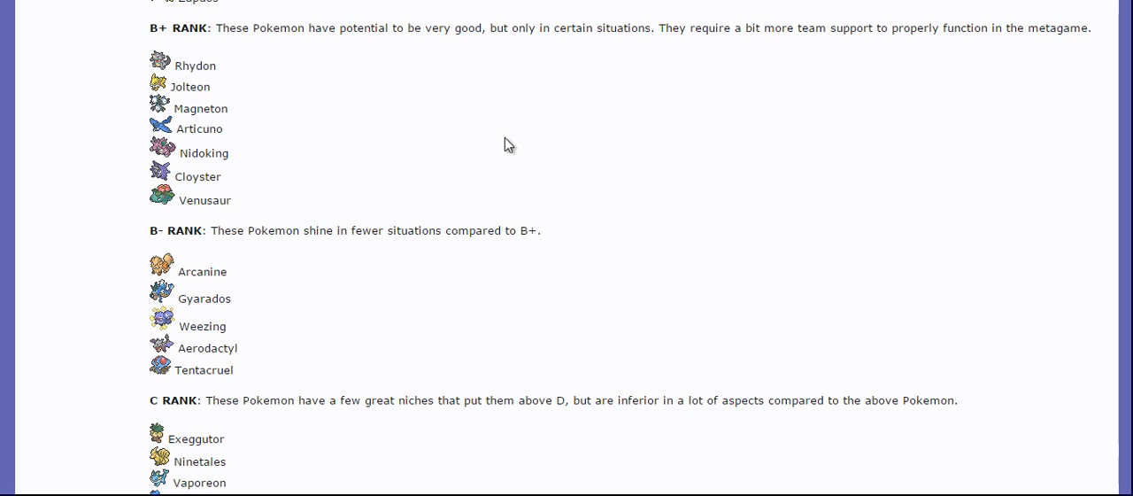
mouse_move(276, 89)
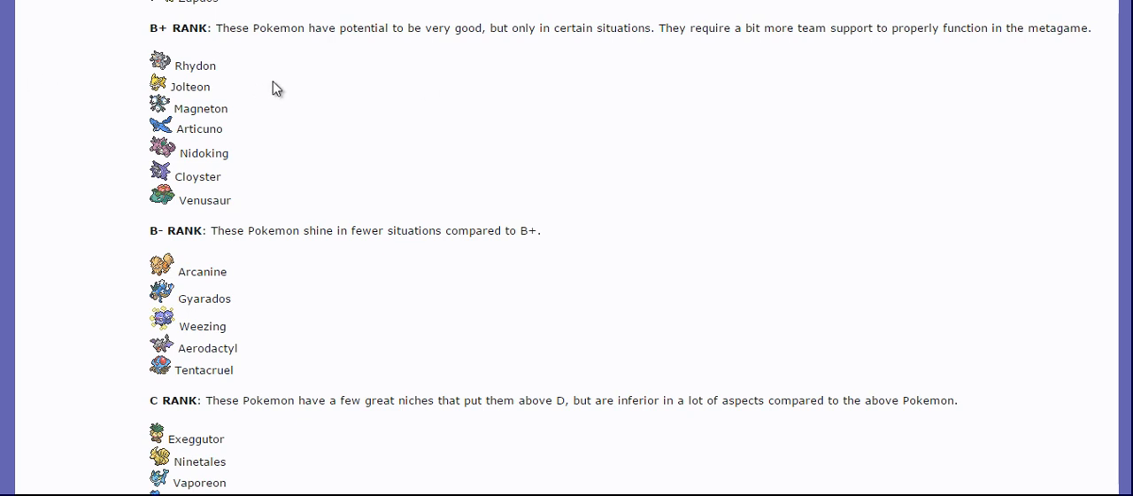
mouse_move(212, 92)
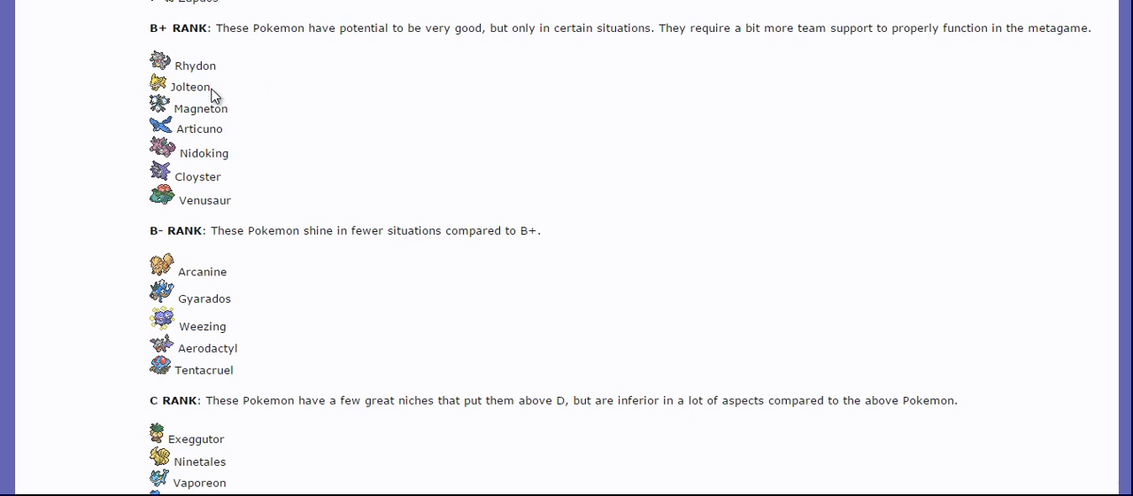
mouse_move(217, 94)
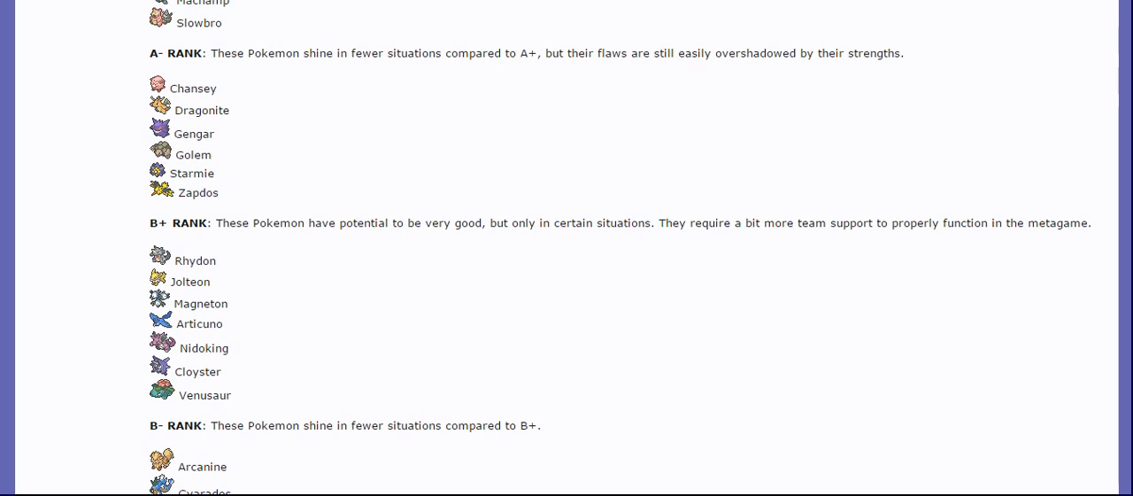
scroll(down, 3)
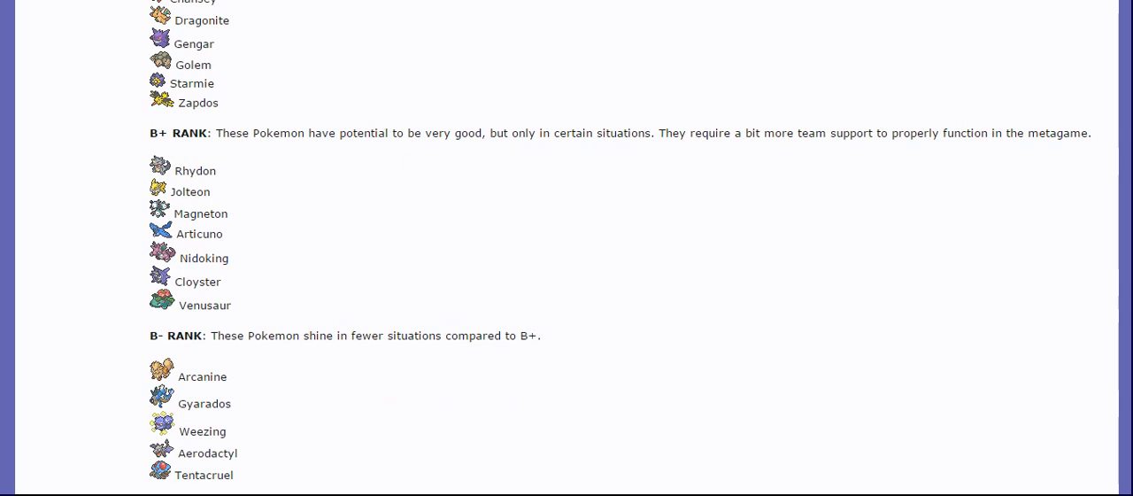
scroll(down, 3)
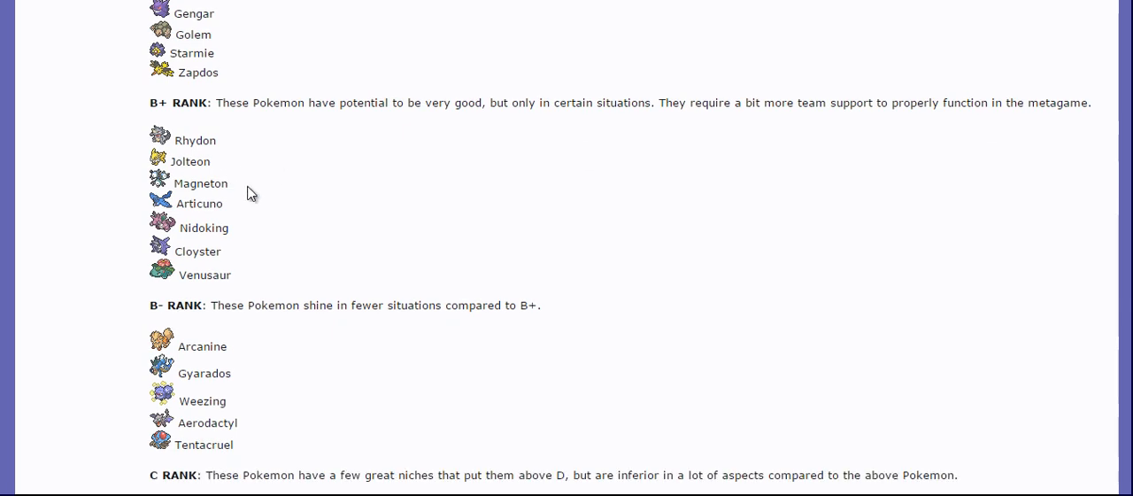
mouse_move(566, 234)
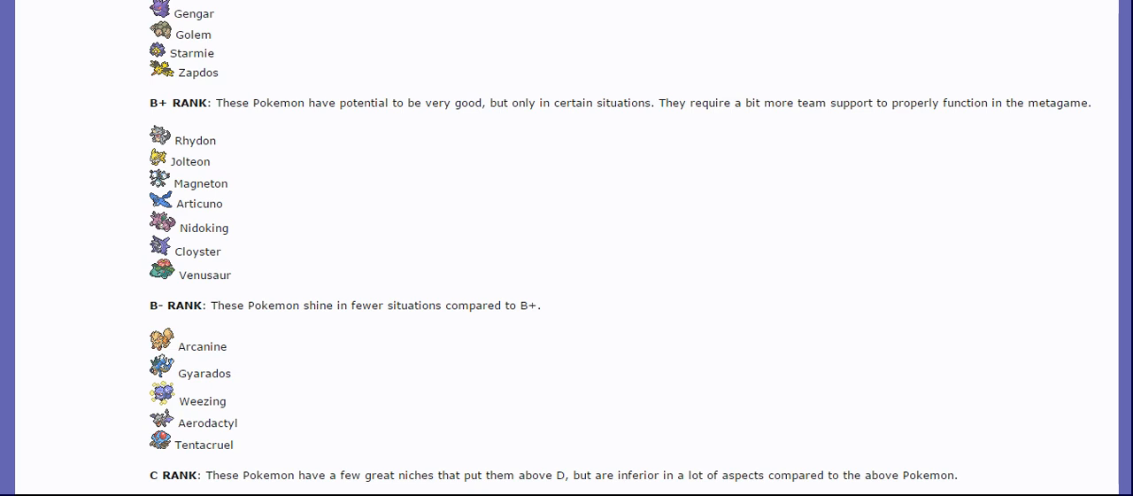
mouse_move(221, 203)
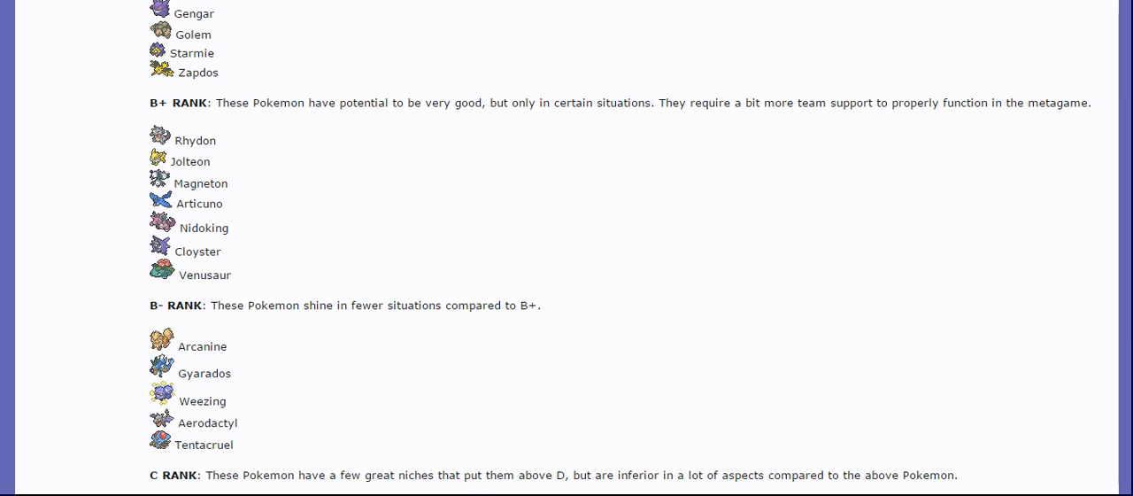
mouse_move(241, 234)
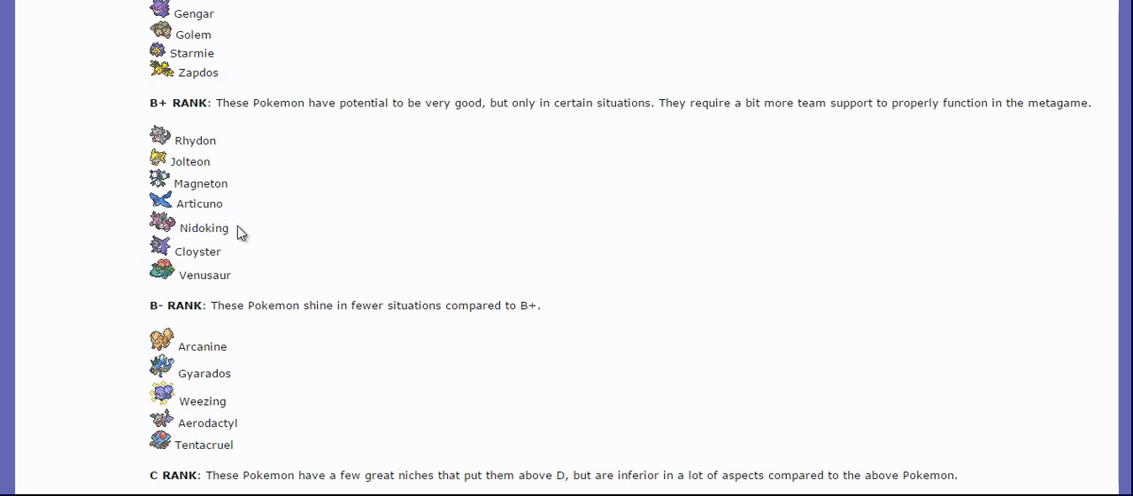
mouse_move(211, 250)
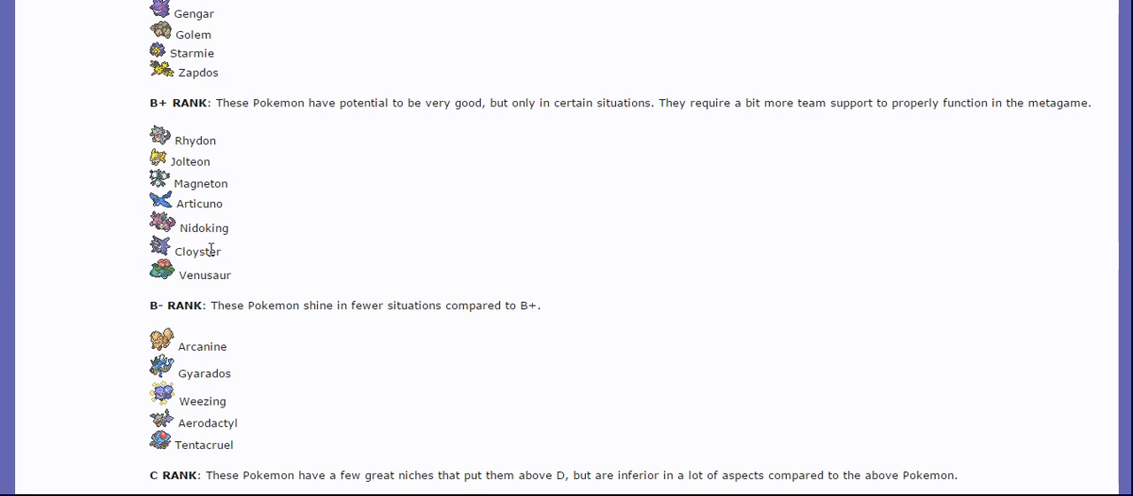
mouse_move(319, 210)
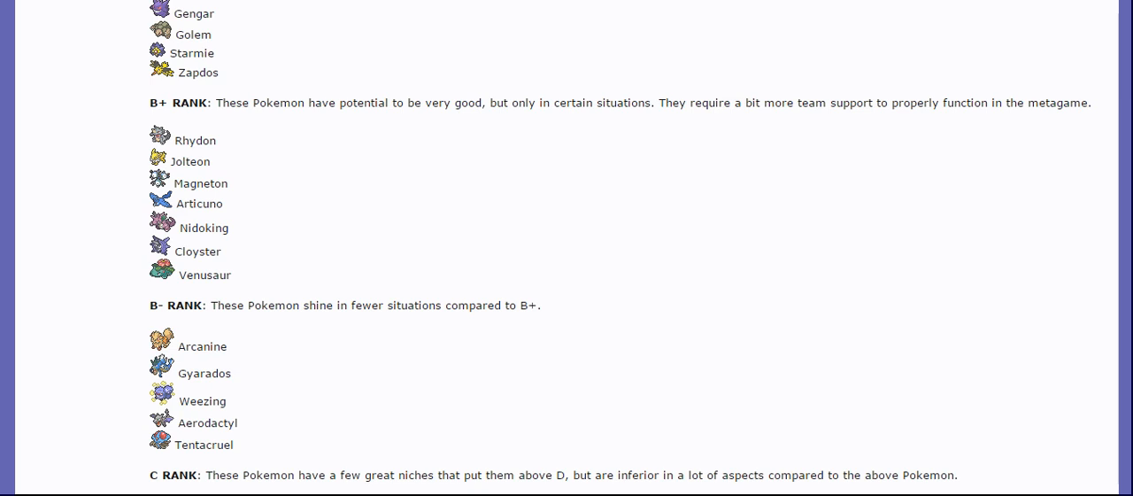
Scroll down past A- and B+ to the B- rank Pokémon, Arcanine through Tentacruel
scroll(down, 3)
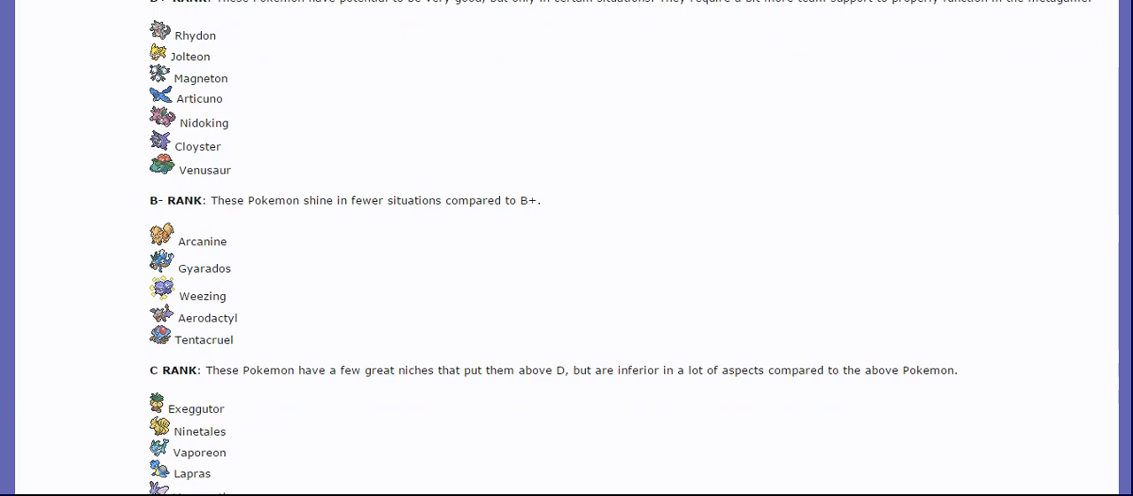
scroll(down, 3)
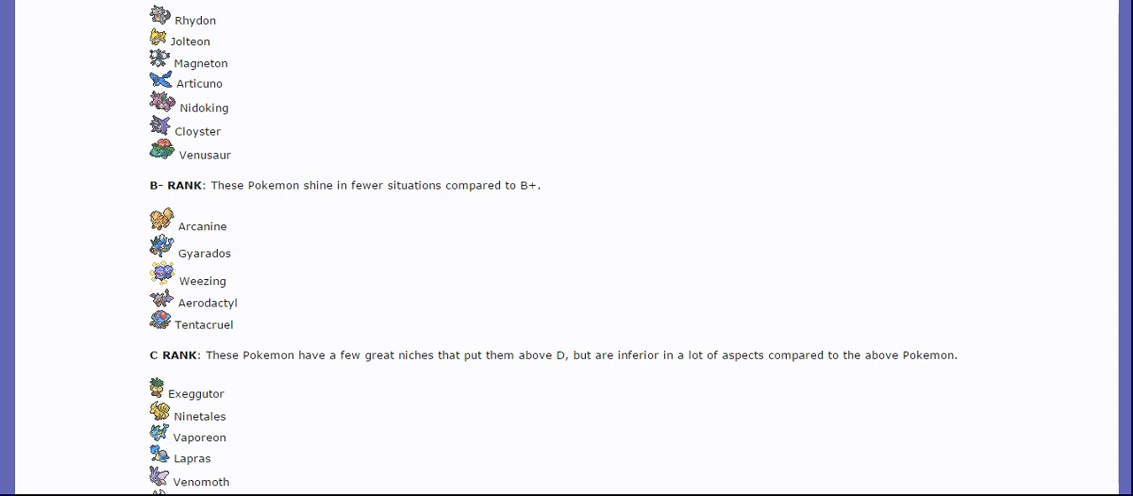
scroll(up, 3)
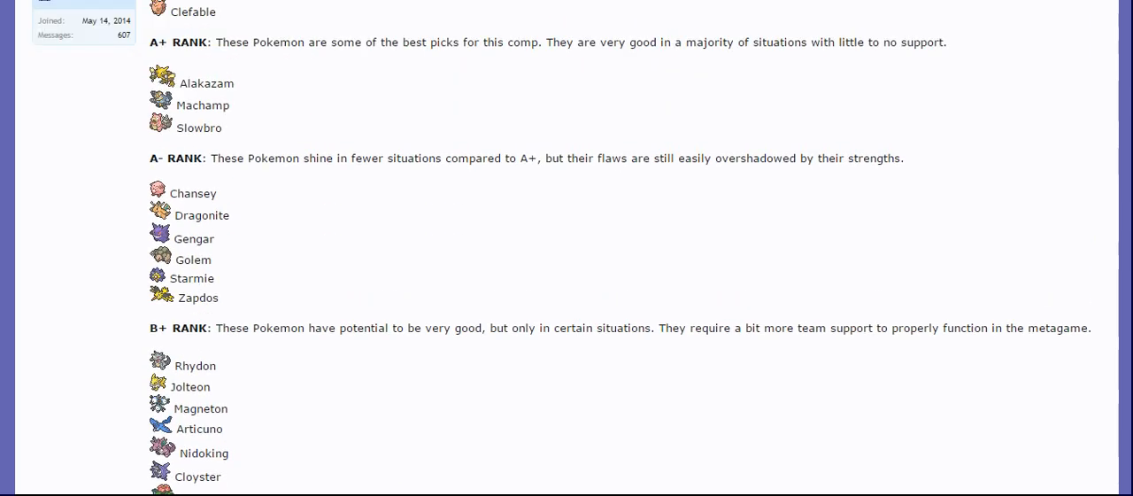
scroll(down, 3)
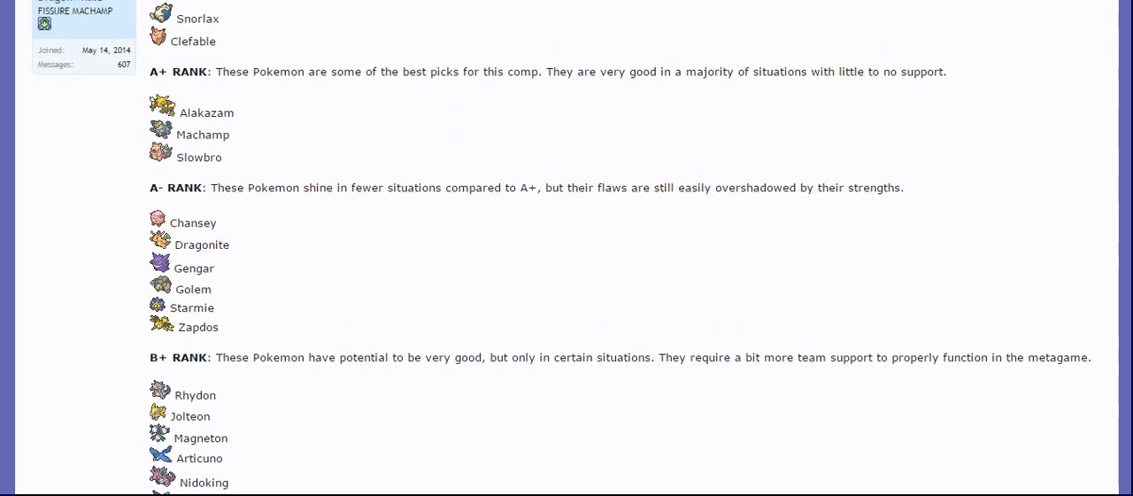
scroll(down, 3)
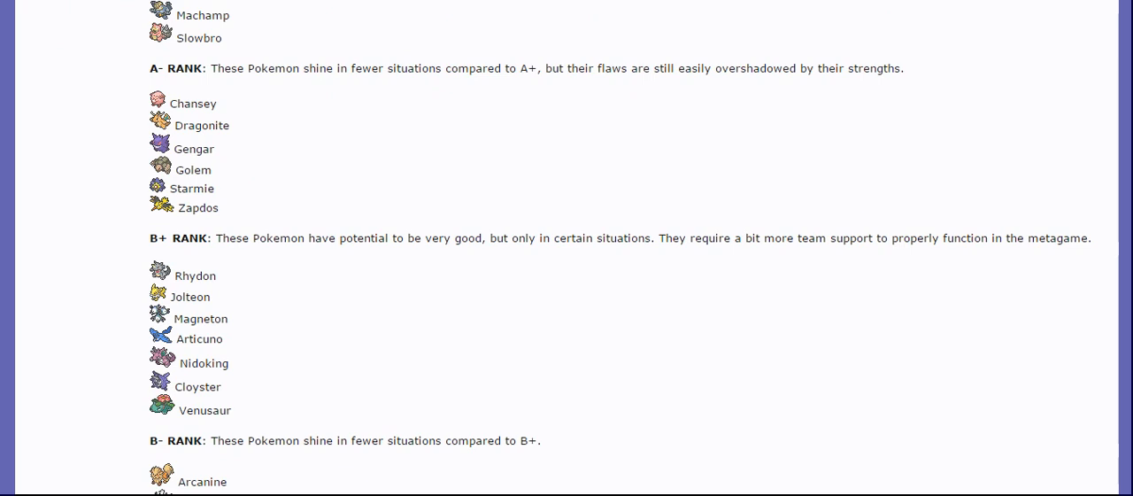
scroll(down, 3)
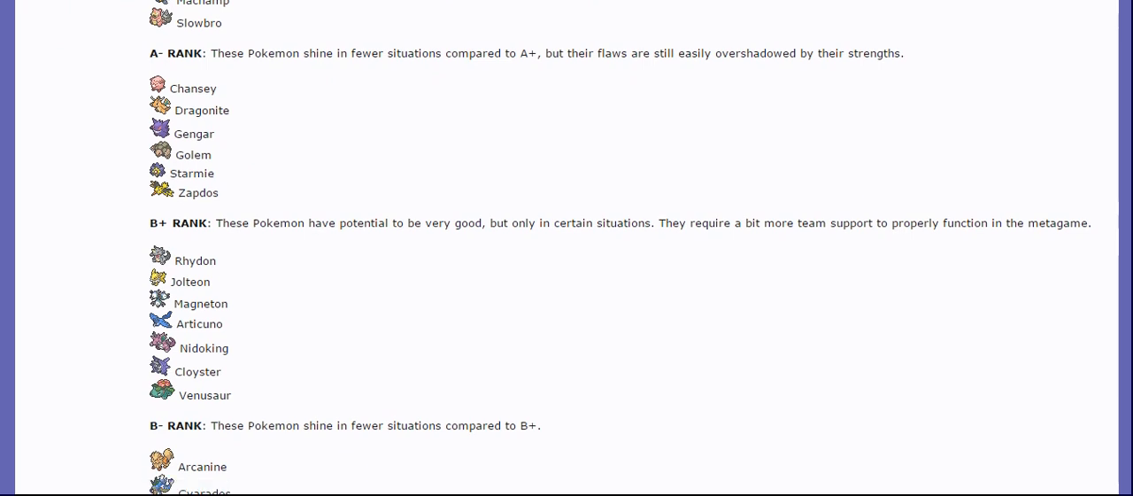
scroll(down, 3)
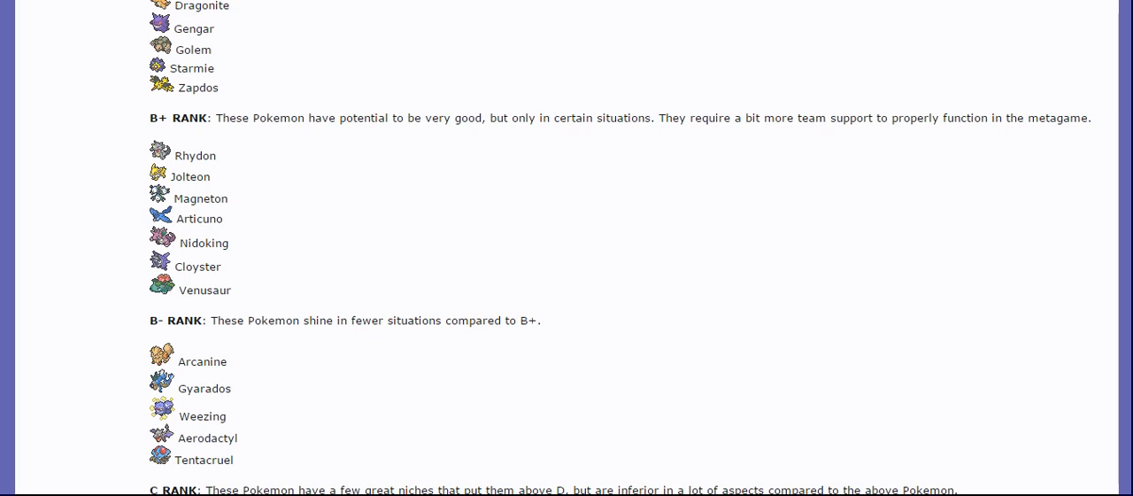
scroll(down, 3)
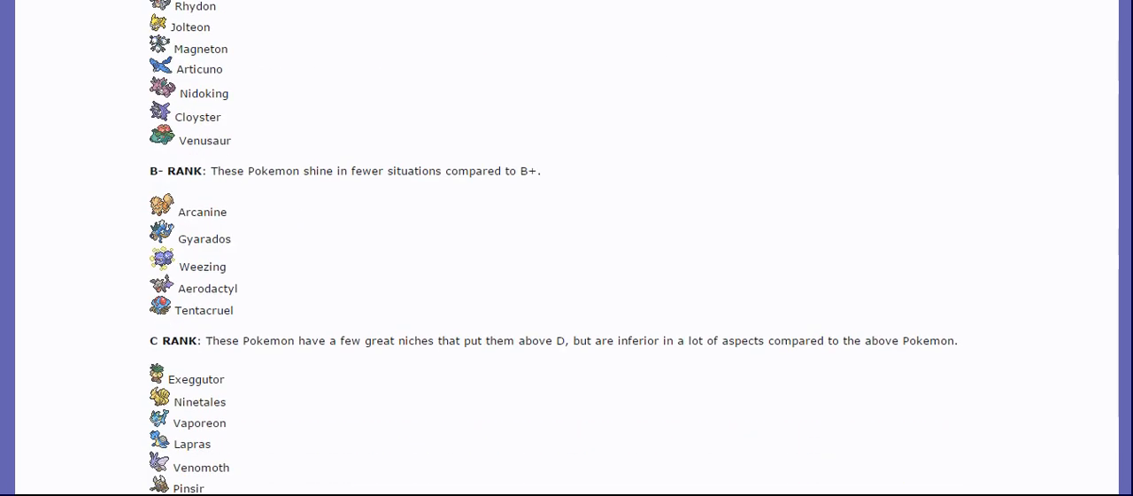
scroll(down, 3)
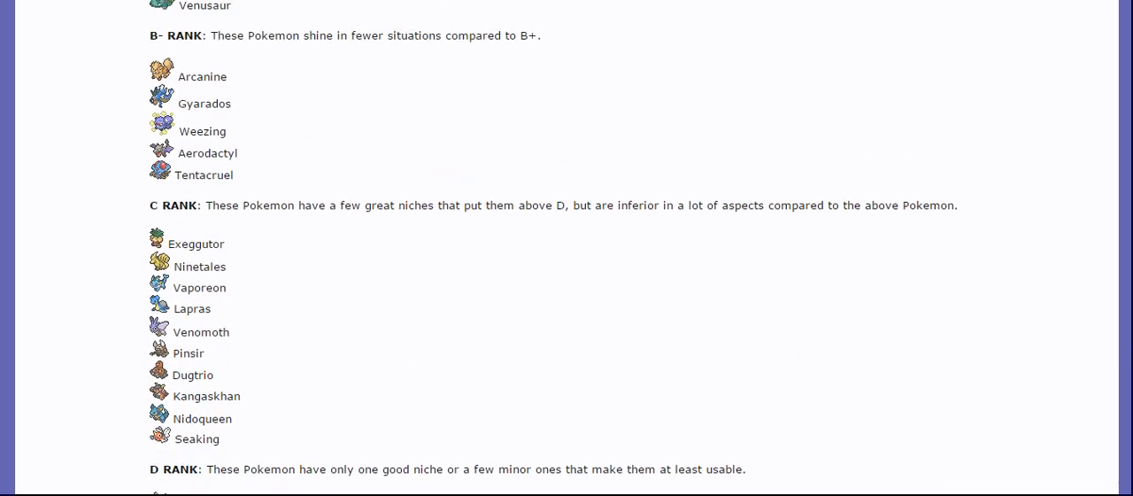
mouse_move(370, 90)
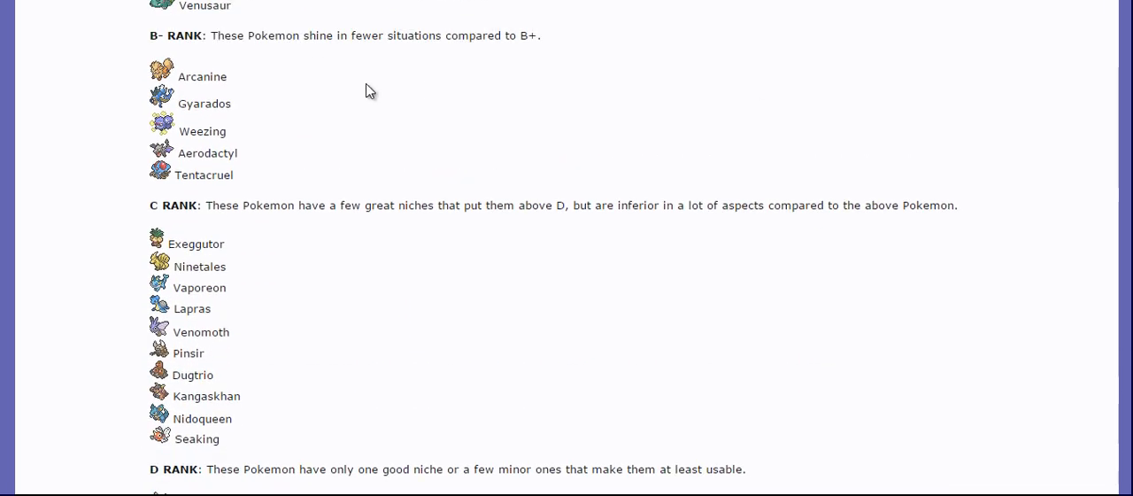
mouse_move(244, 186)
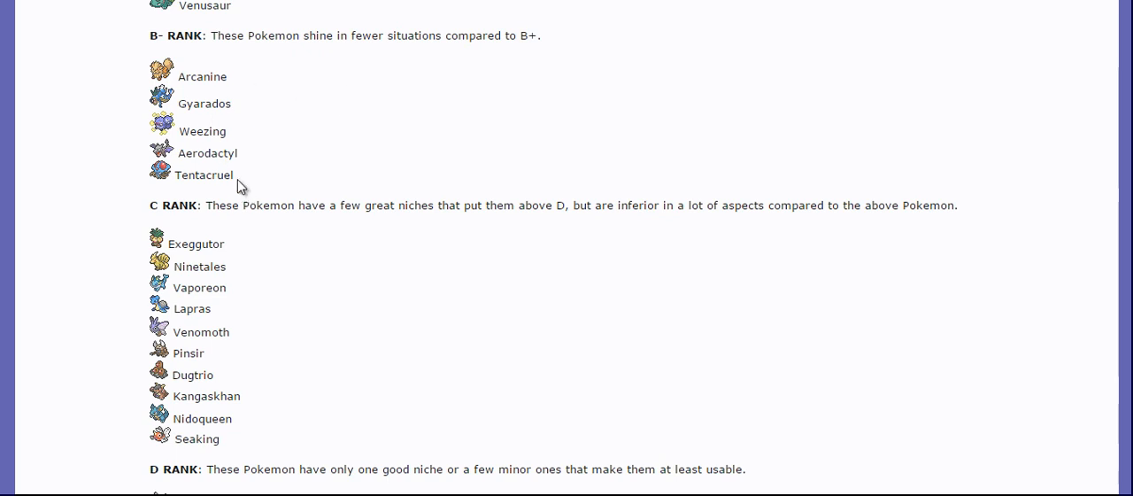
mouse_move(219, 443)
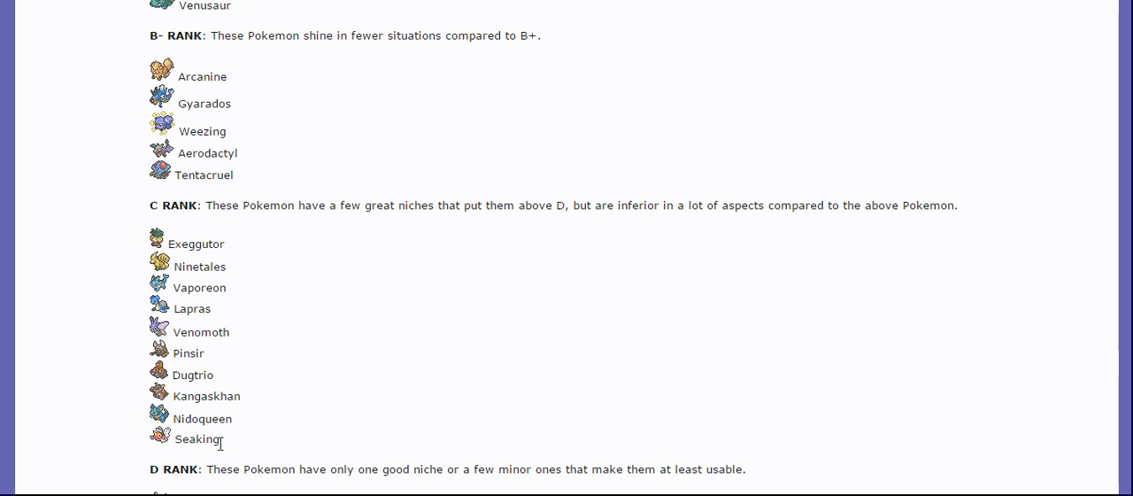
mouse_move(255, 462)
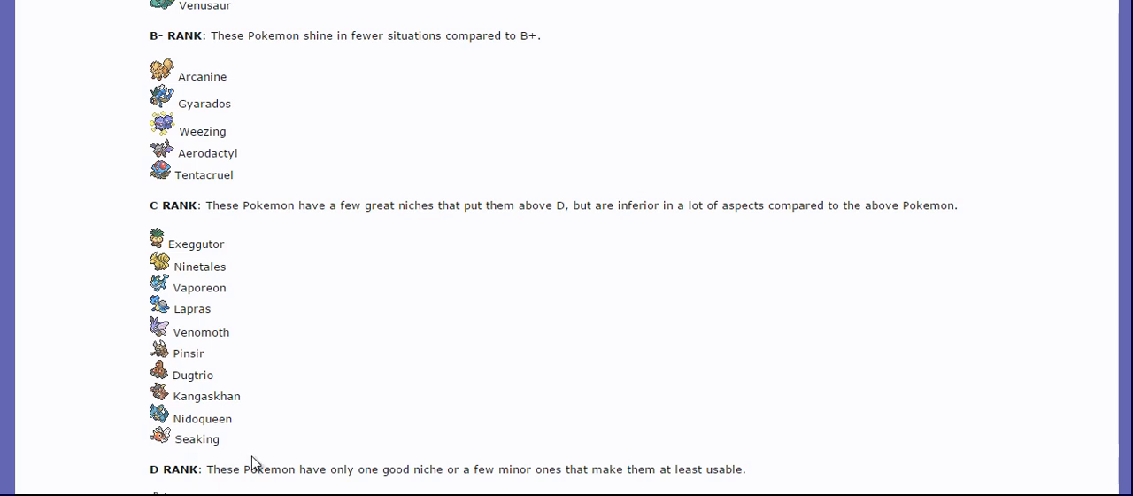
mouse_move(239, 446)
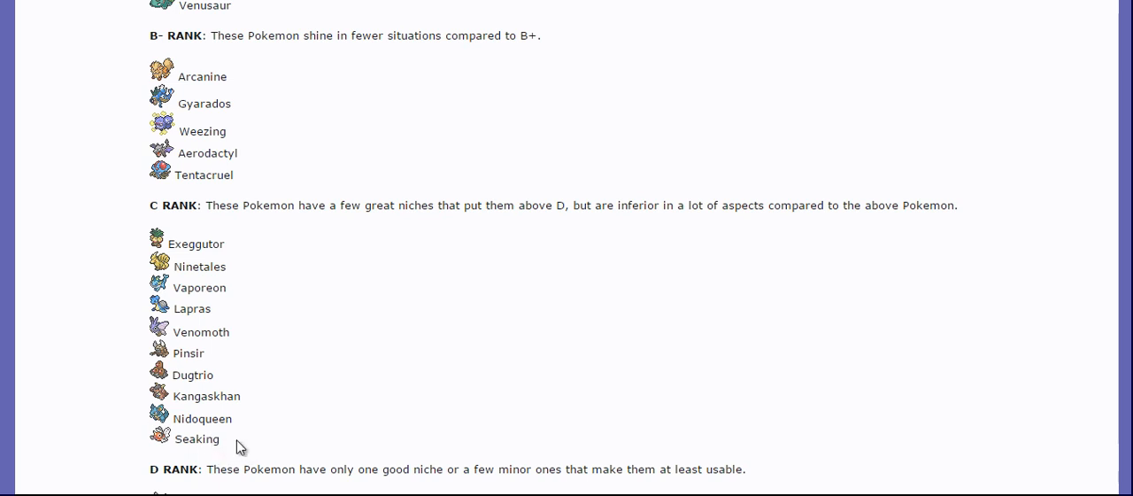
mouse_move(857, 226)
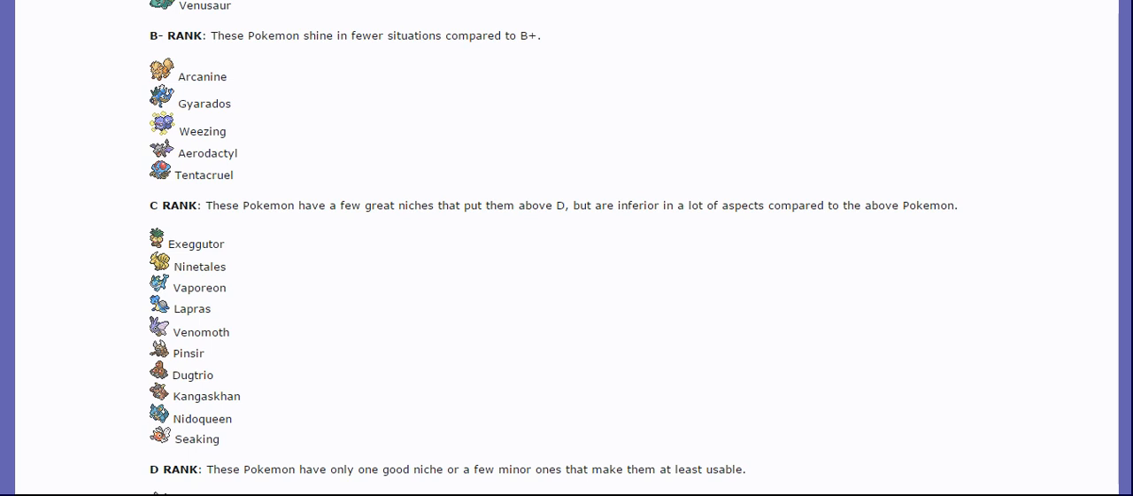
mouse_move(216, 367)
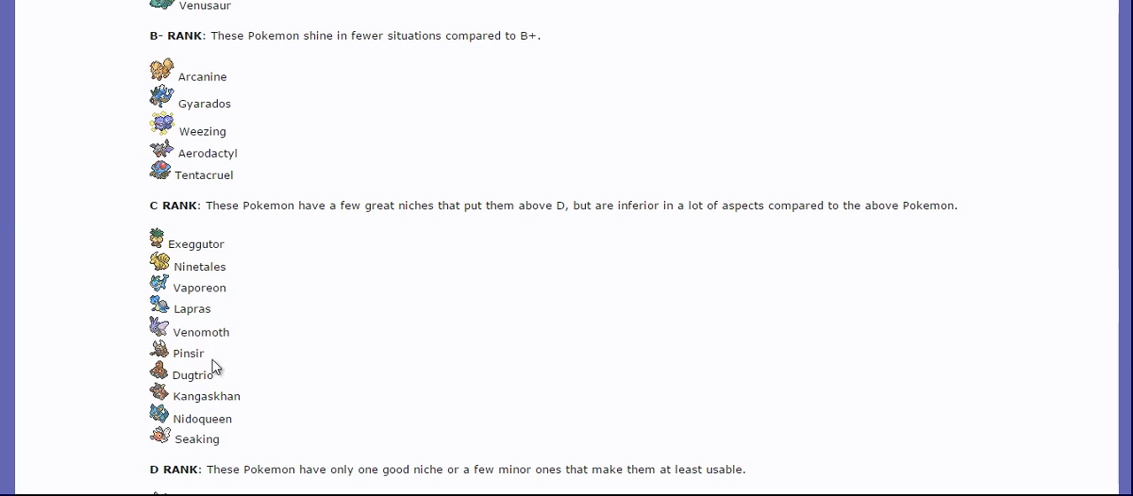
mouse_move(513, 234)
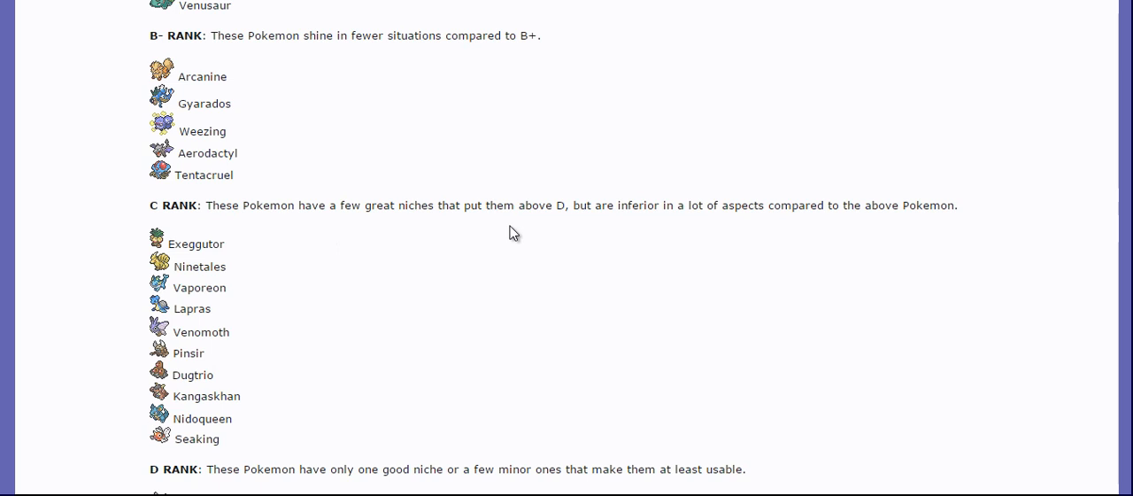
mouse_move(606, 223)
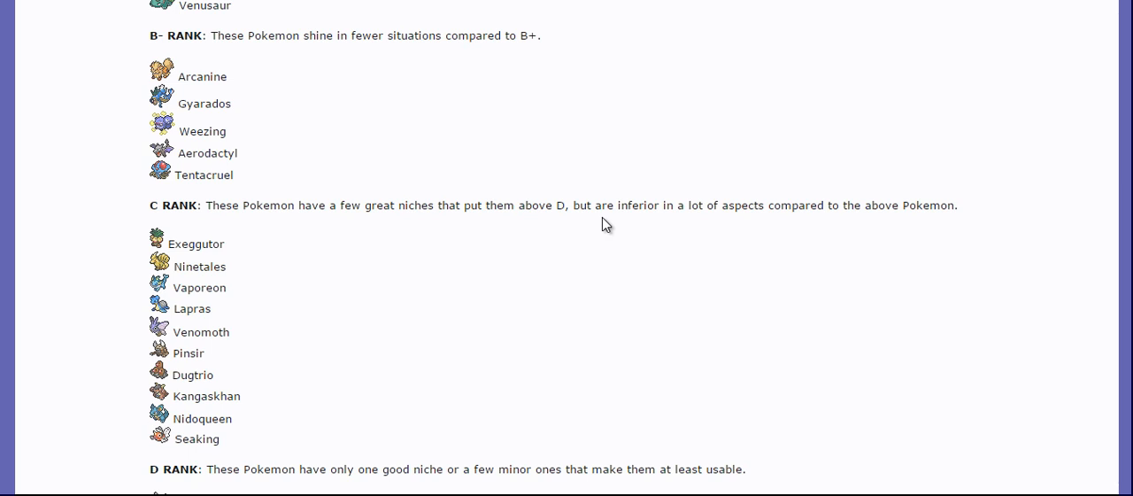
mouse_move(607, 223)
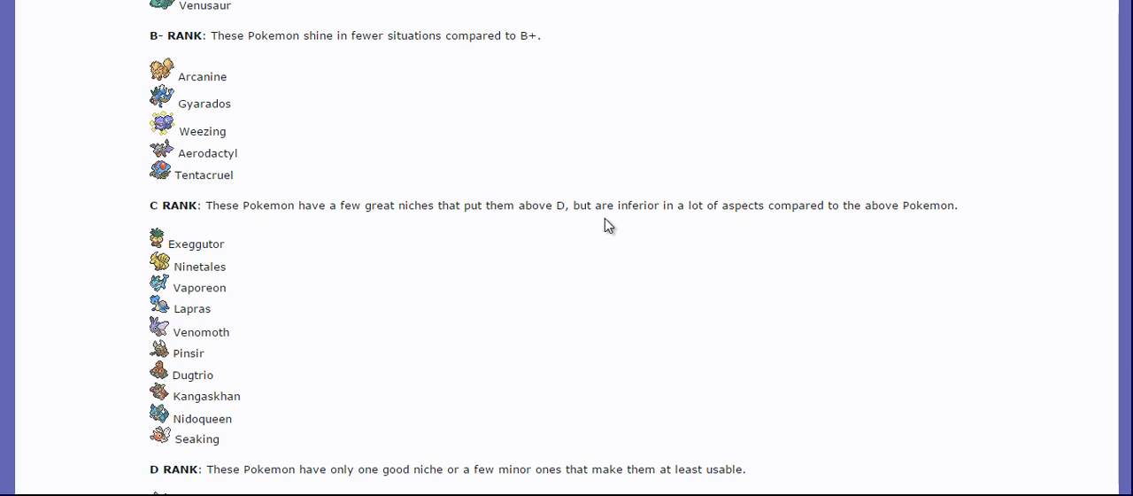
mouse_move(626, 223)
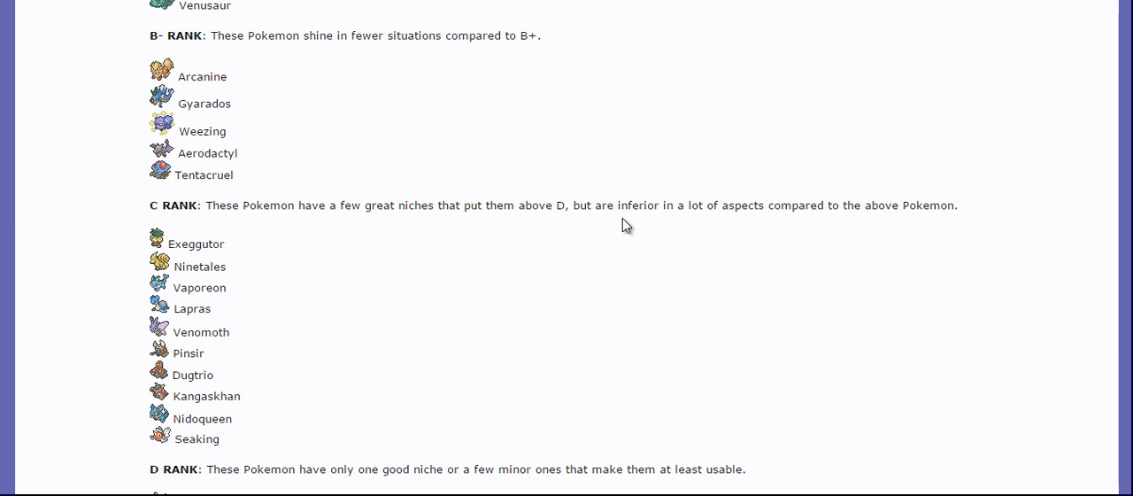
mouse_move(810, 233)
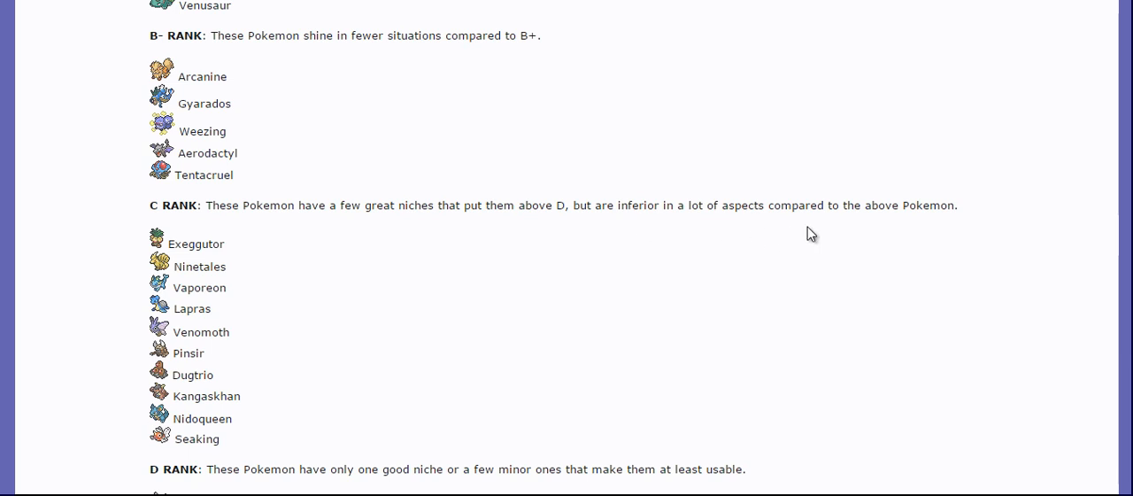
mouse_move(244, 382)
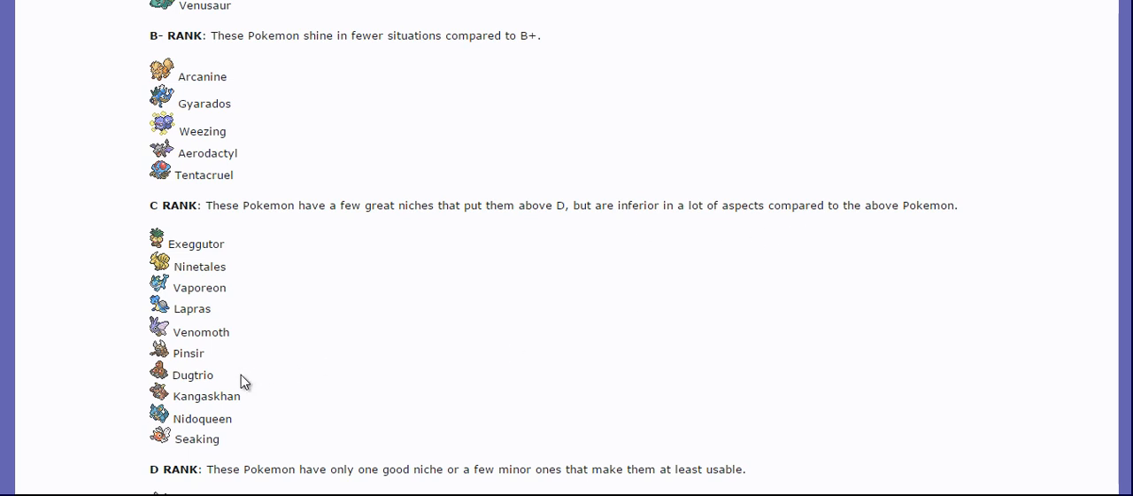
mouse_move(260, 347)
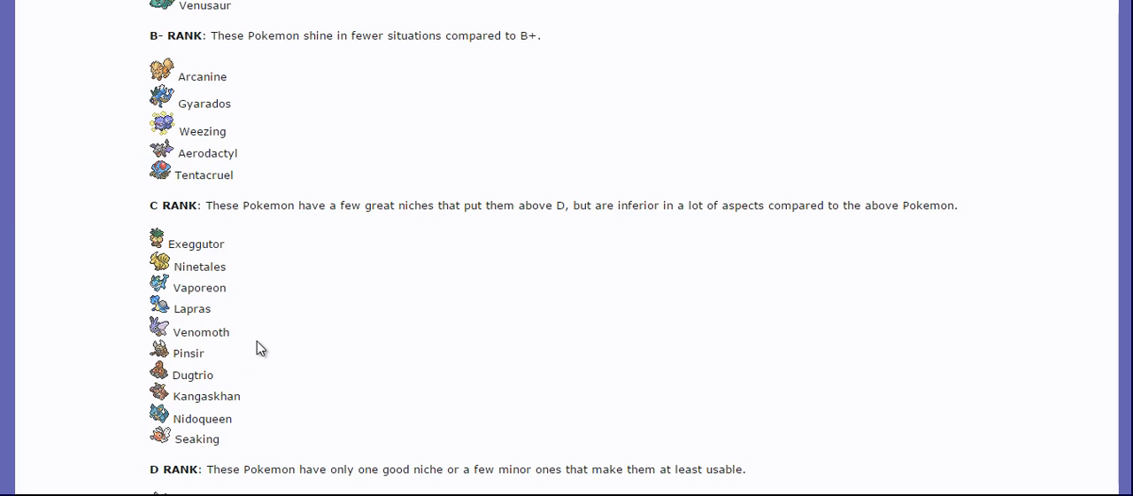
mouse_move(233, 248)
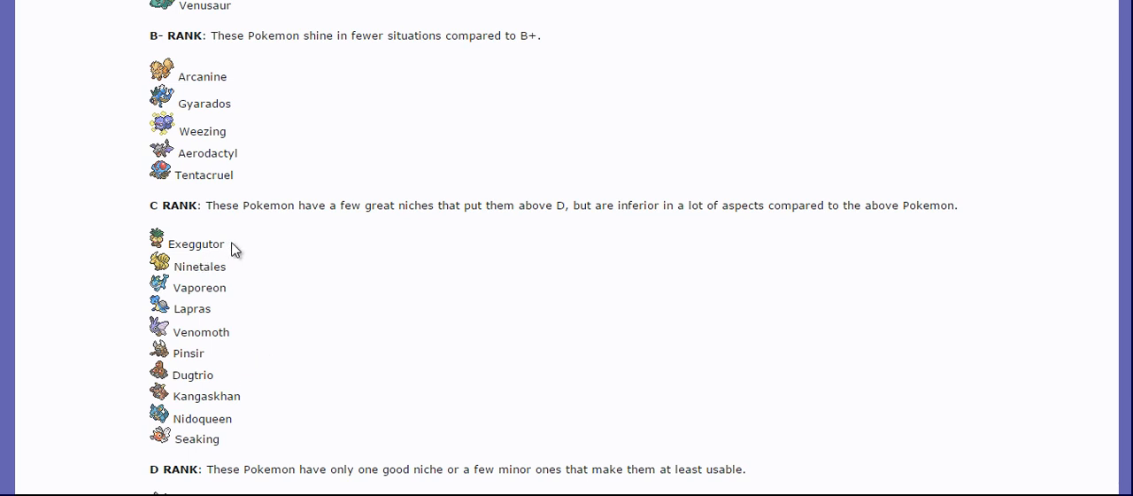
mouse_move(236, 202)
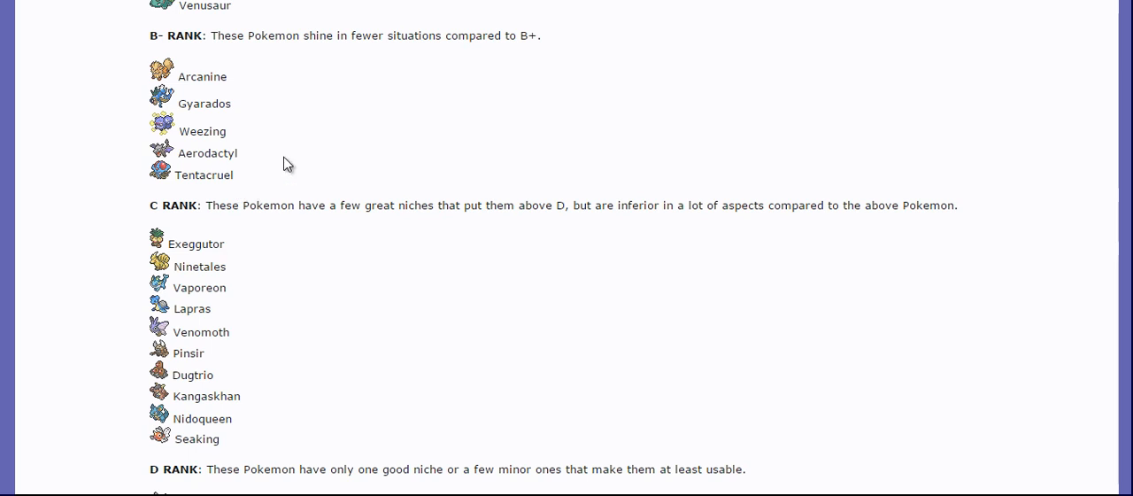
mouse_move(337, 181)
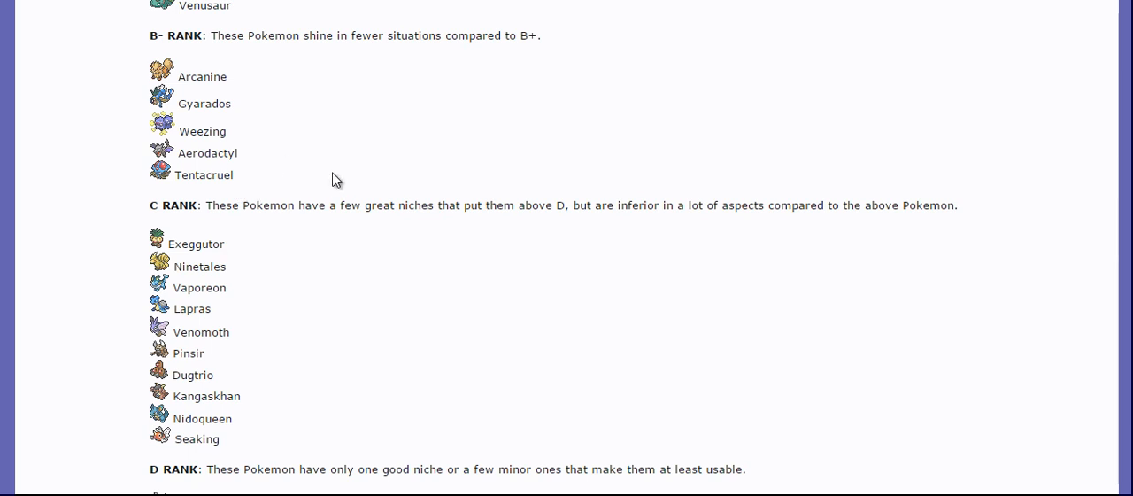
mouse_move(322, 184)
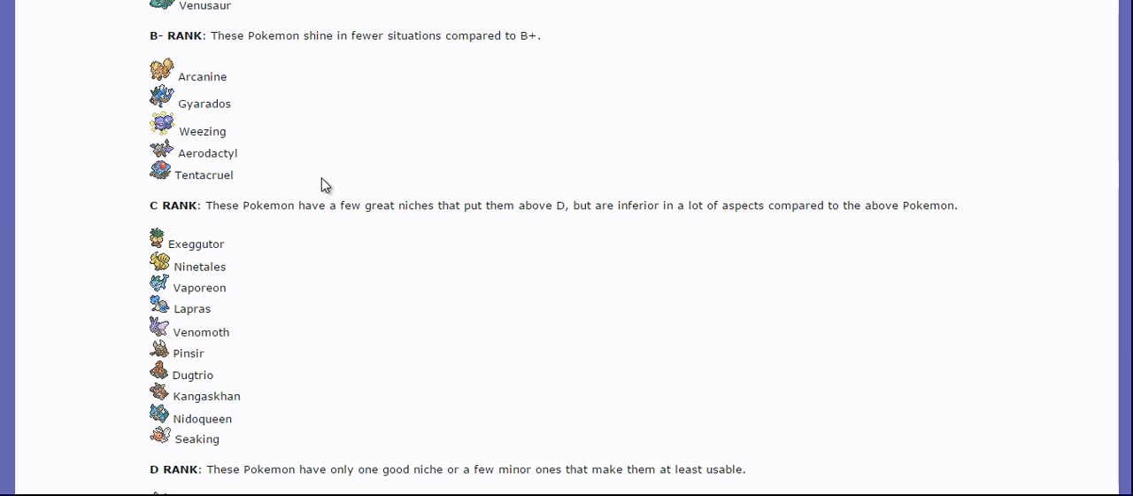
mouse_move(280, 180)
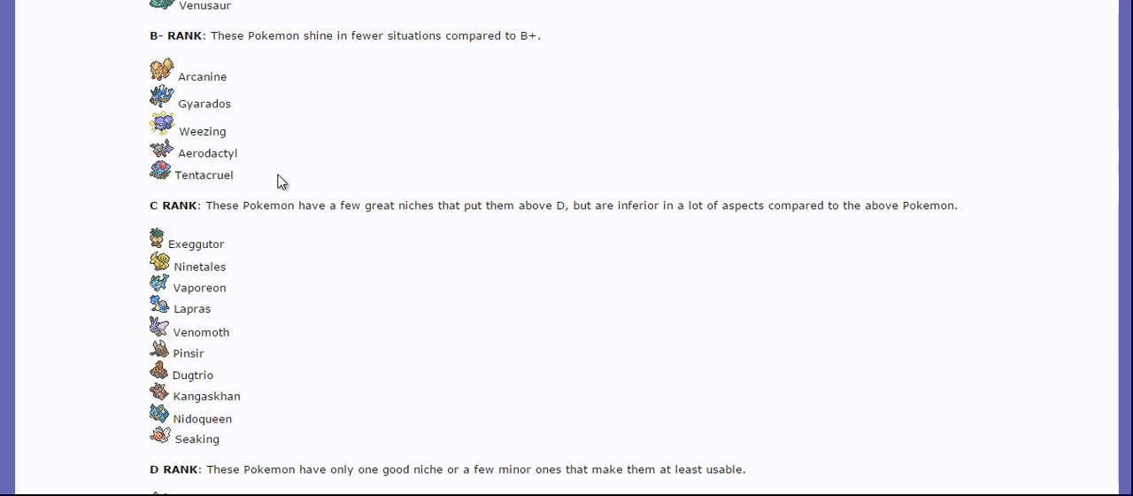
mouse_move(316, 138)
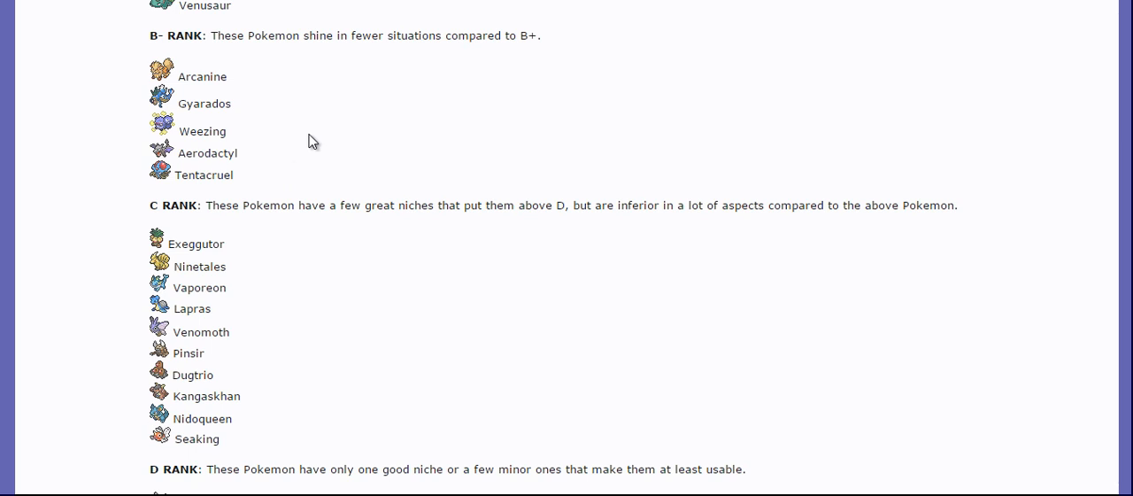
mouse_move(251, 164)
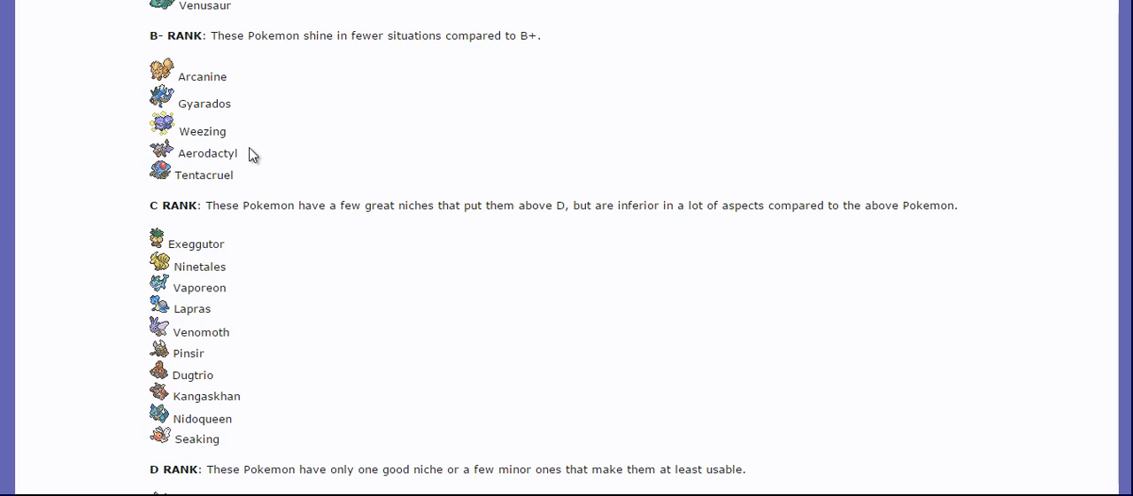
mouse_move(246, 184)
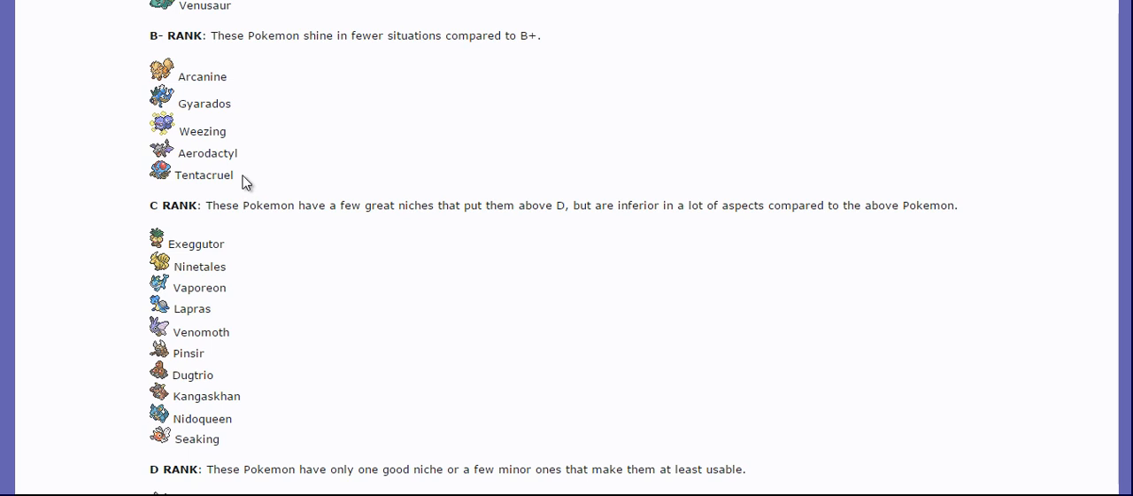
mouse_move(261, 181)
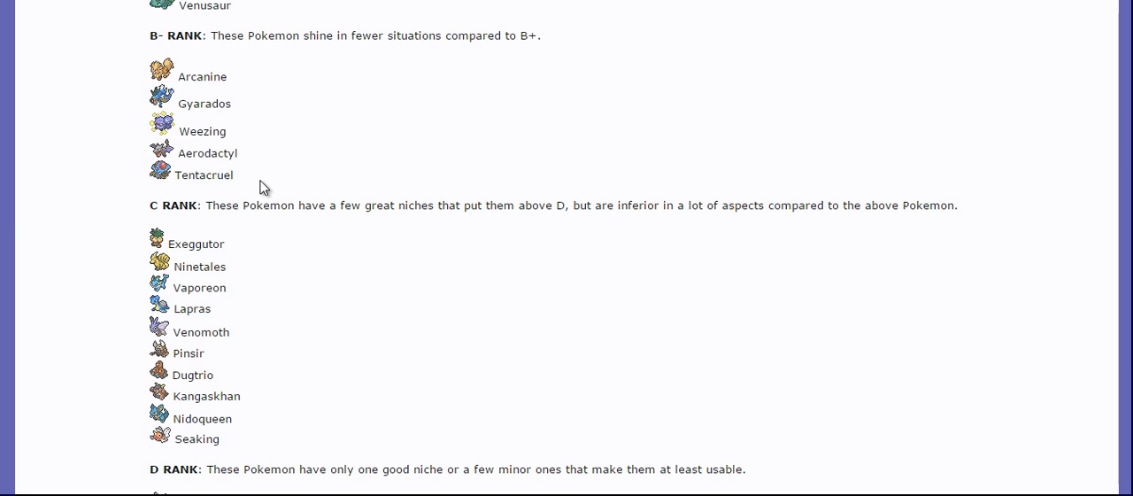
mouse_move(267, 181)
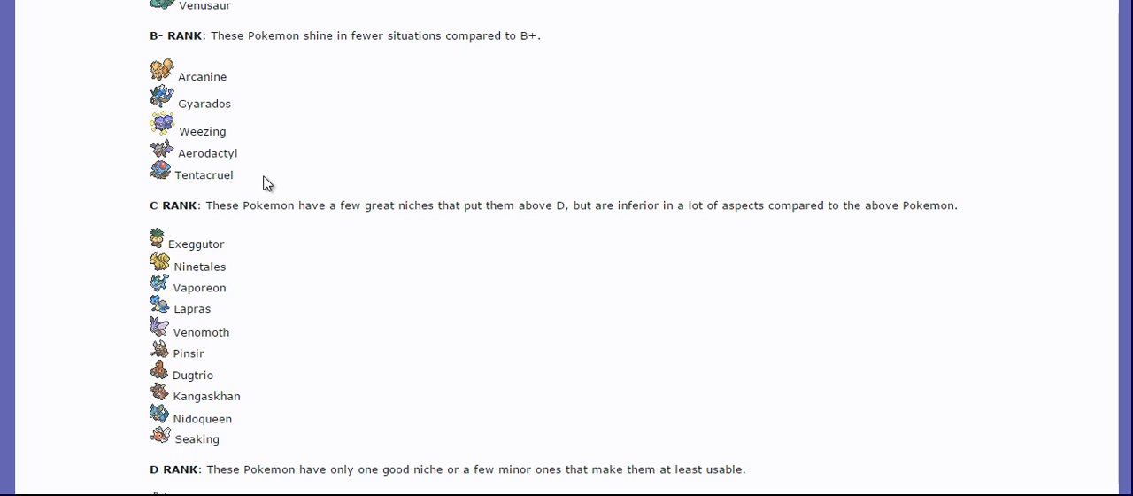
mouse_move(263, 177)
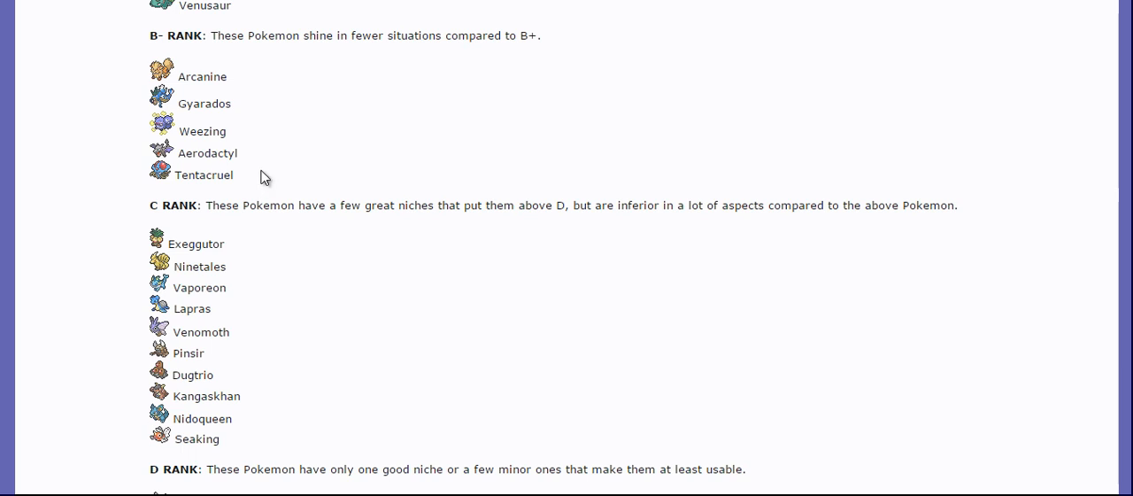
mouse_move(246, 133)
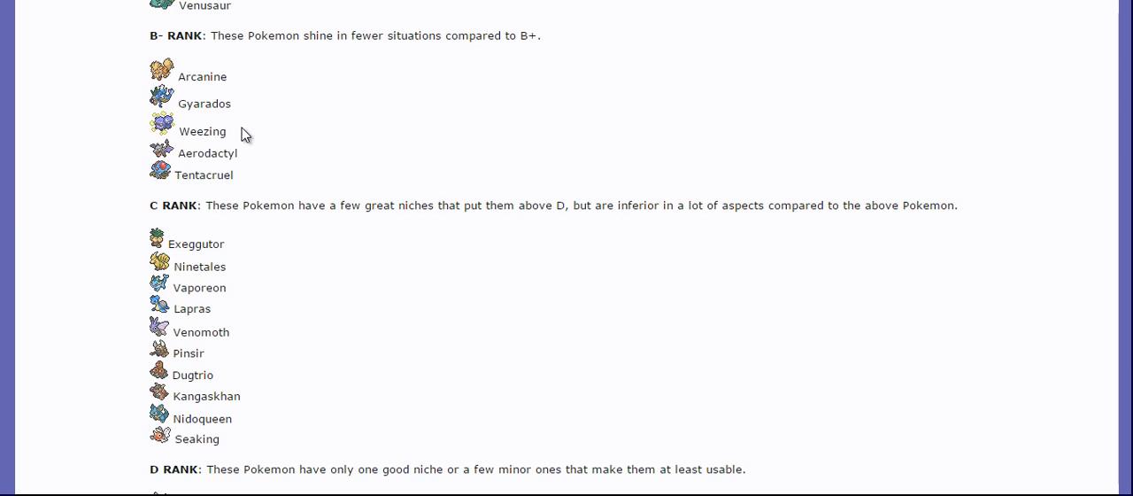
mouse_move(299, 146)
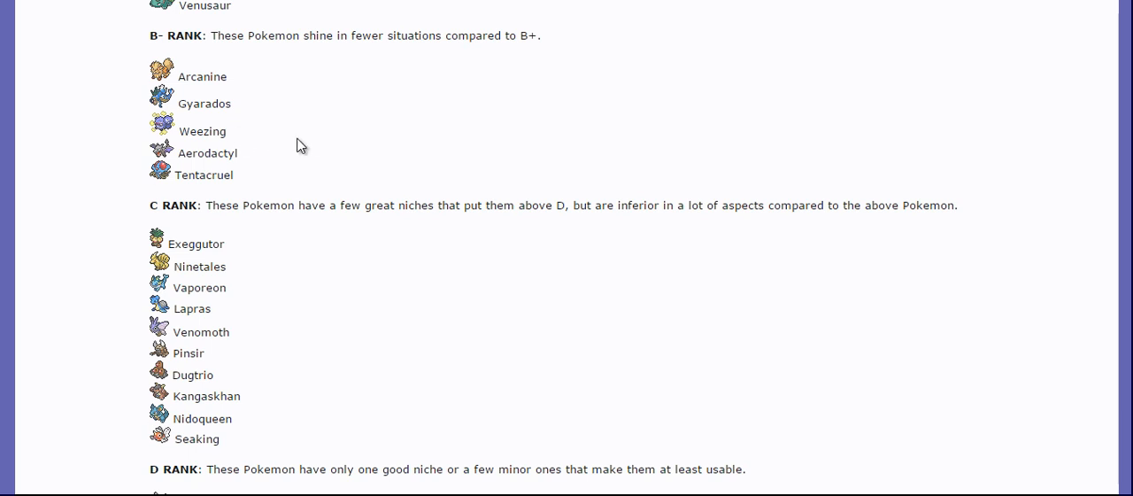
mouse_move(344, 169)
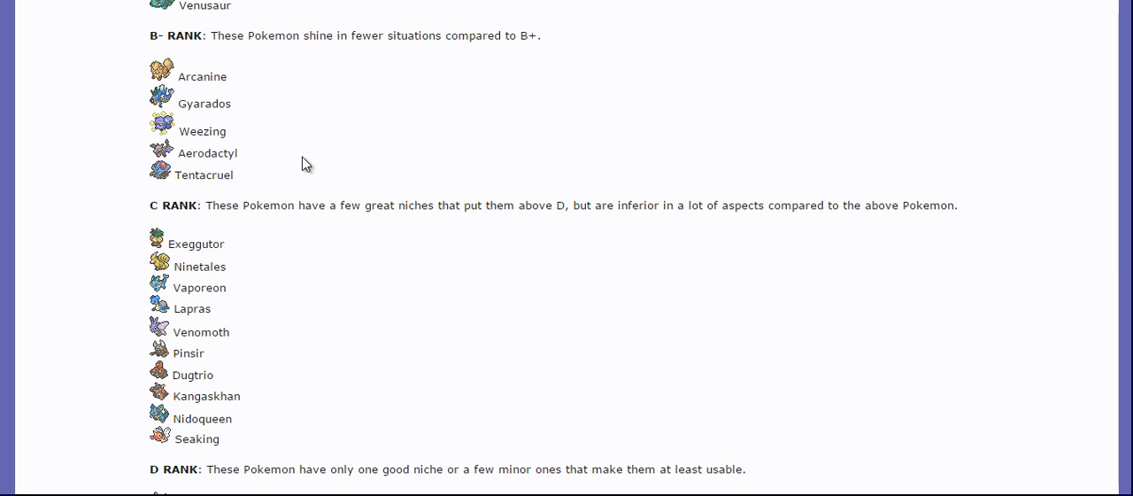
mouse_move(239, 134)
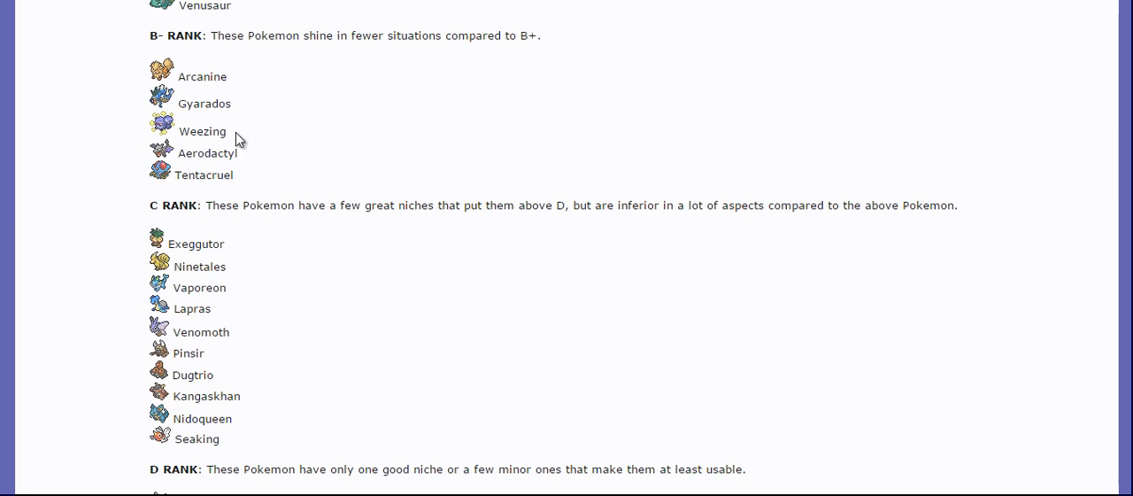
mouse_move(250, 152)
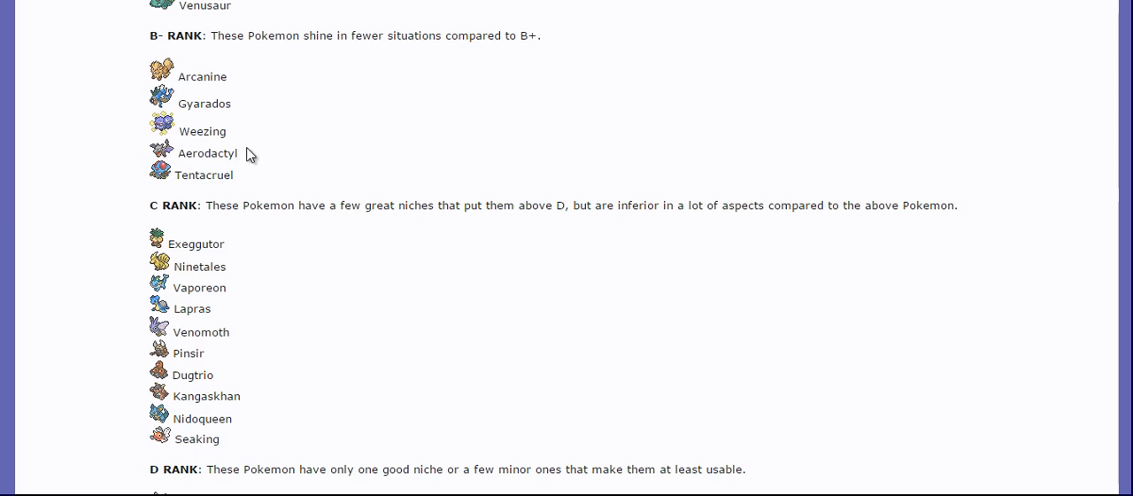
mouse_move(287, 131)
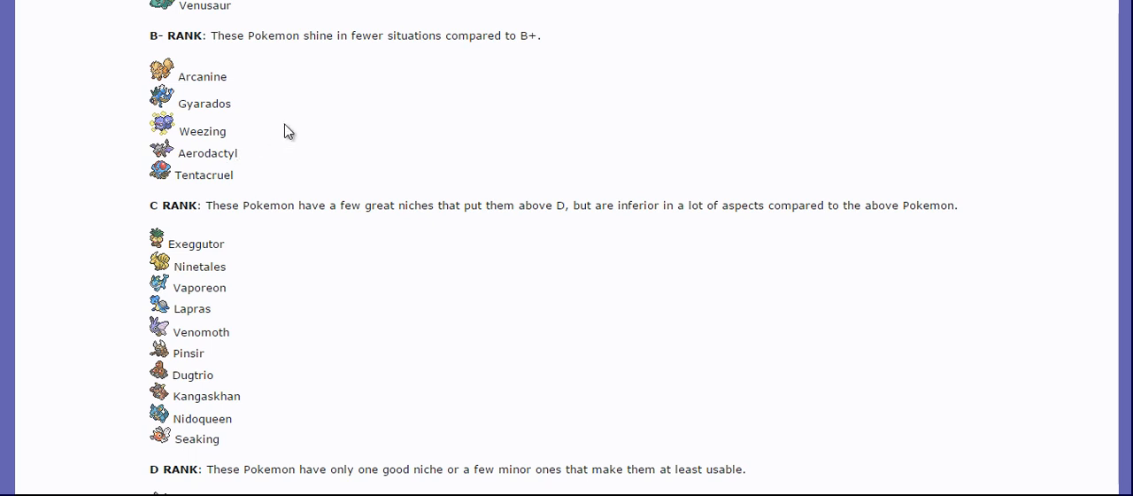
scroll(up, 3)
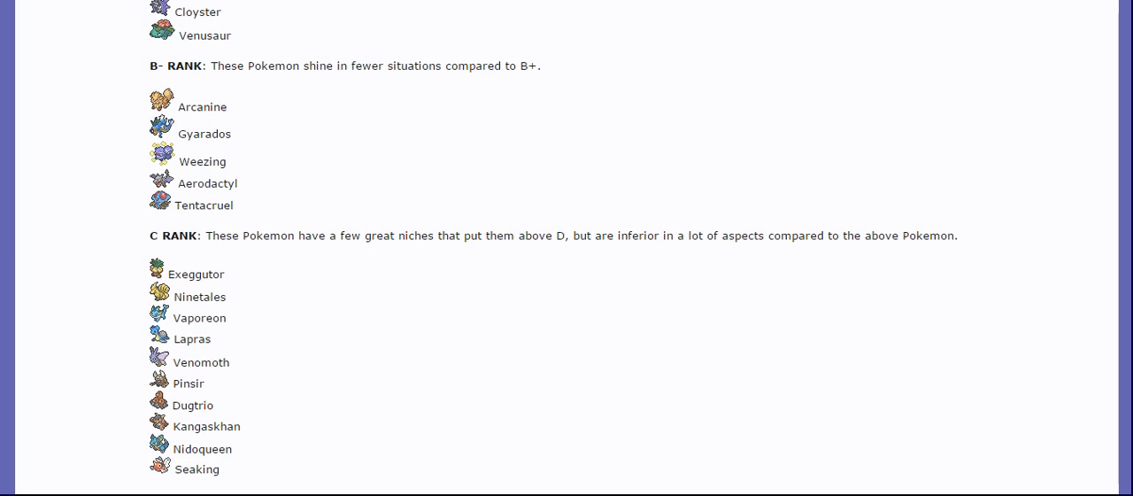
click(227, 173)
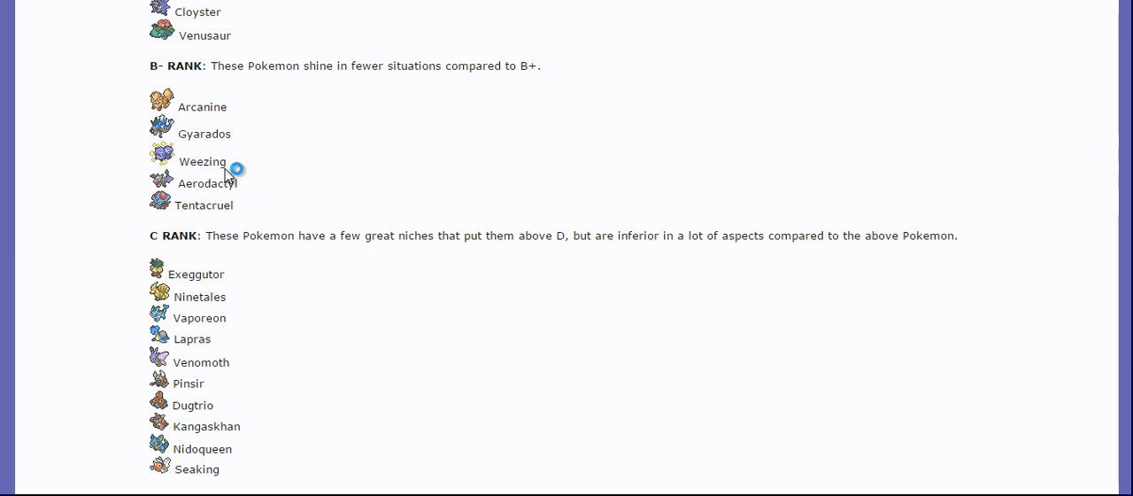
mouse_move(492, 216)
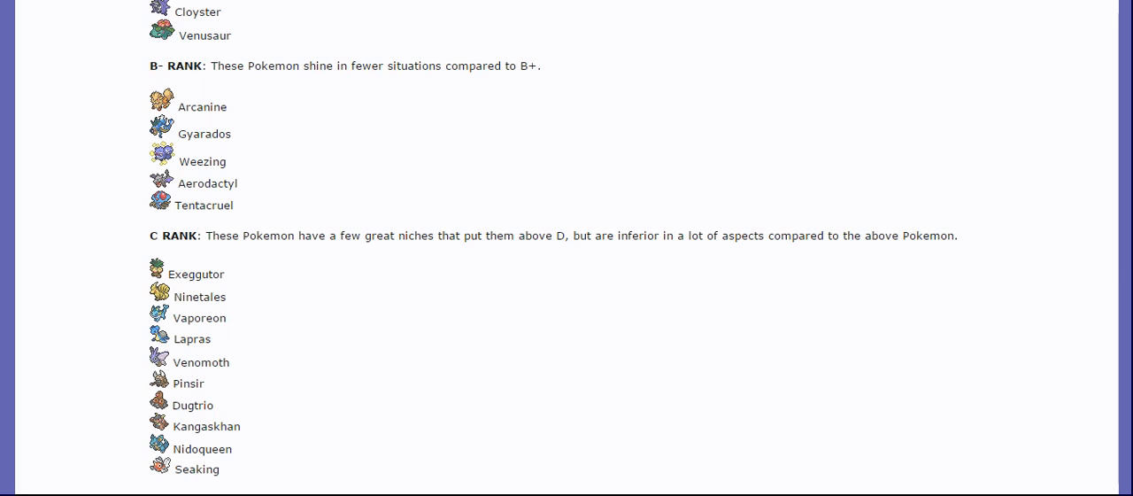
Scroll the viability ranking post down to the D rank list from Blastoise through Magmar
scroll(down, 3)
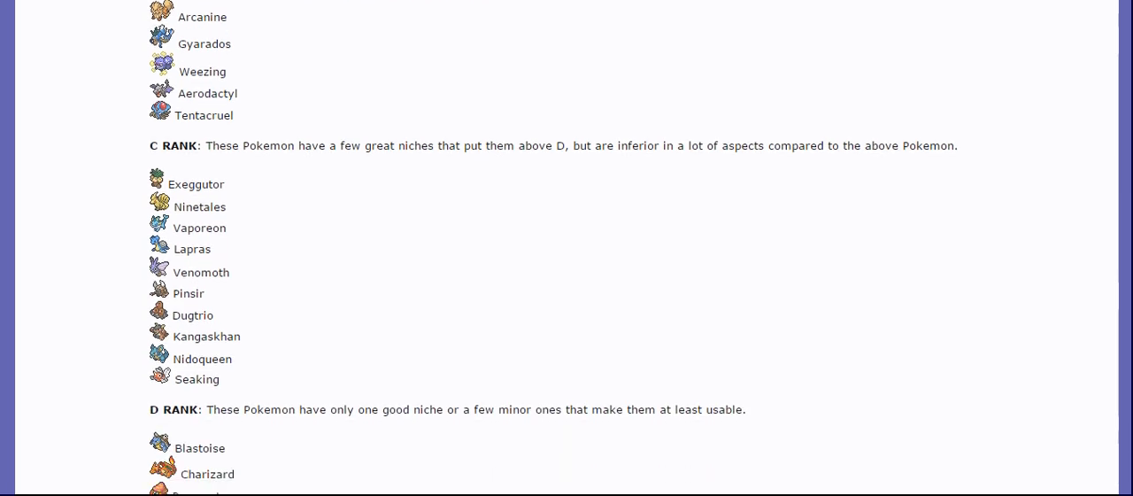
scroll(down, 3)
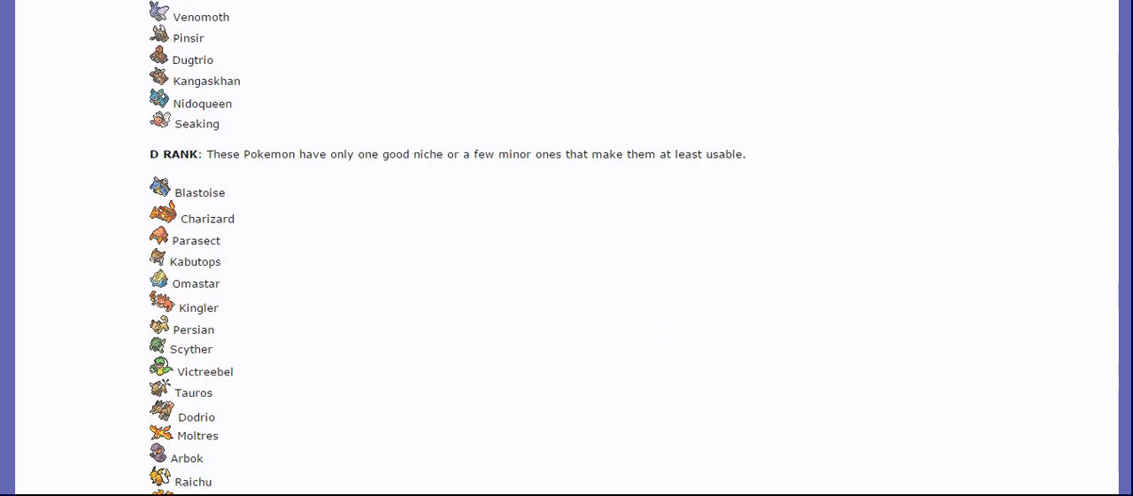
scroll(down, 3)
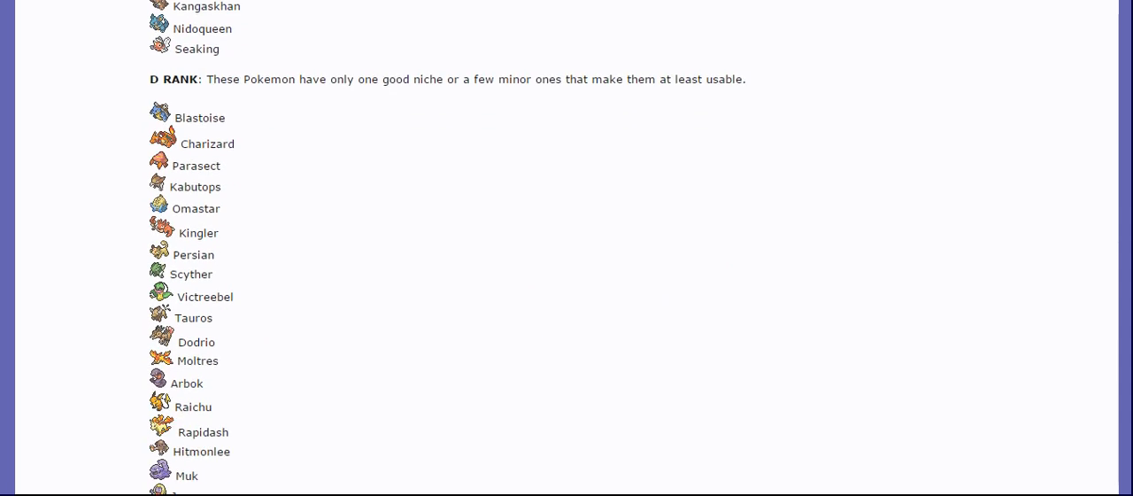
scroll(down, 3)
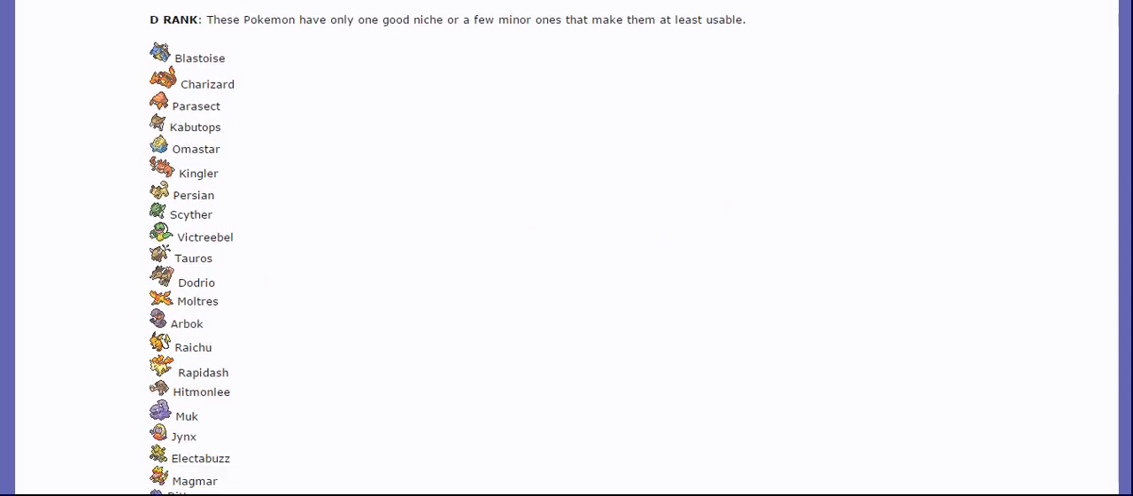
mouse_move(860, 331)
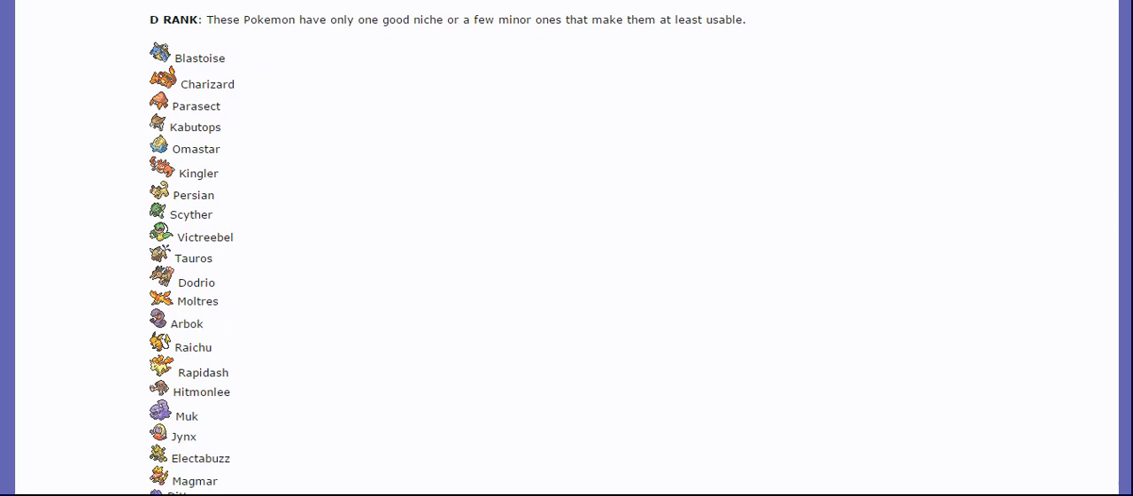
mouse_move(219, 356)
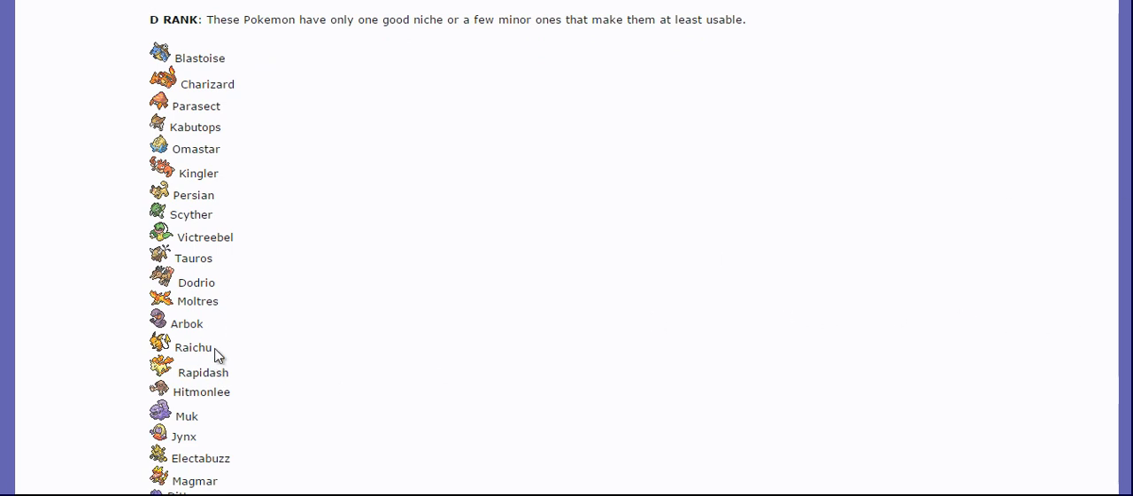
mouse_move(368, 365)
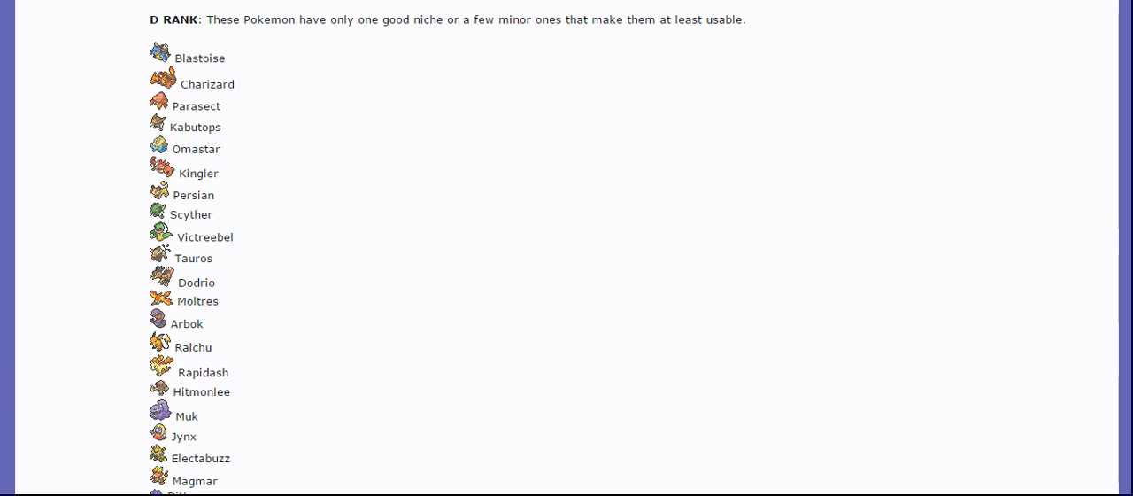
scroll(down, 3)
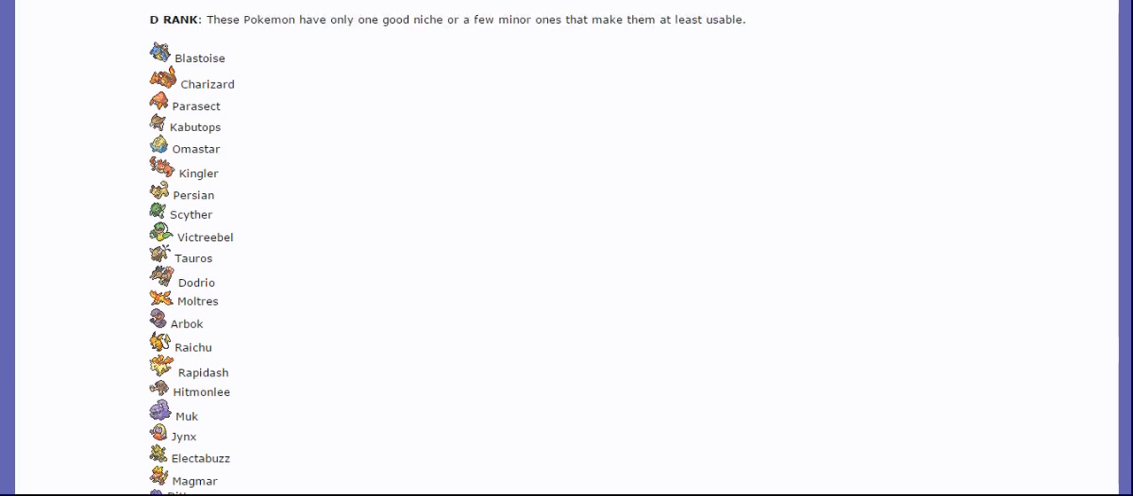
mouse_move(245, 487)
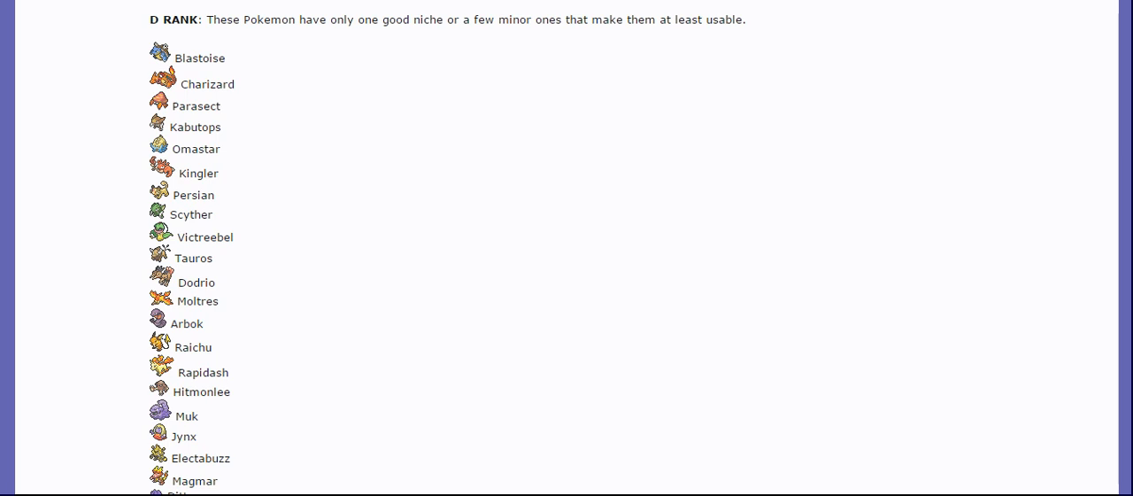
Scroll past D rank's end at Sandslash, then back up to the A+, A- and B+ ranks
scroll(down, 3)
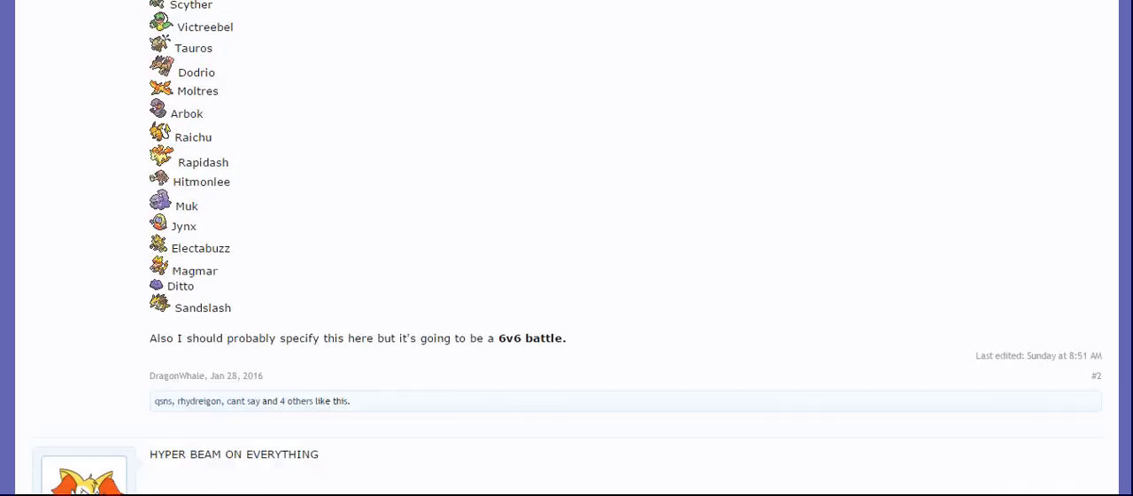
scroll(down, 3)
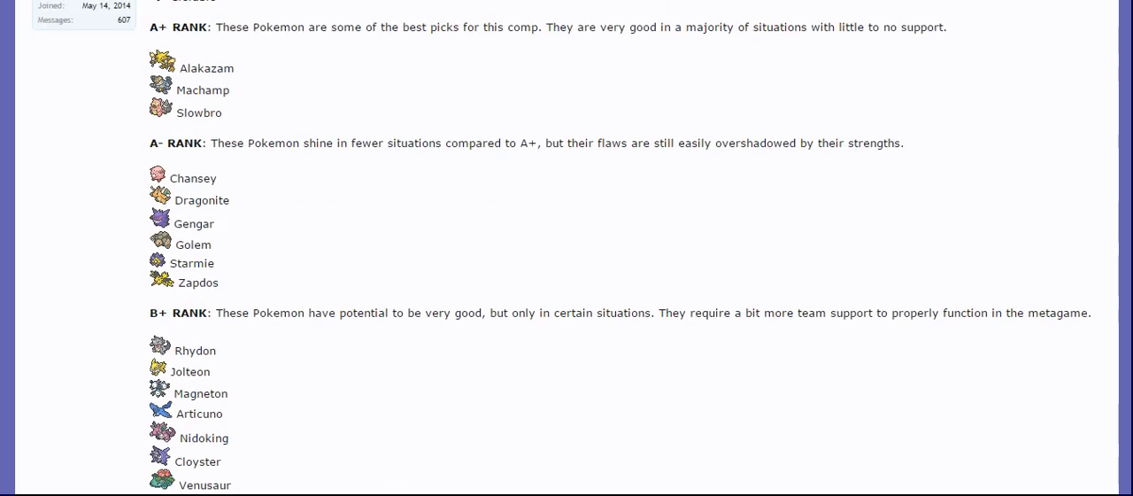
scroll(up, 3)
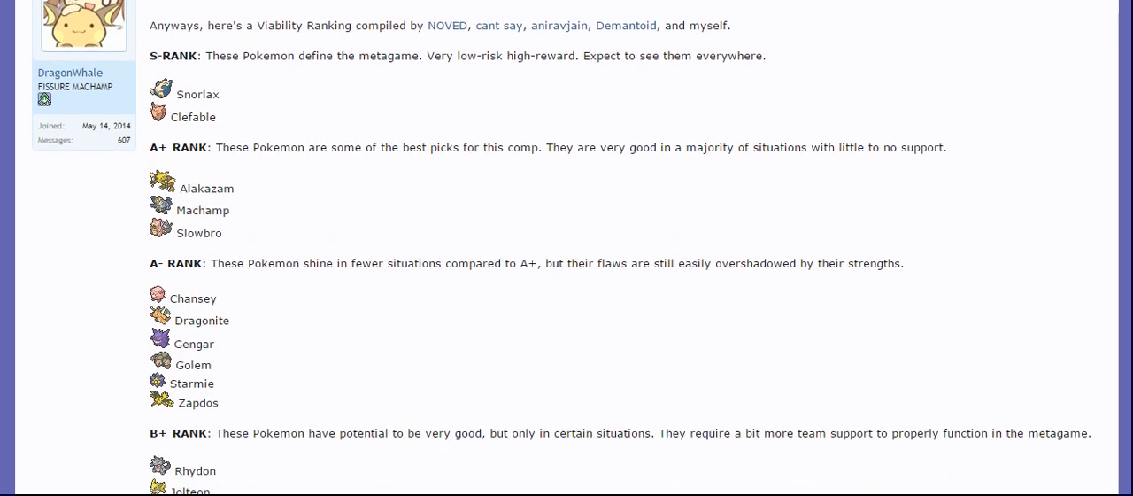
scroll(down, 3)
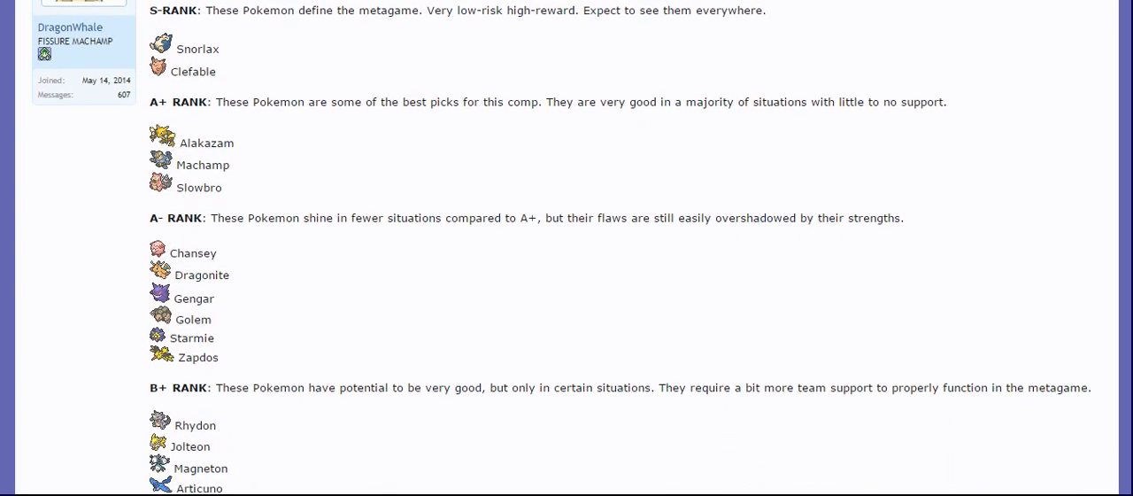
scroll(down, 3)
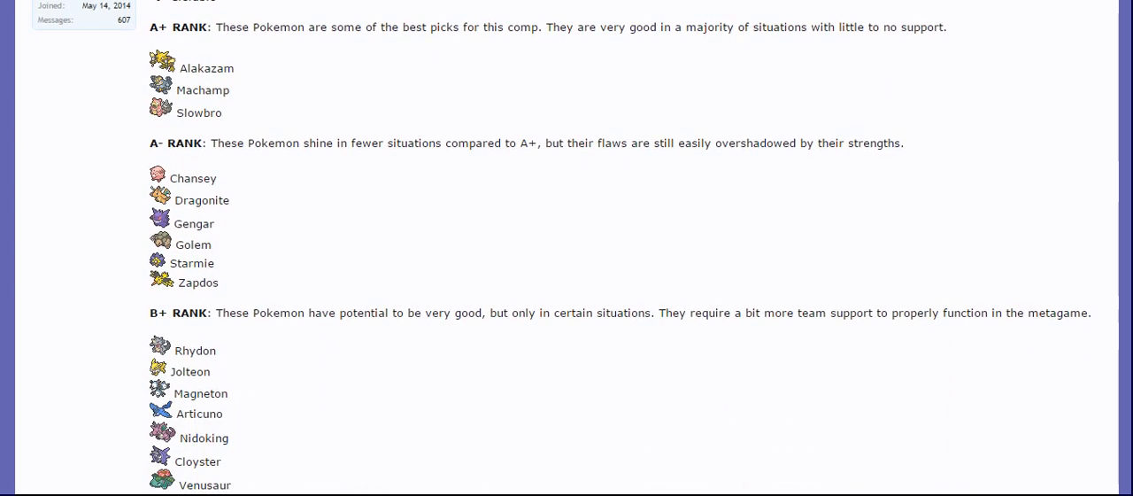